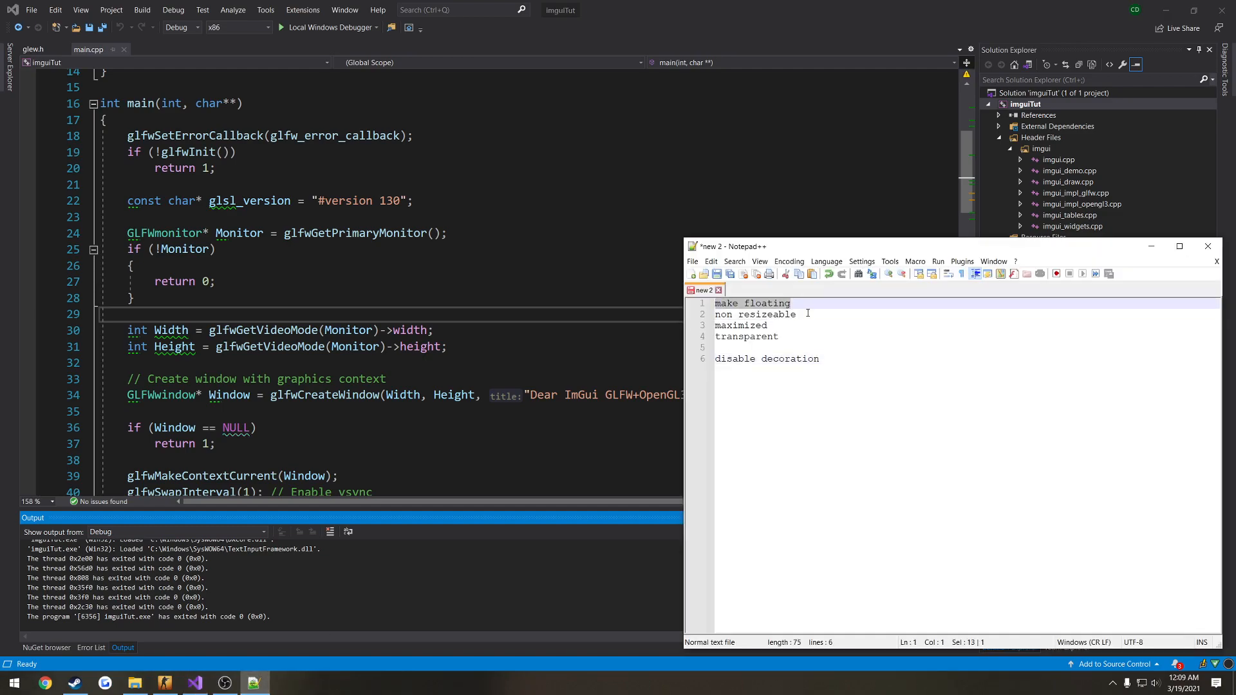
Step: Review the floating and transparent window notes, then return to main.cpp and close the debug console
double_click(740, 326)
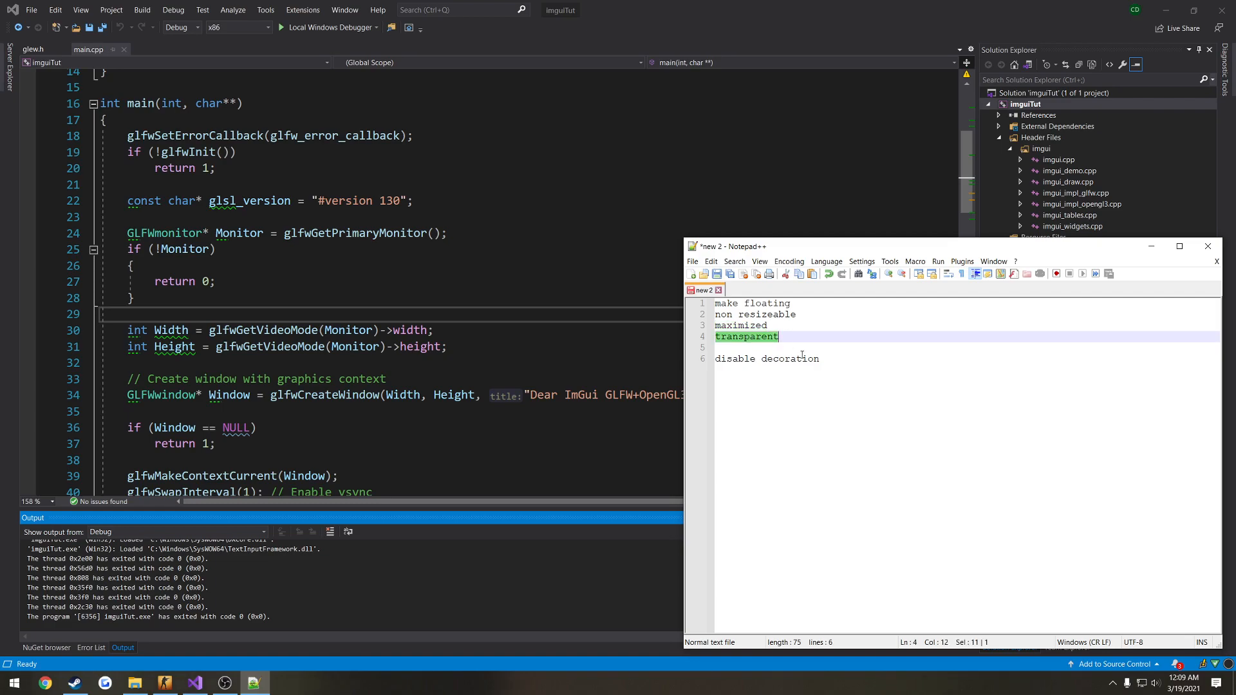
left_click(766, 359)
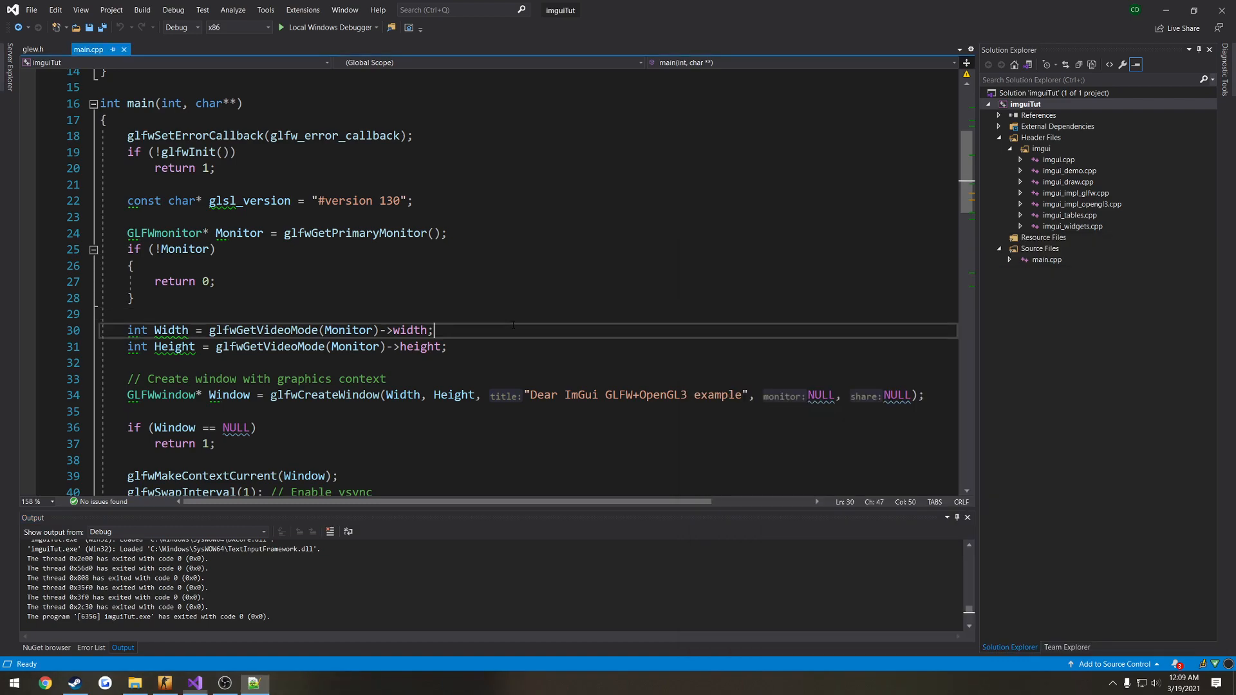
left_click(281, 27)
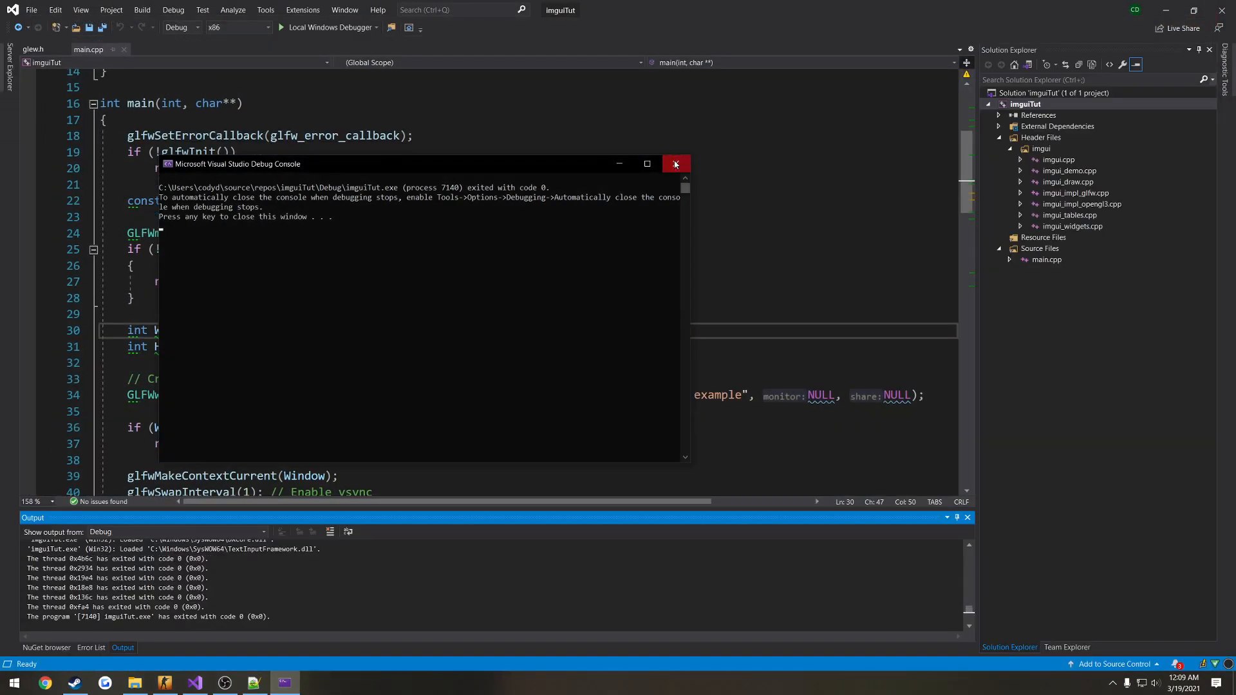
left_click(675, 165)
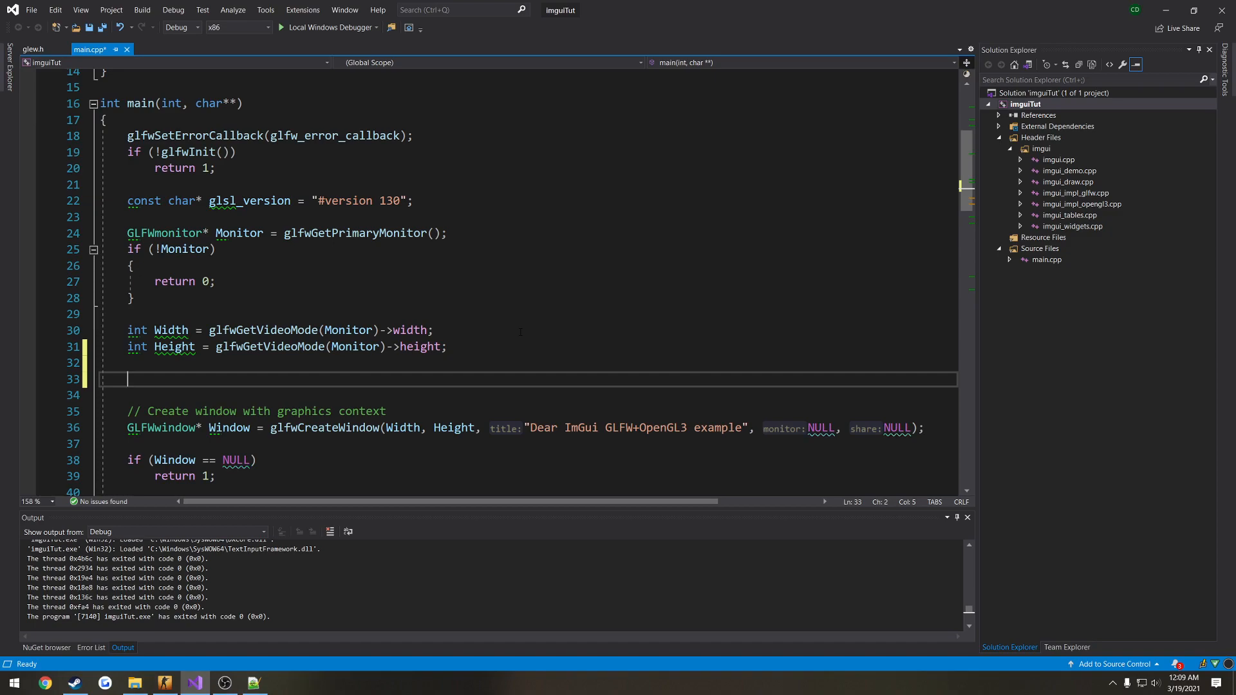
Step: Add glfwWindowHint calls for GLFW_FLOATING true and GLFW_RESIZABLE false, and begin GLFW_MAXIMIZED
type("G")
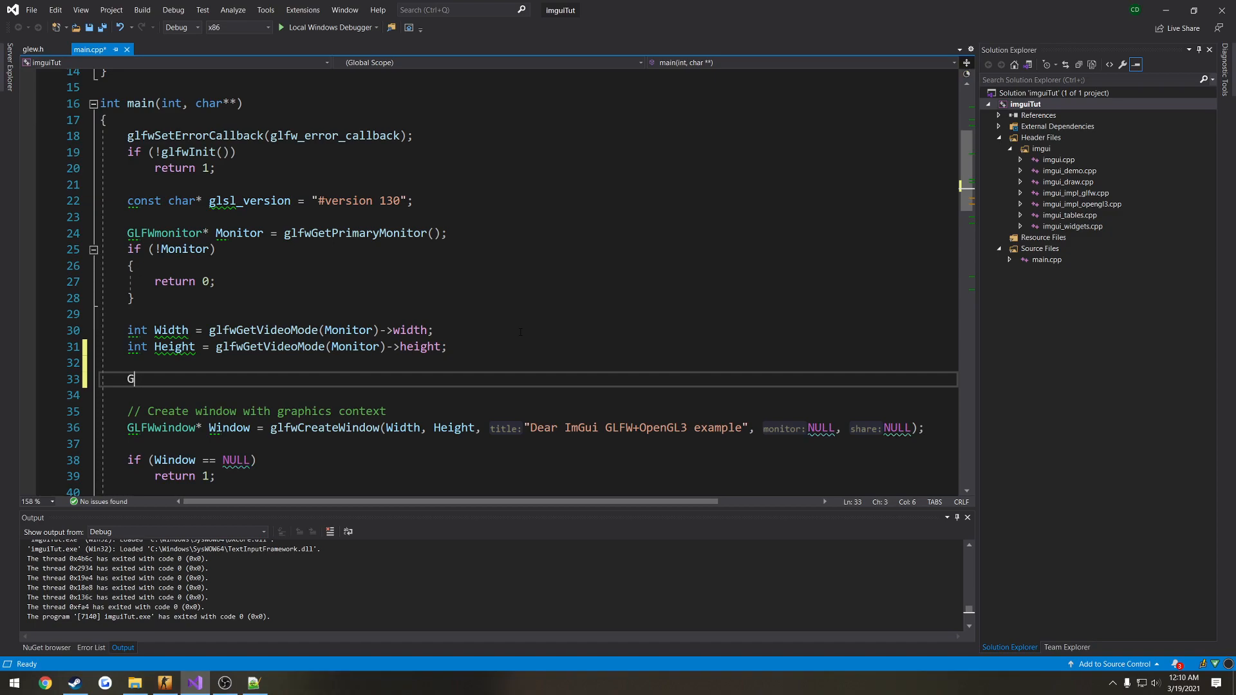
type("LFWHin")
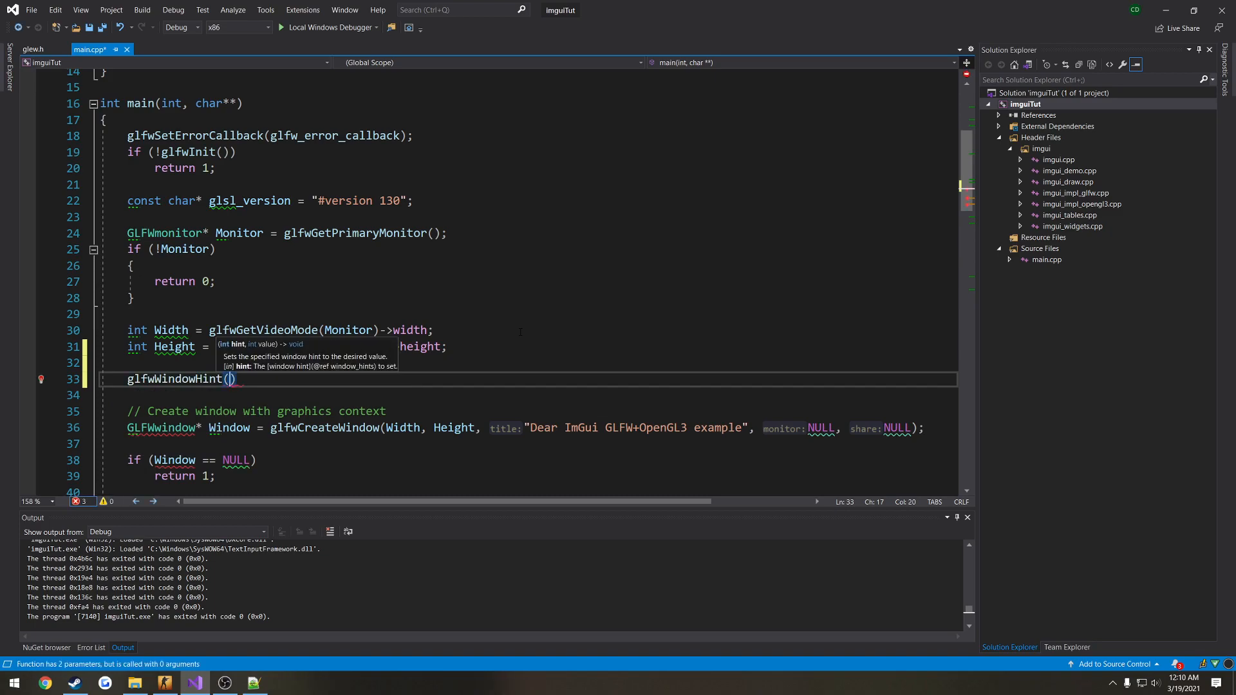
type("GLFW_TRANSPARENT_FRAMEBUFFER,")
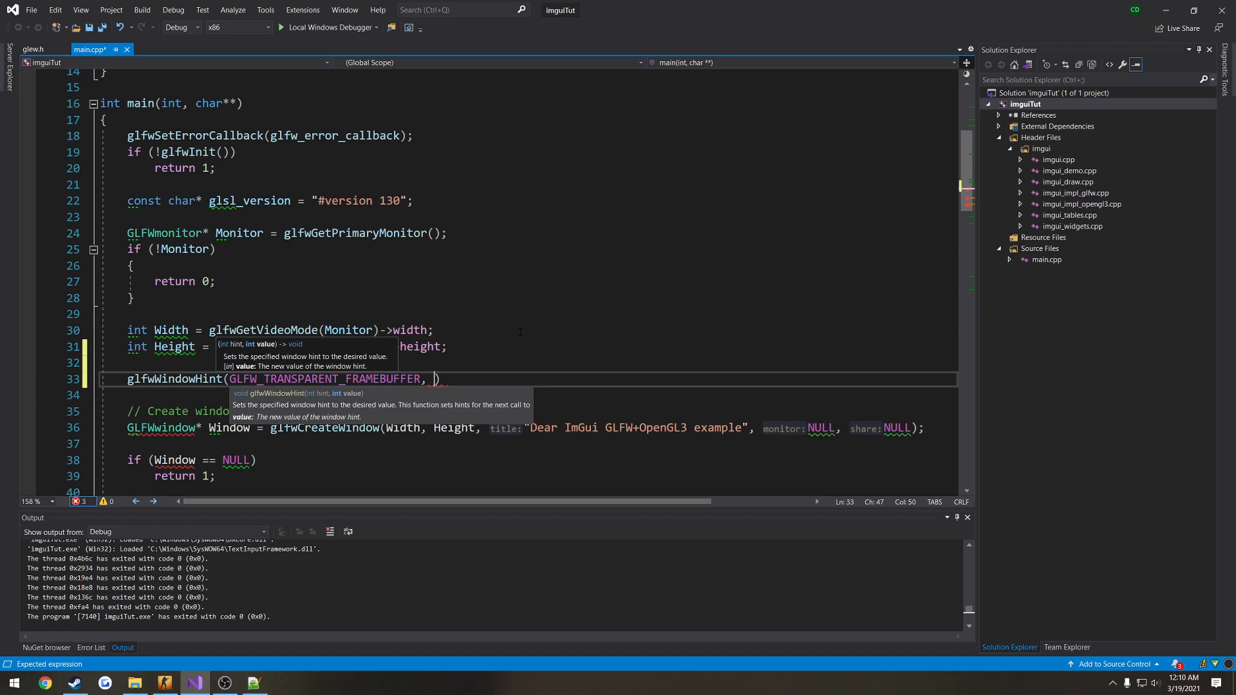
type("true);")
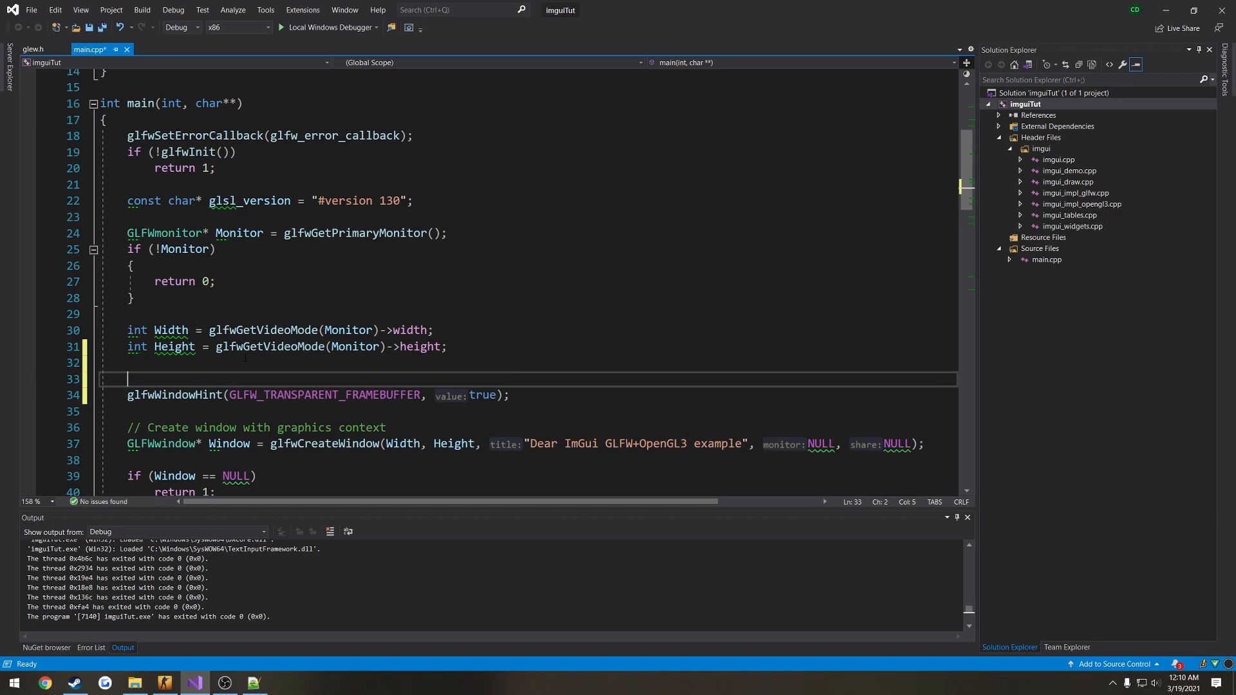
type("glfwWindowHint")
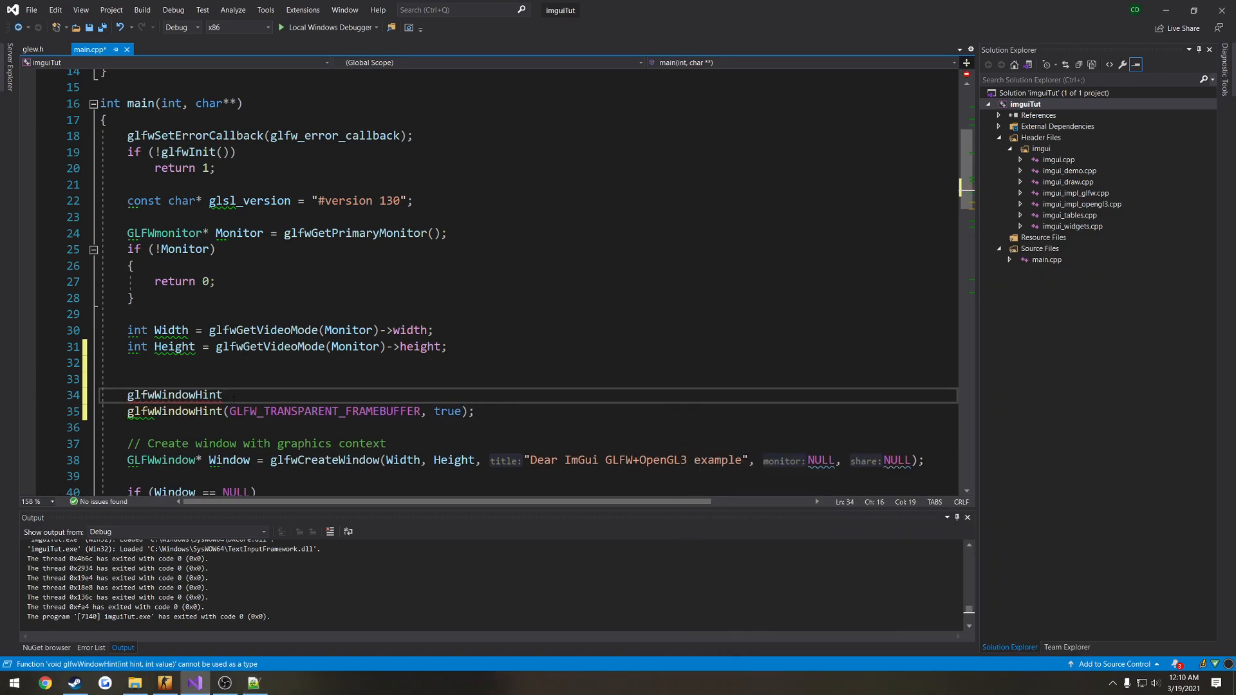
type("()")
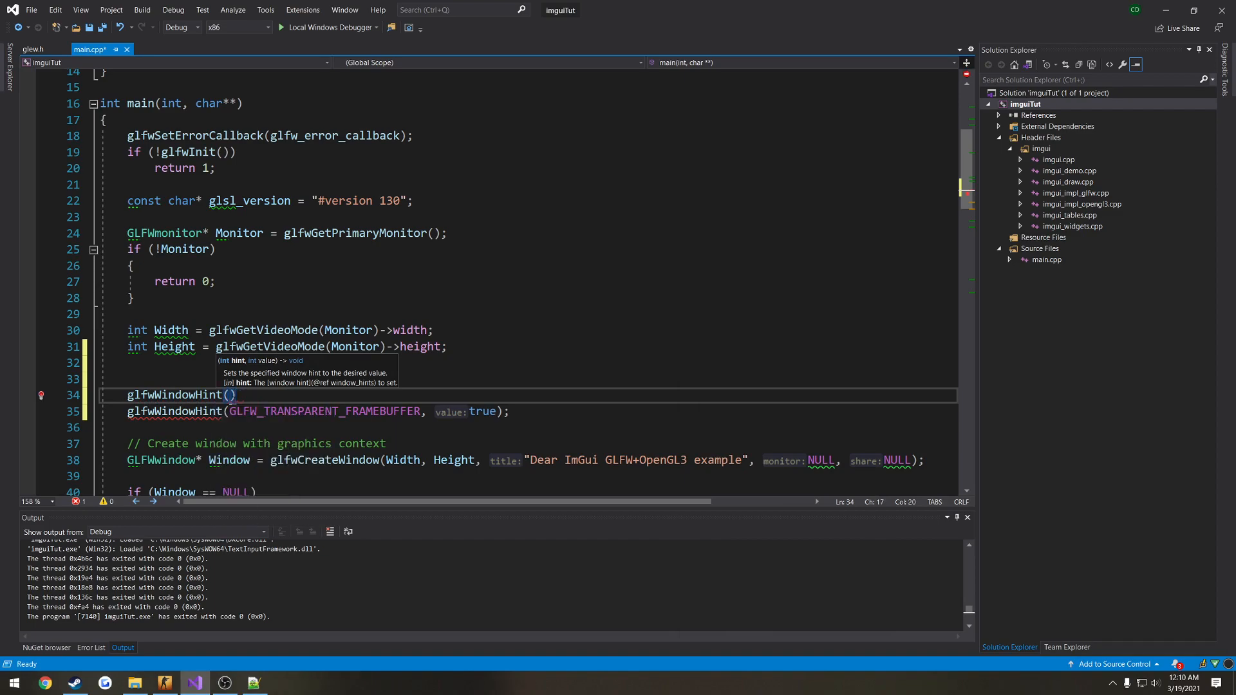
type("FLOATING, true")
type("glfwWindowHint(")
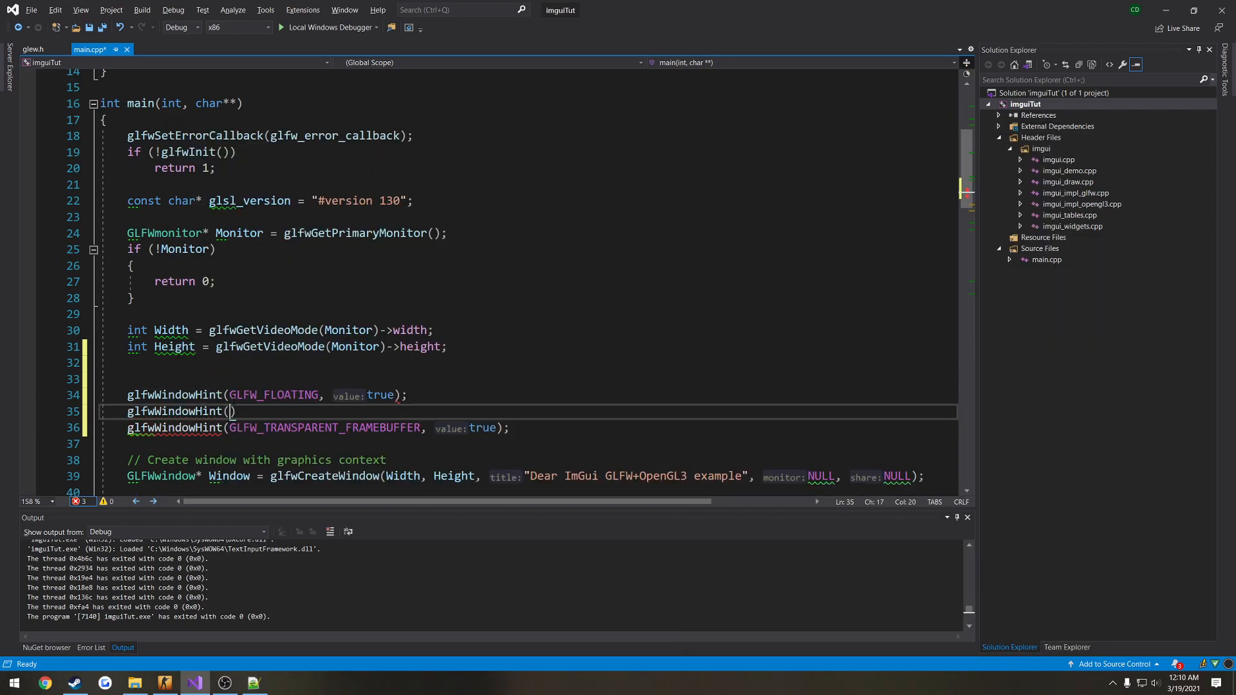
type("REZI")
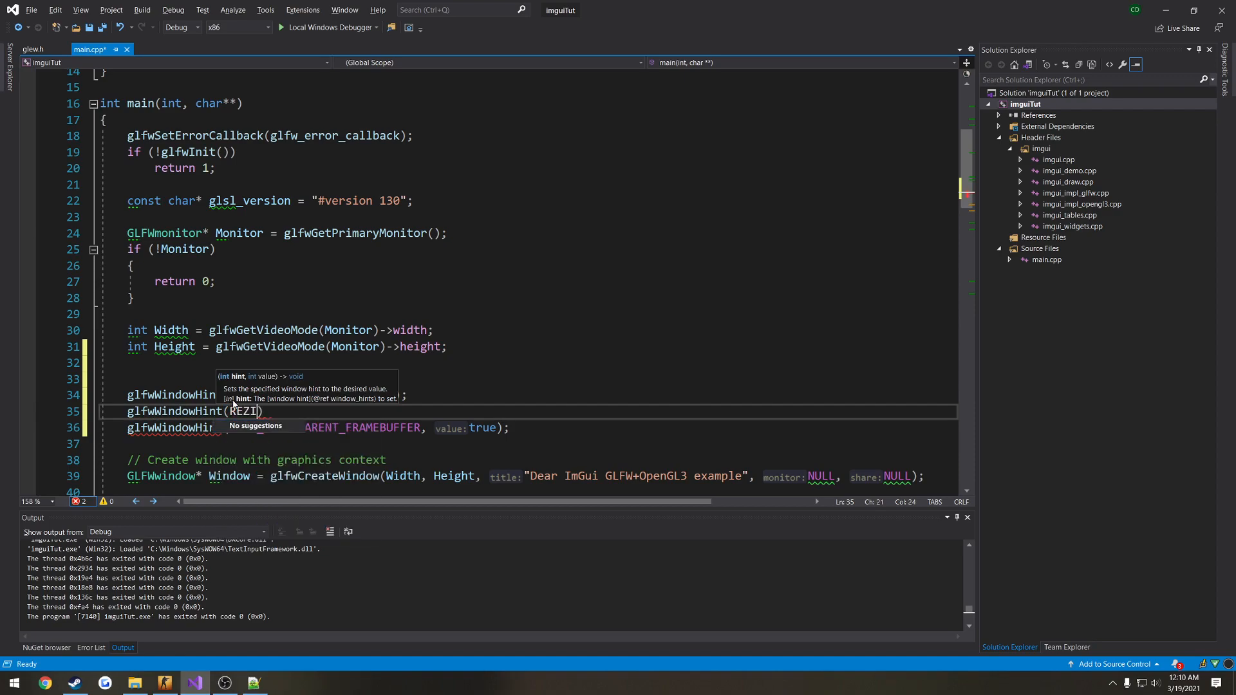
type("SIZE")
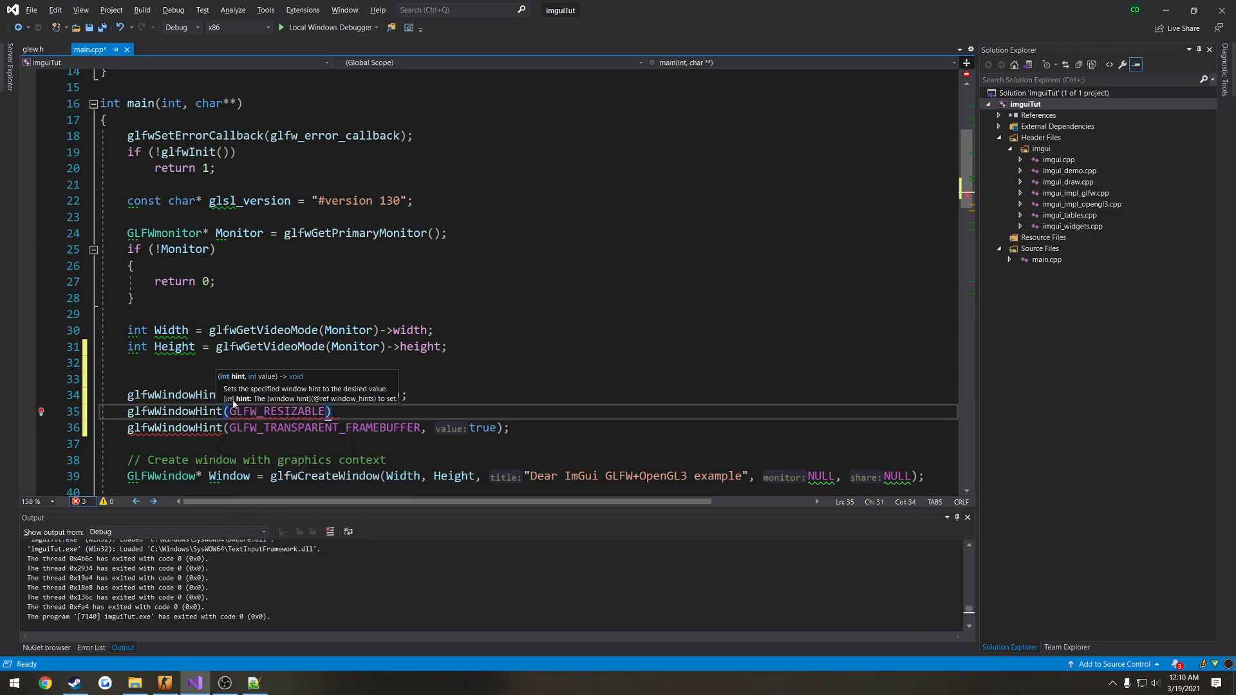
type(", false")
type("glfwWindowHint(")
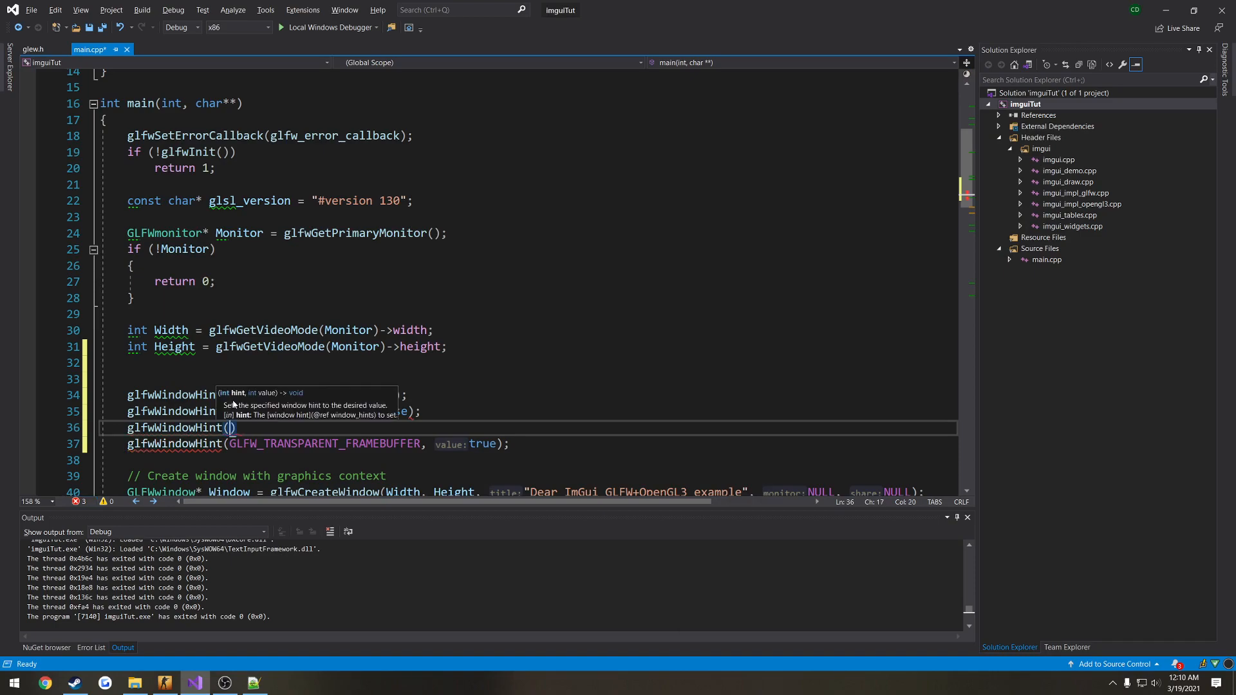
type("MAXIMIZED, true")
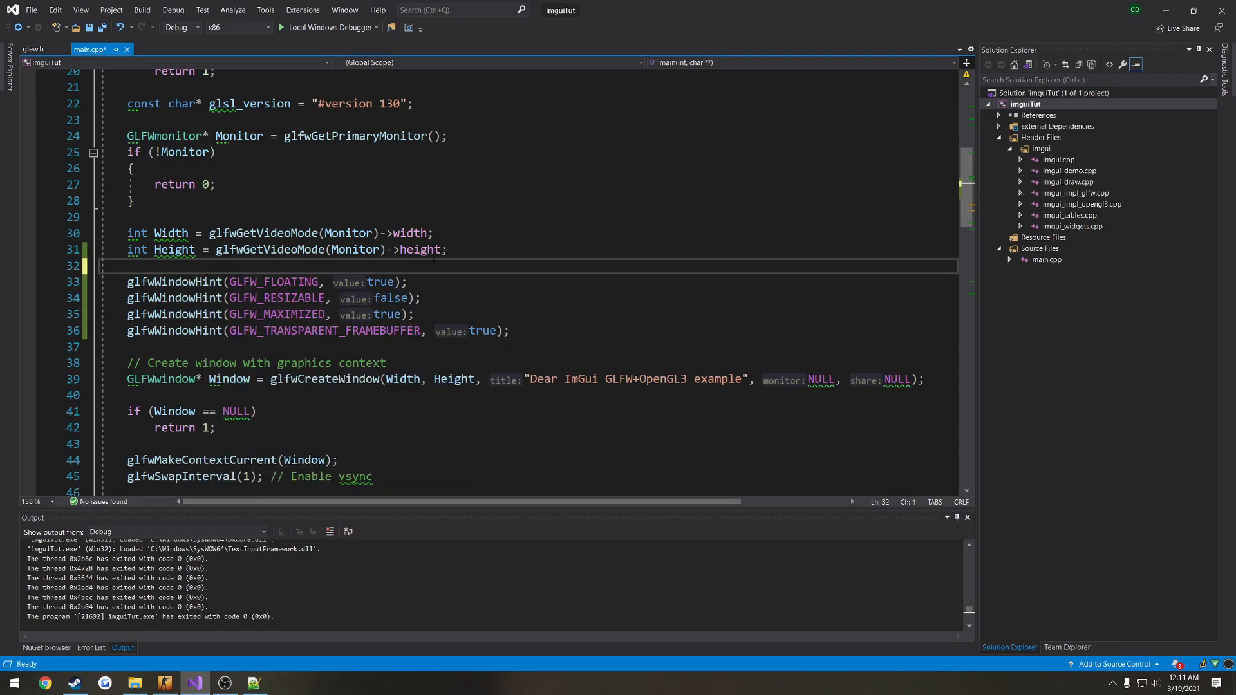
Step: Save the window hints, clean the solution, and close the debug console after the full-screen run
key("ctrl+s")
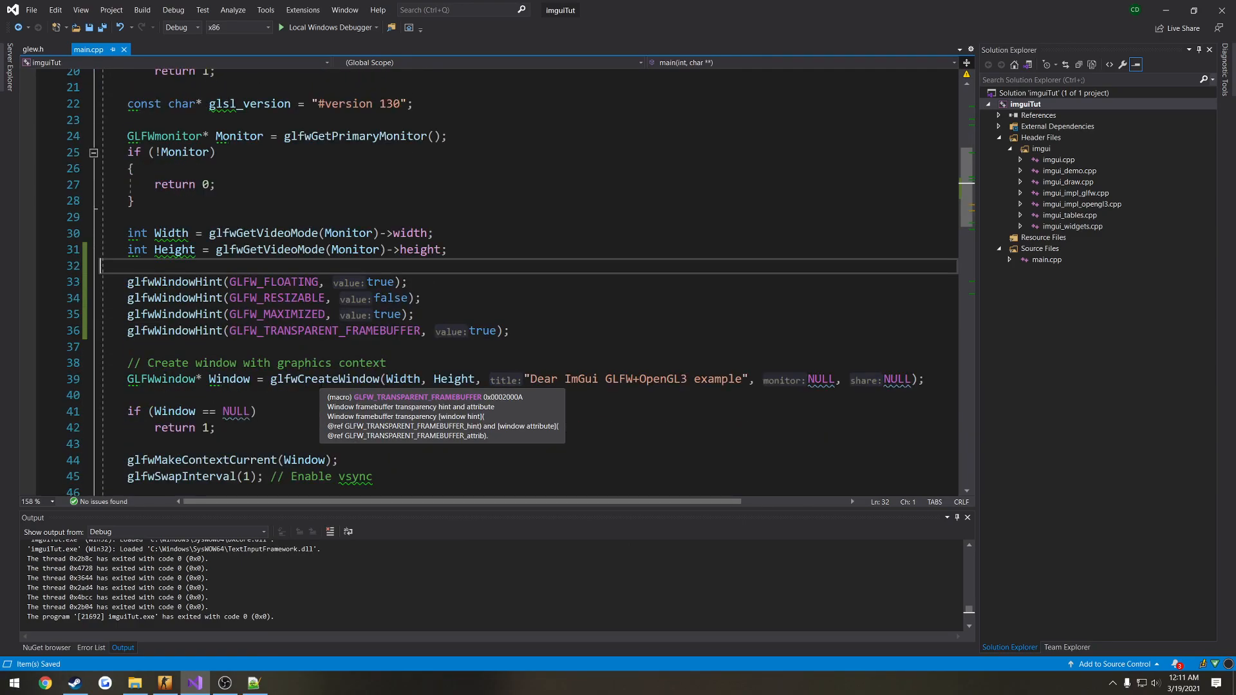
left_click(142, 9)
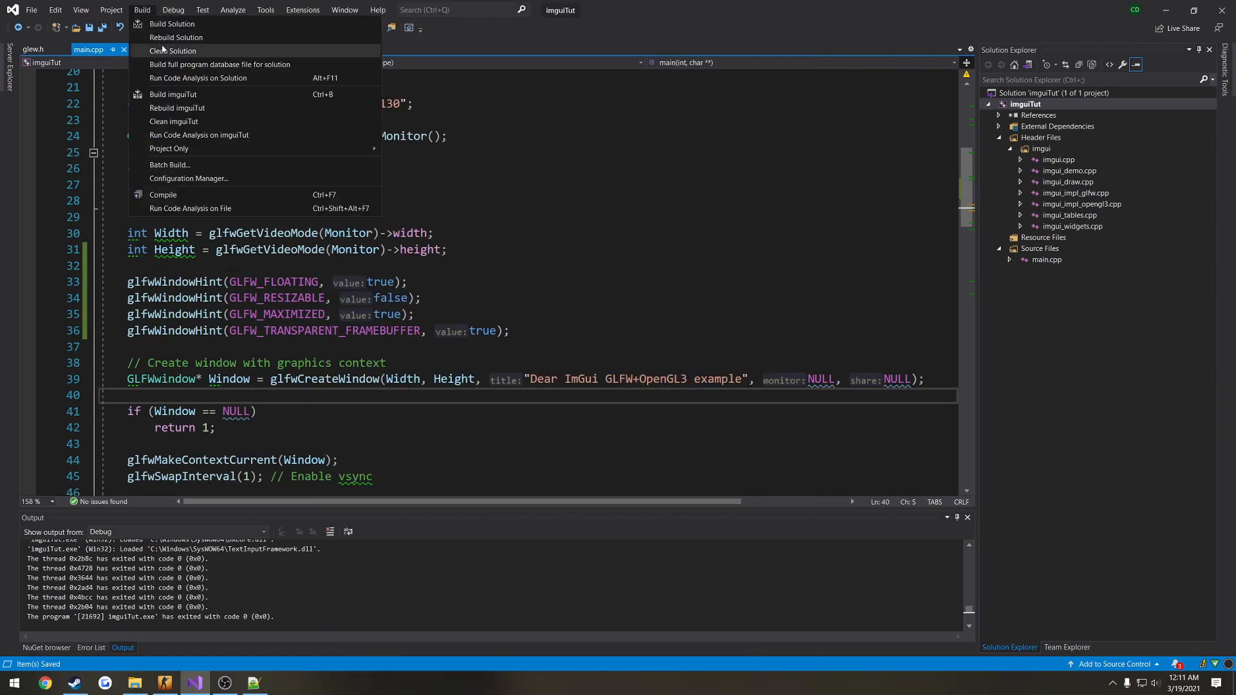
left_click(175, 37)
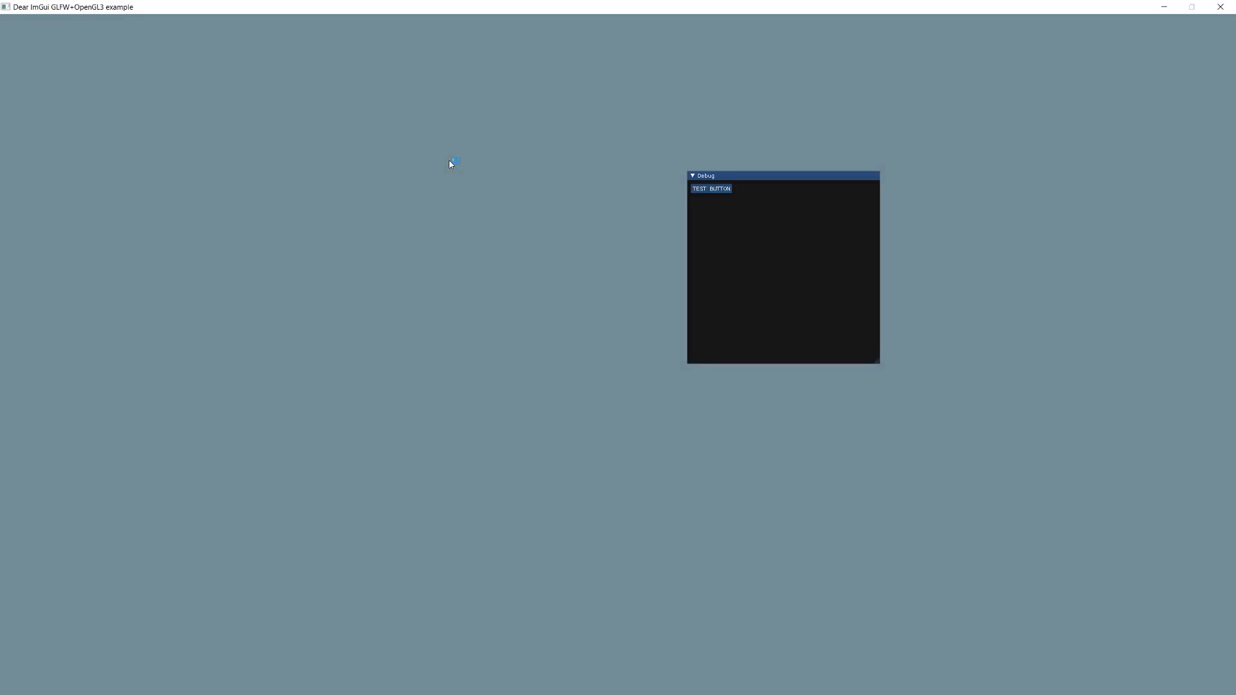
mouse_move(740, 186)
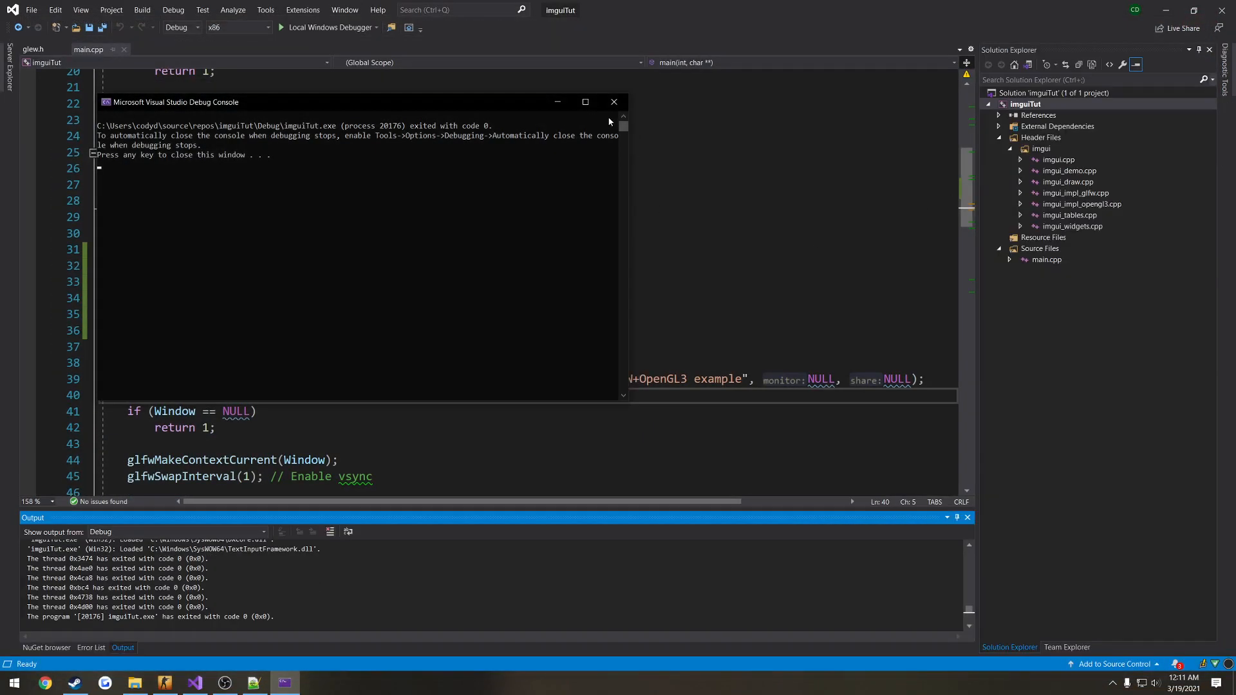
left_click(613, 102)
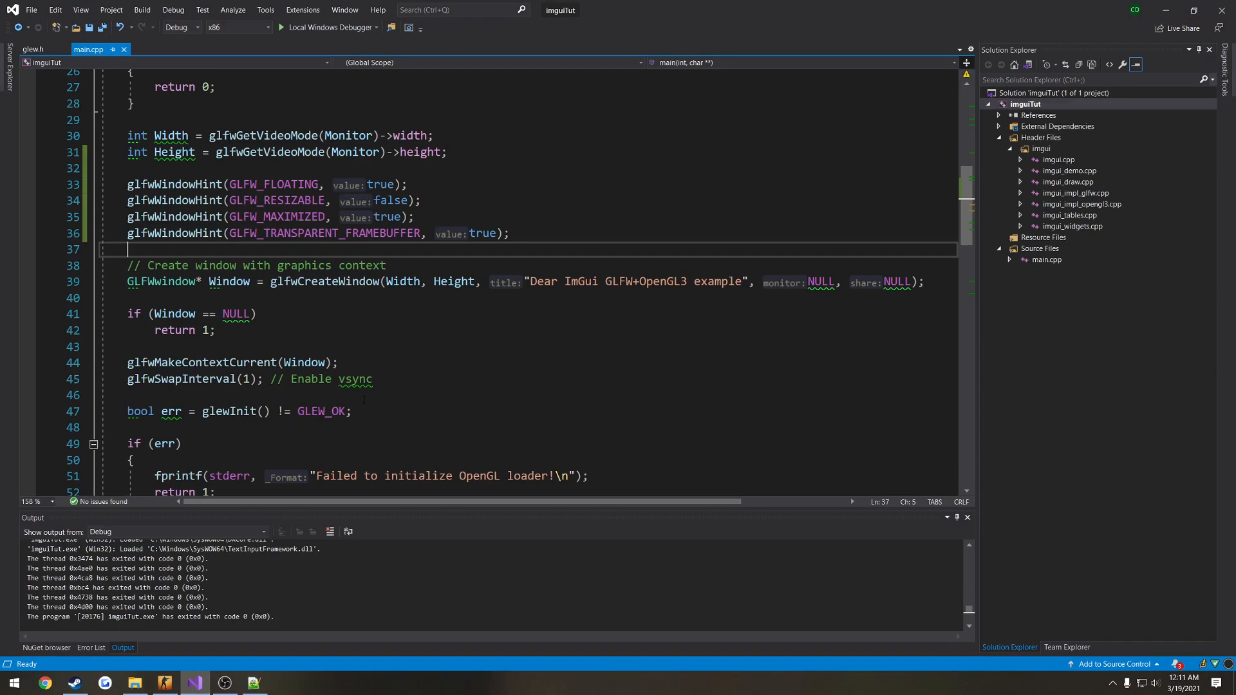
scroll("down", 3)
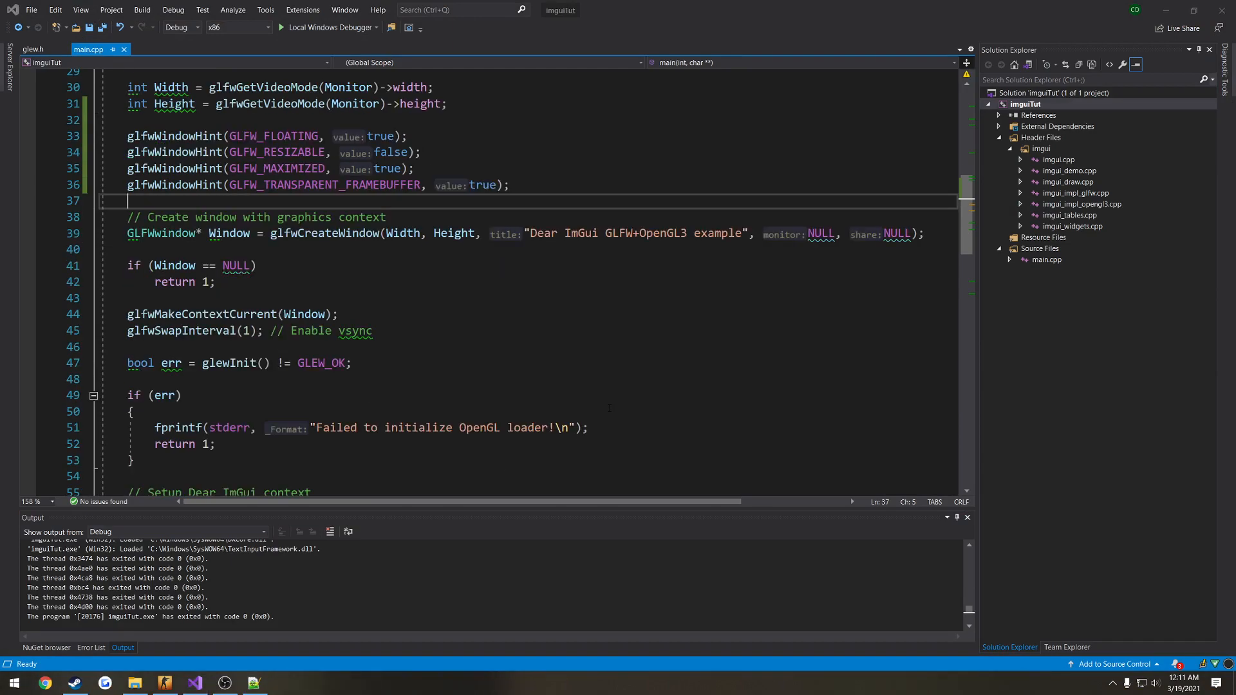
left_click(281, 27)
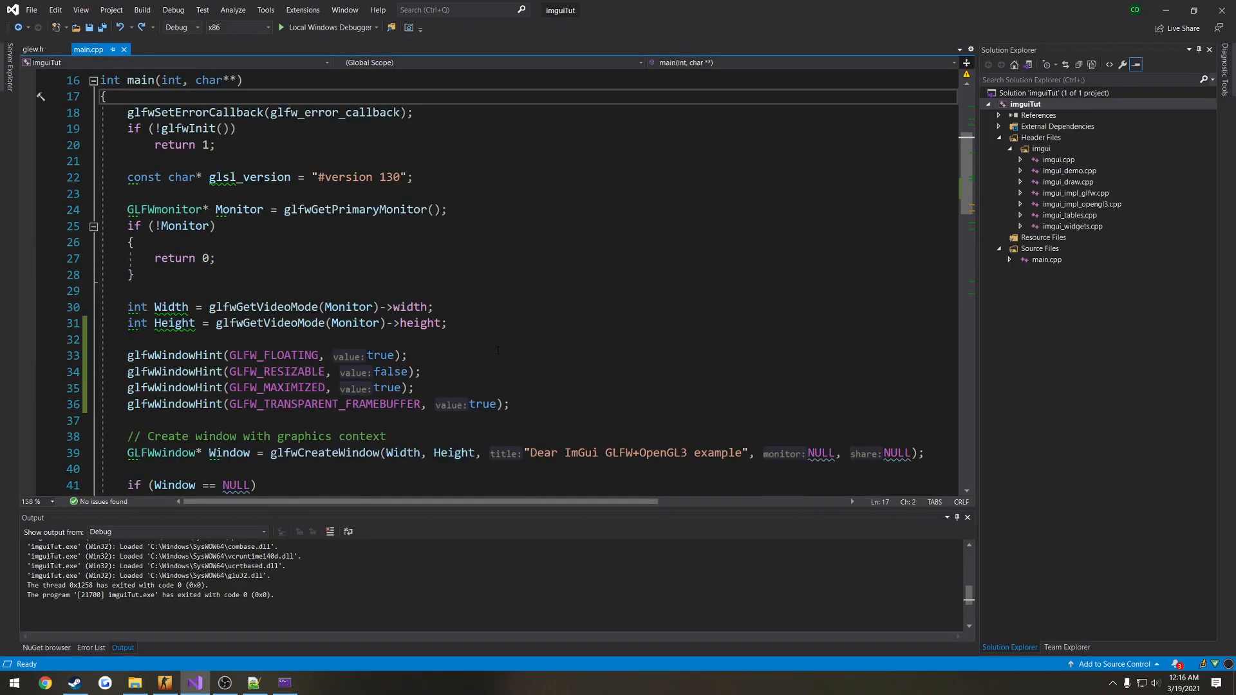
Step: Scroll main.cpp down toward the render loop's glClearColor call
scroll("down", 3)
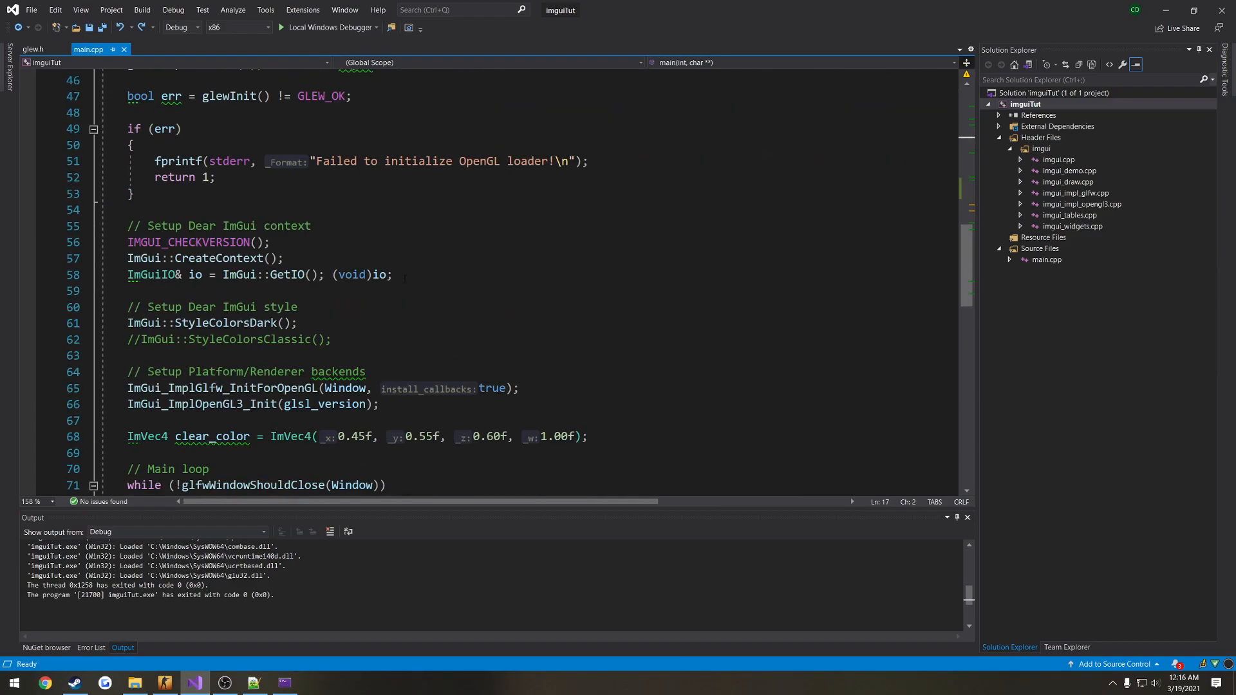
scroll("down", 3)
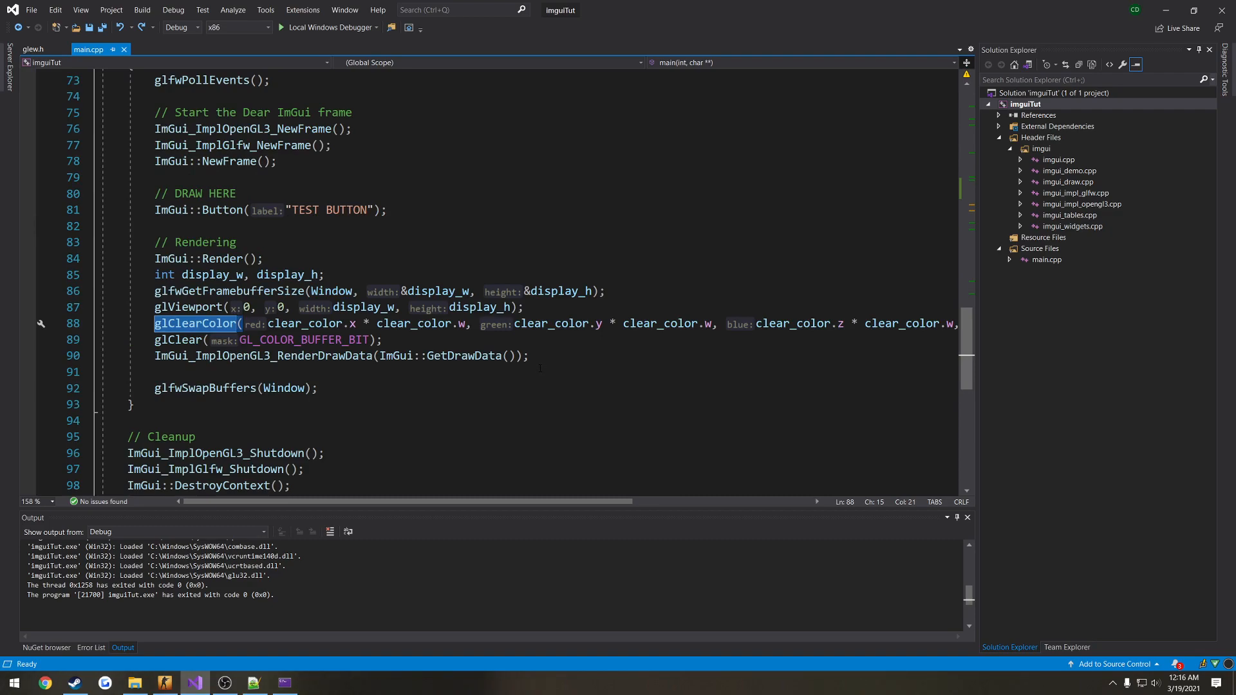
mouse_move(184, 339)
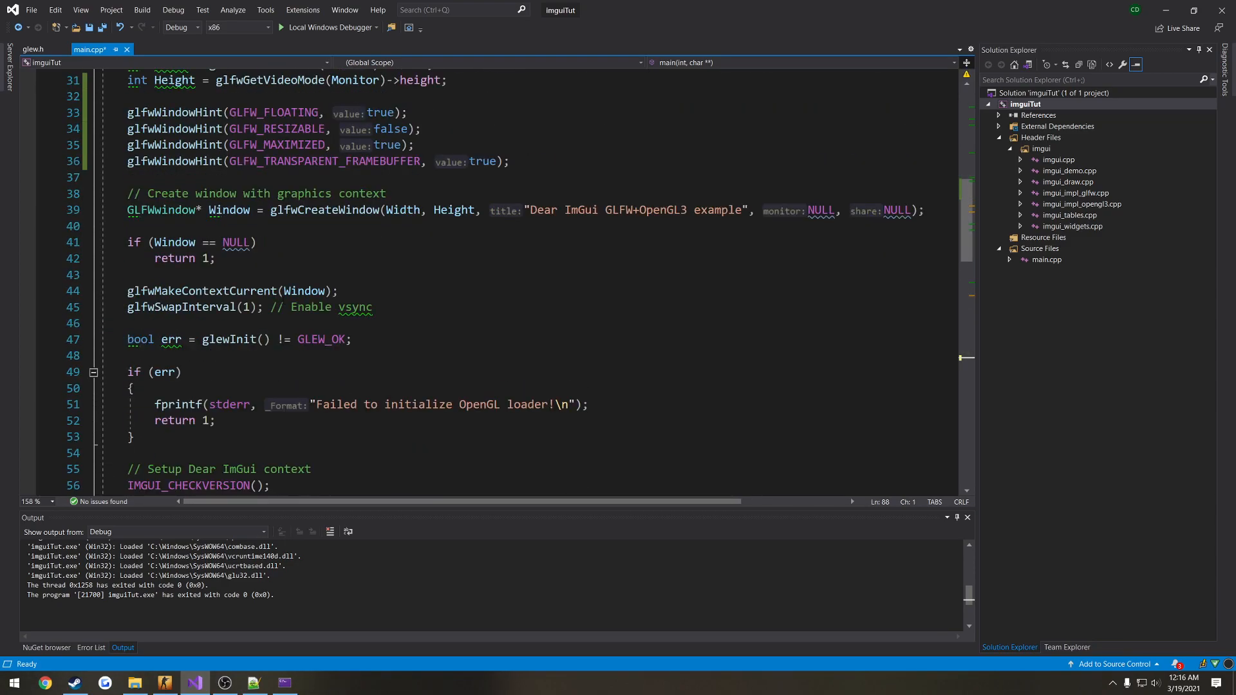
scroll("down", 3)
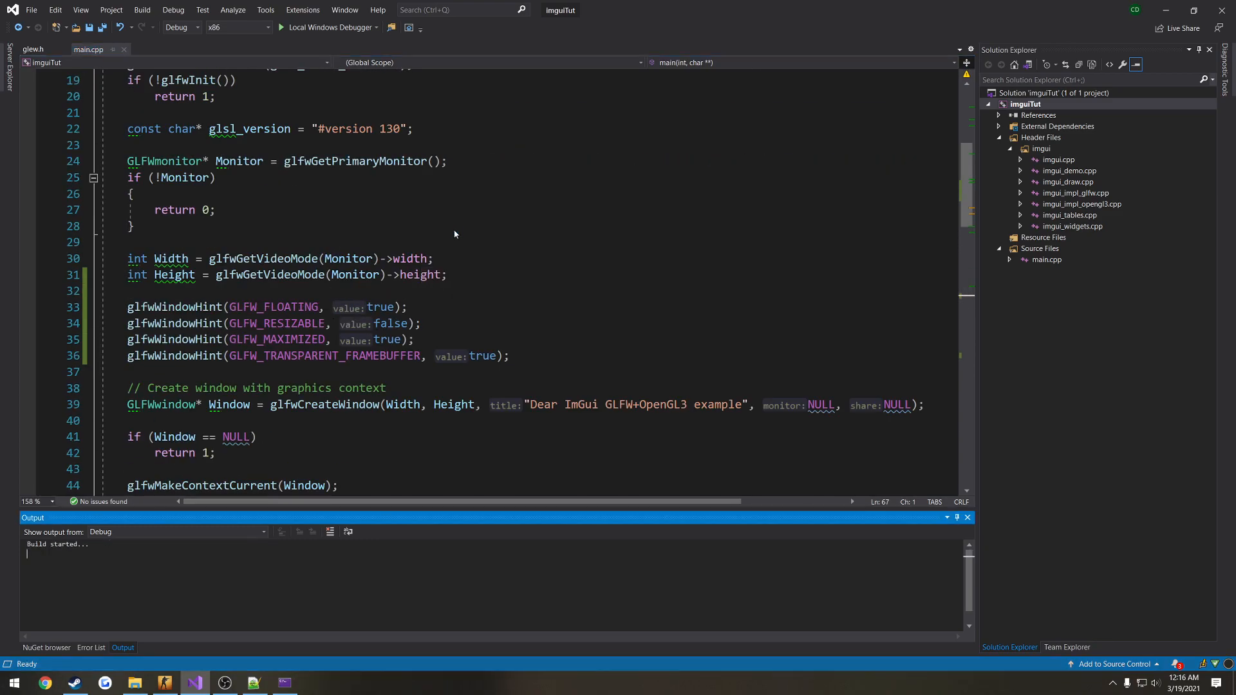
Step: Run the app in the debugger, then place the cursor after the last window hint
left_click(328, 27)
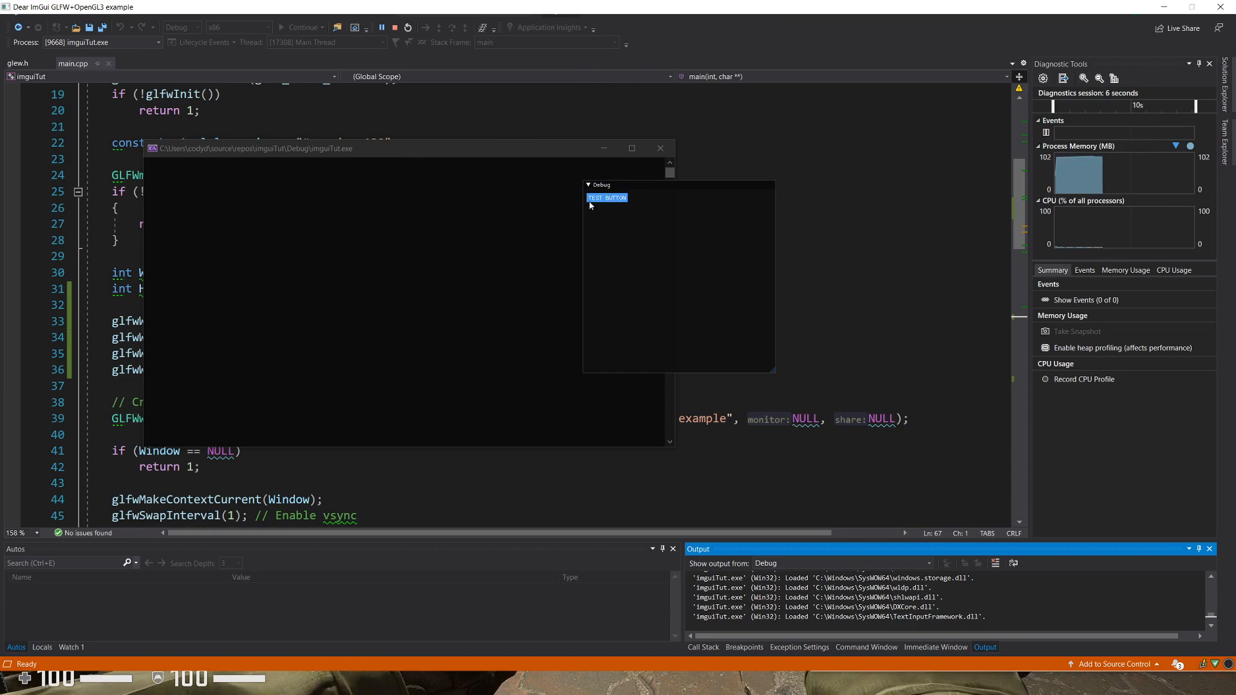
left_click_drag(600, 185, 509, 197)
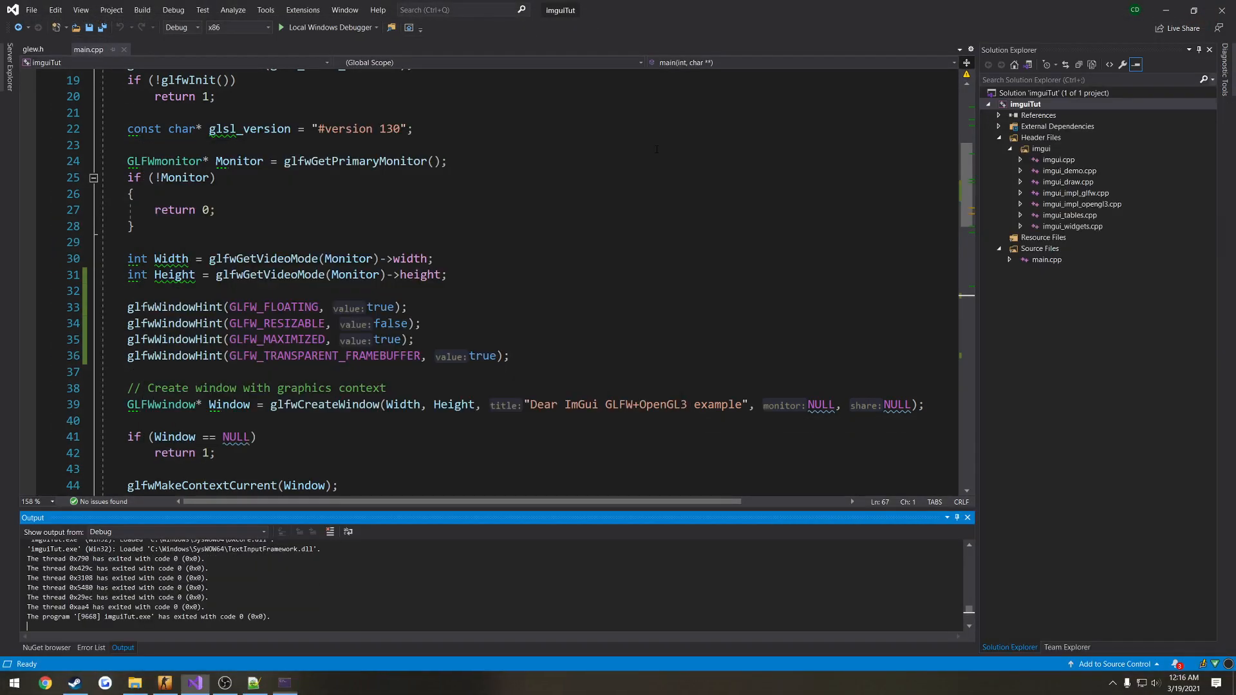
left_click(509, 356)
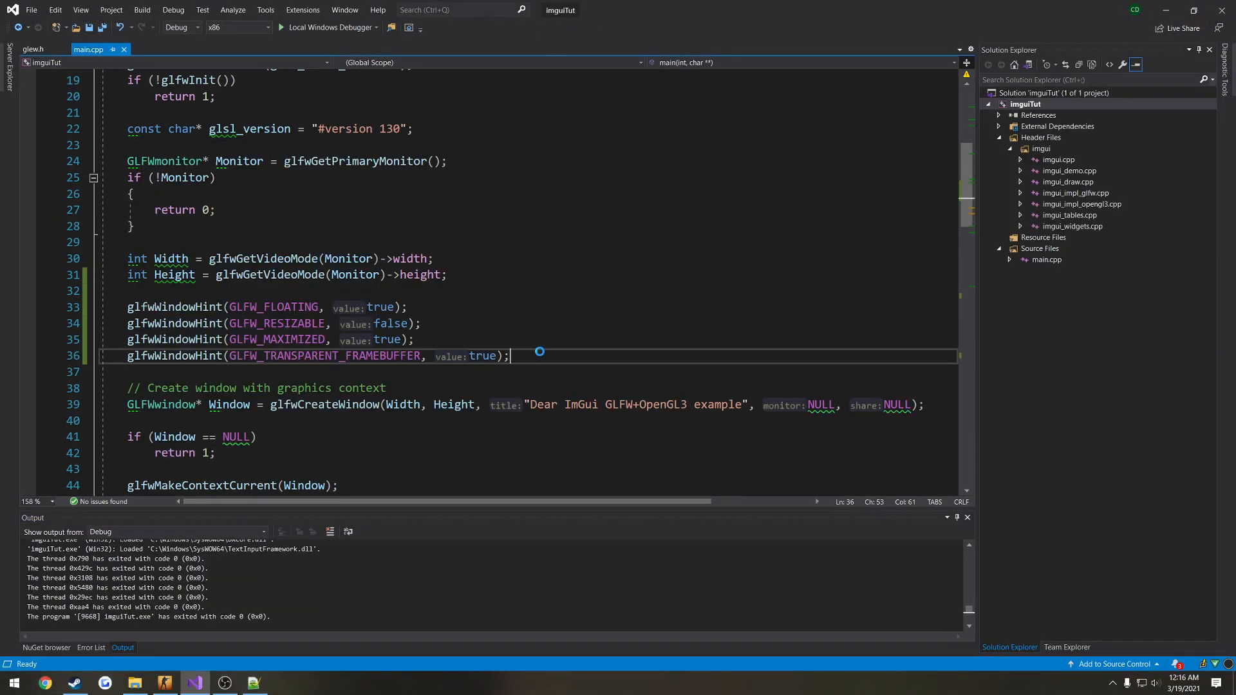
left_click(281, 27)
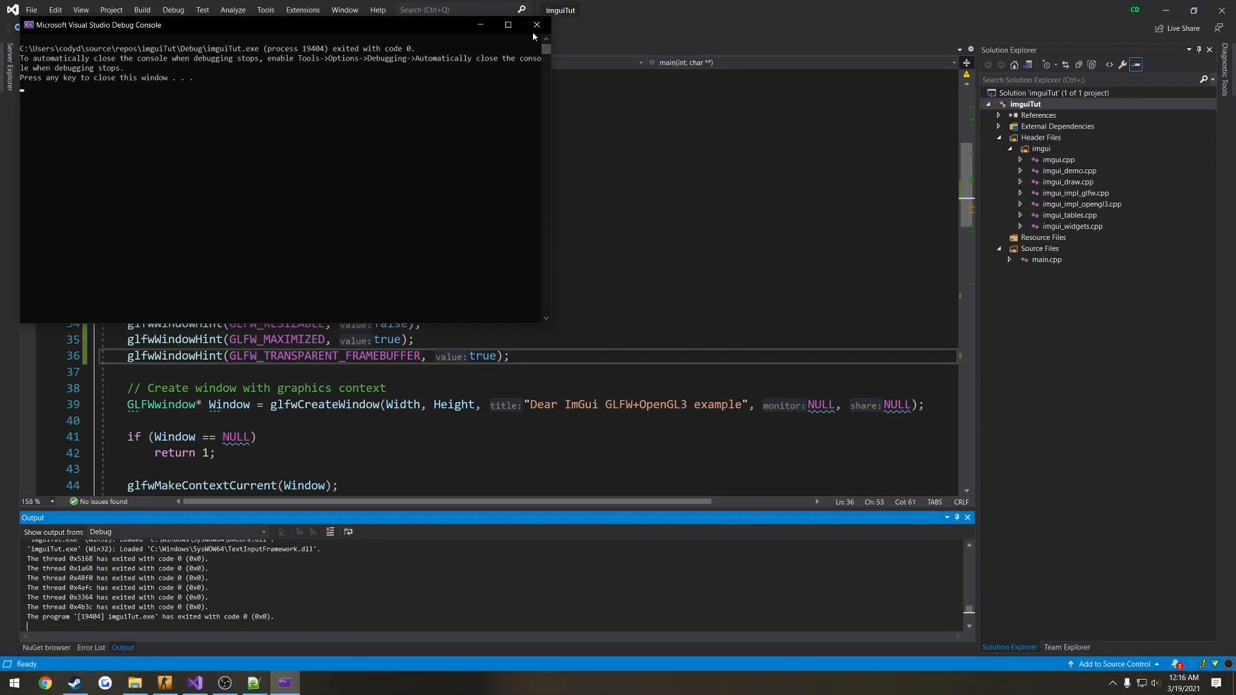
left_click(537, 24)
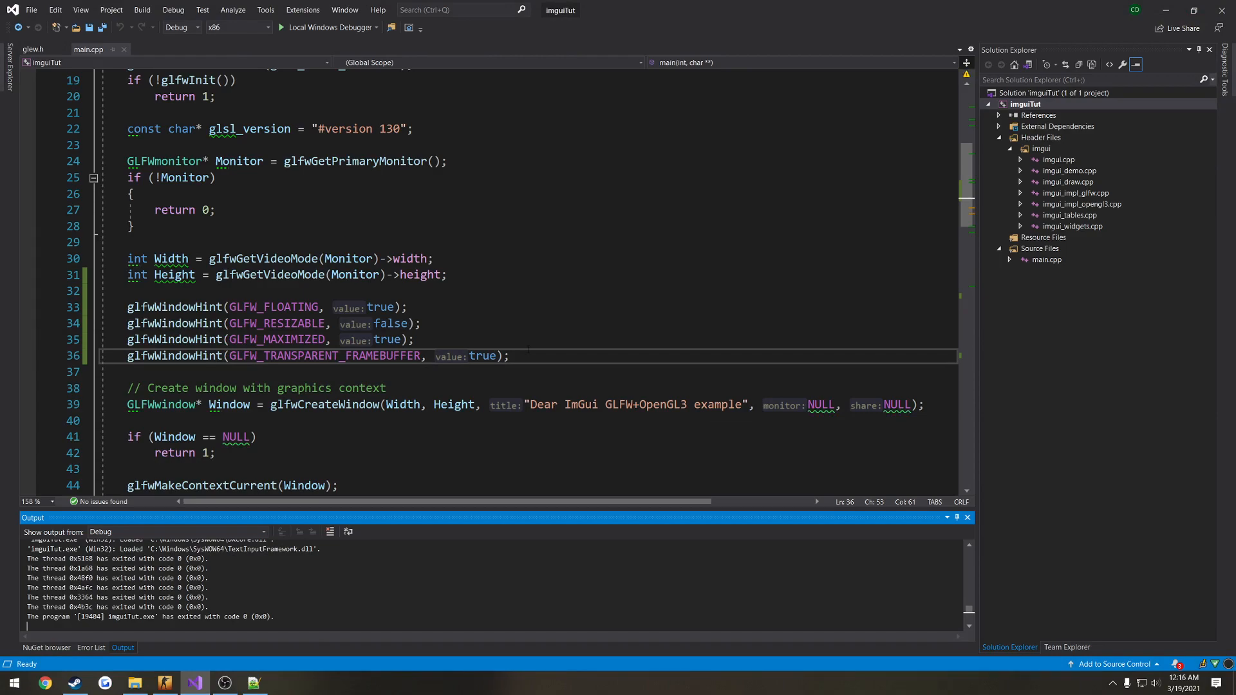
scroll("down", 3)
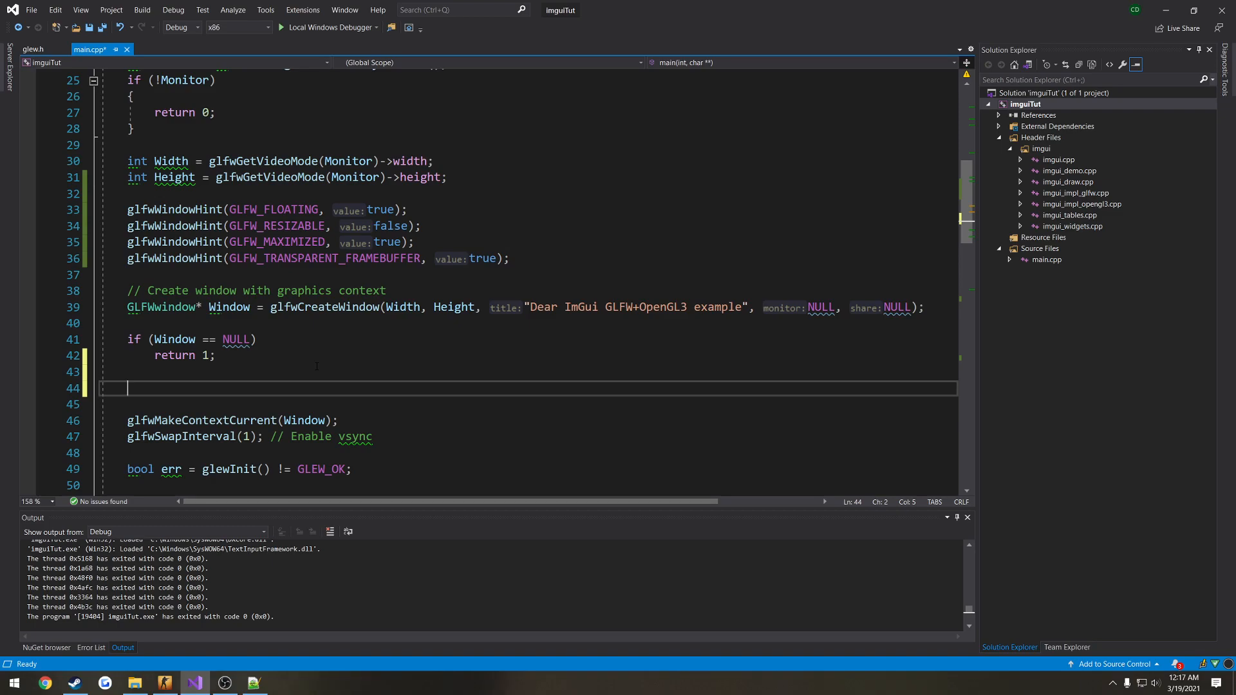
Step: Begin a glfwSetWindowAttrib(Window, GLFW_ call using IntelliSense completion
type("glfw")
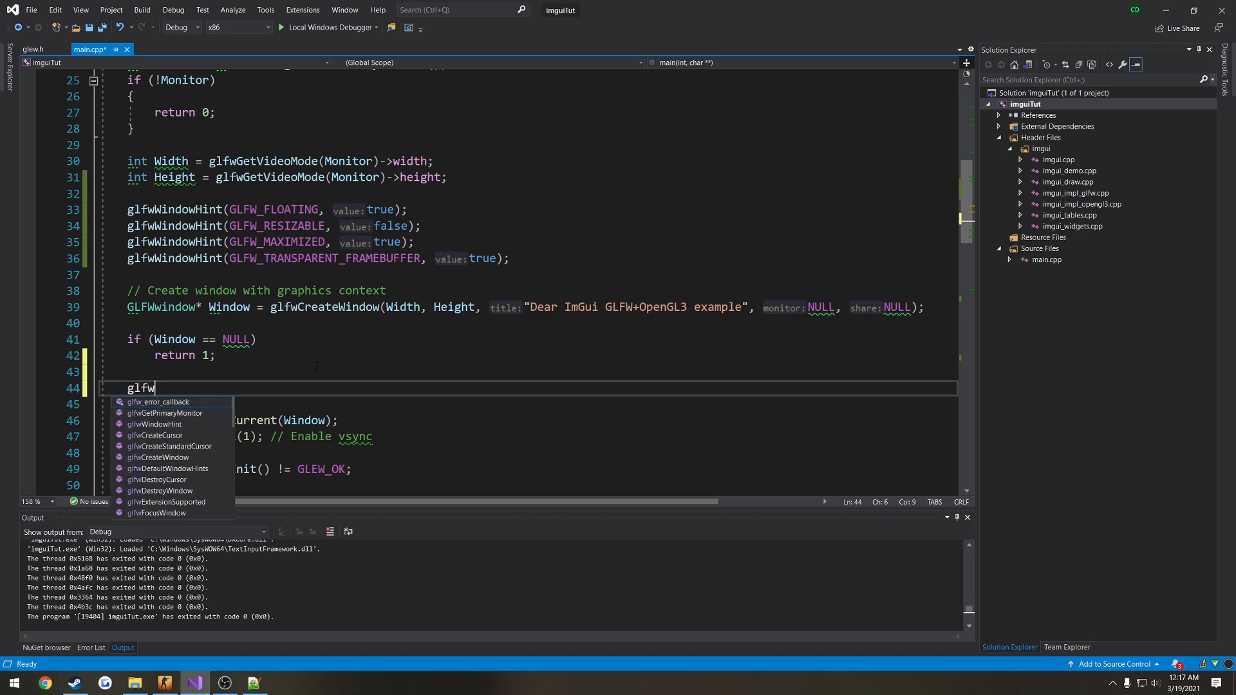
type("SetWindowAttrib(")
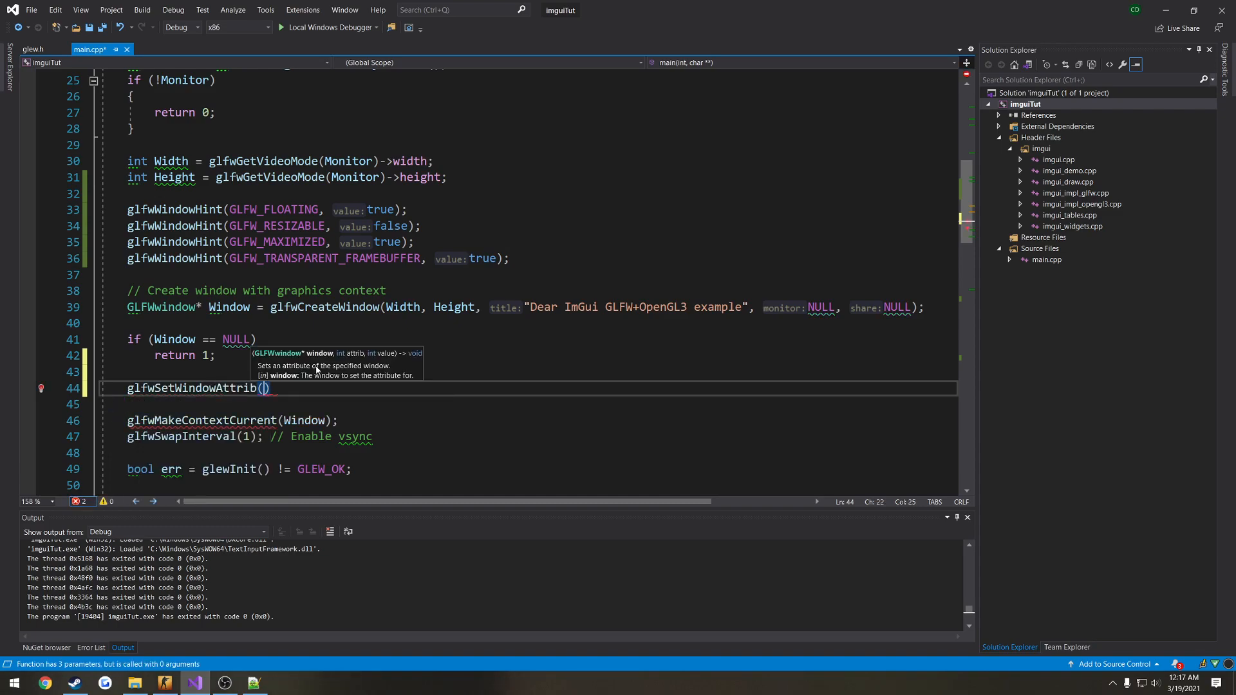
type("Window,")
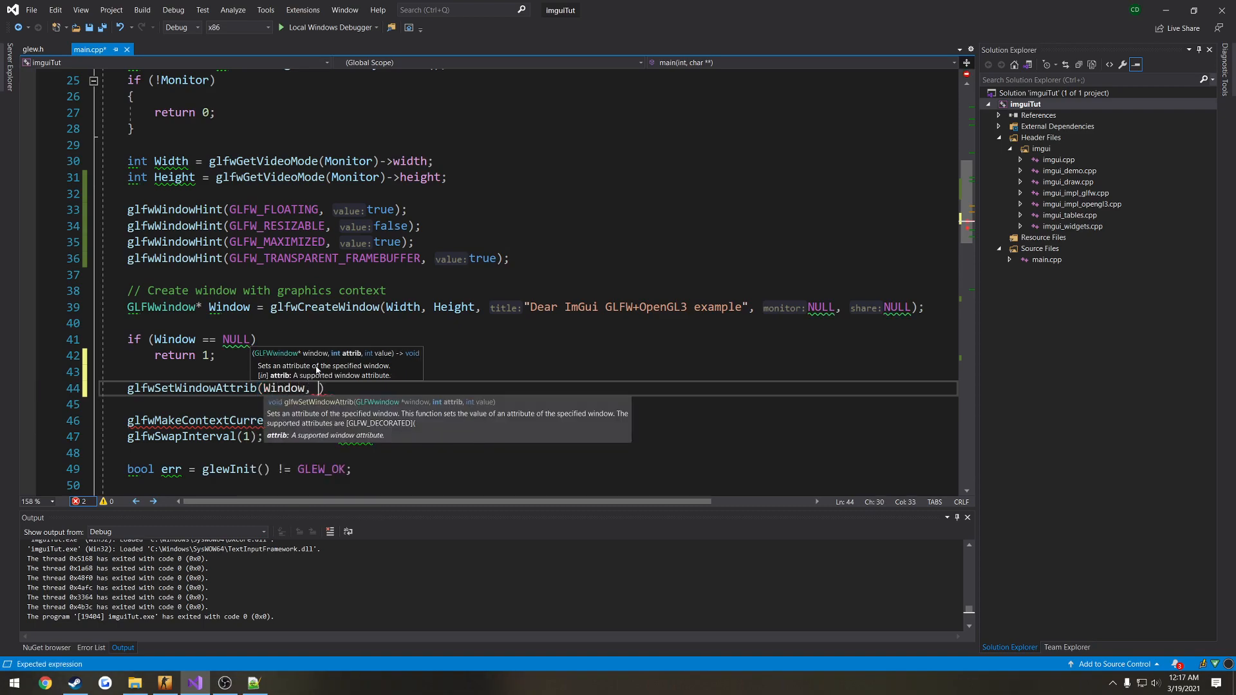
type("GLFW_DECORATED, false")
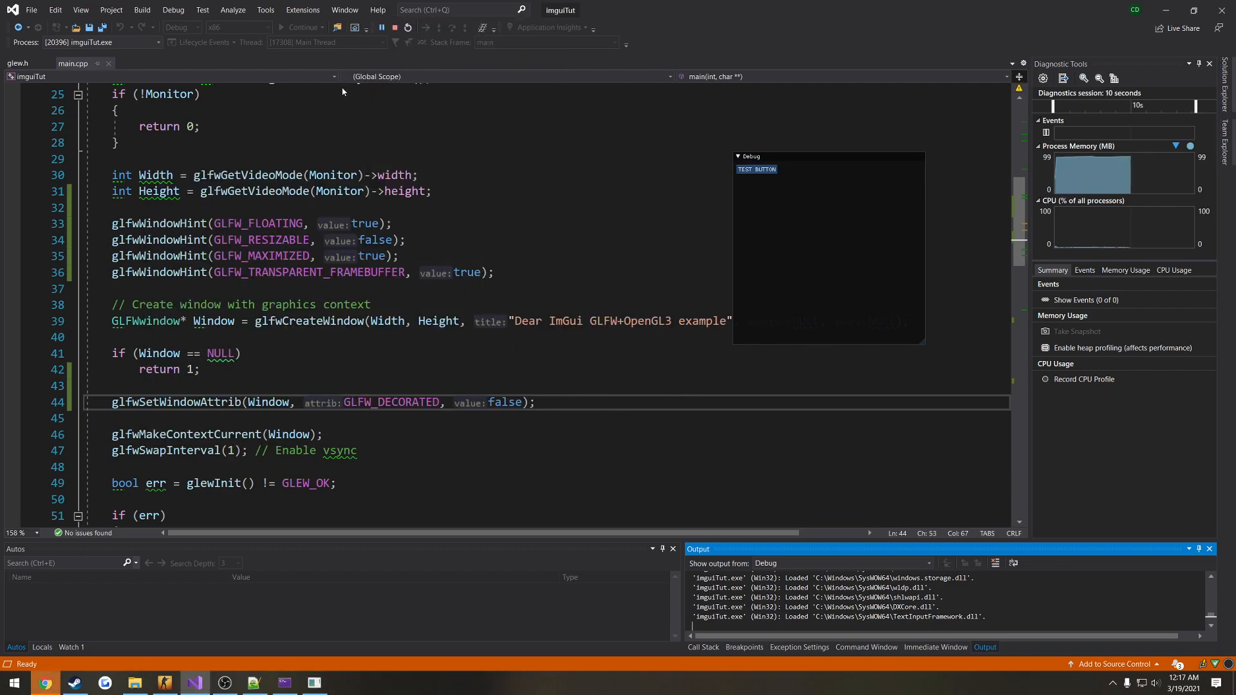
mouse_move(607, 99)
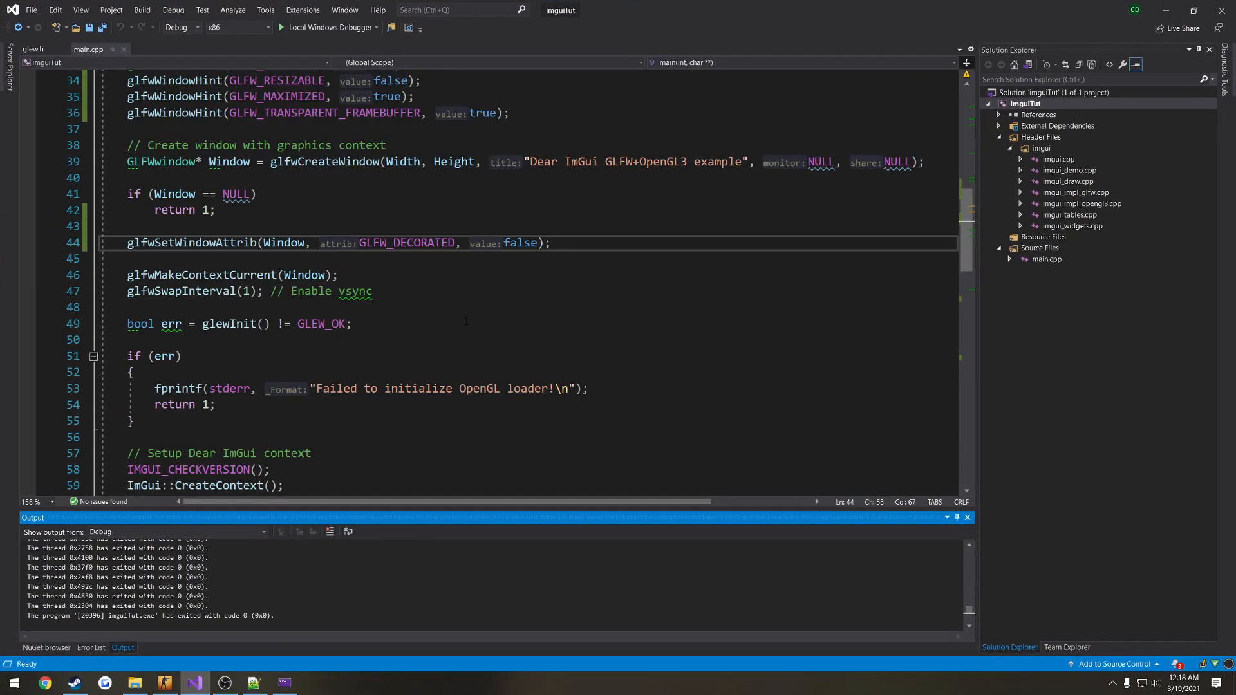
Step: Rename the test button to Exit, wrap it in an if returning 0, and close the console
scroll("down", 3)
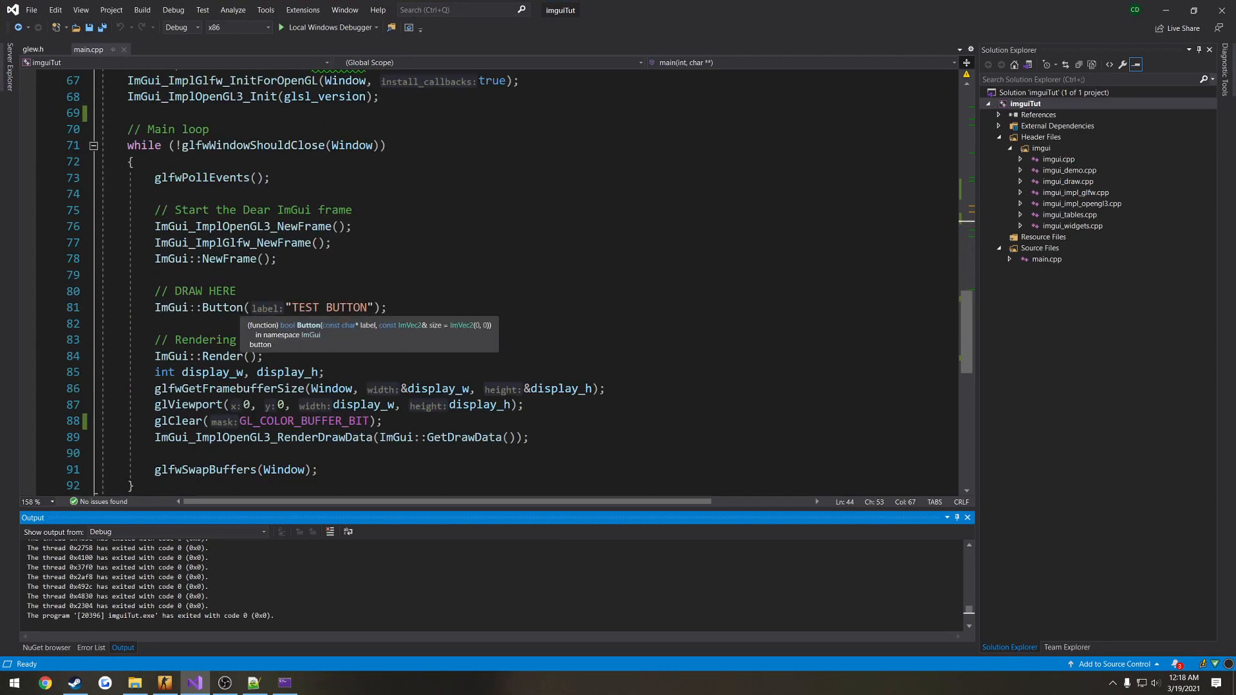
left_click(339, 308)
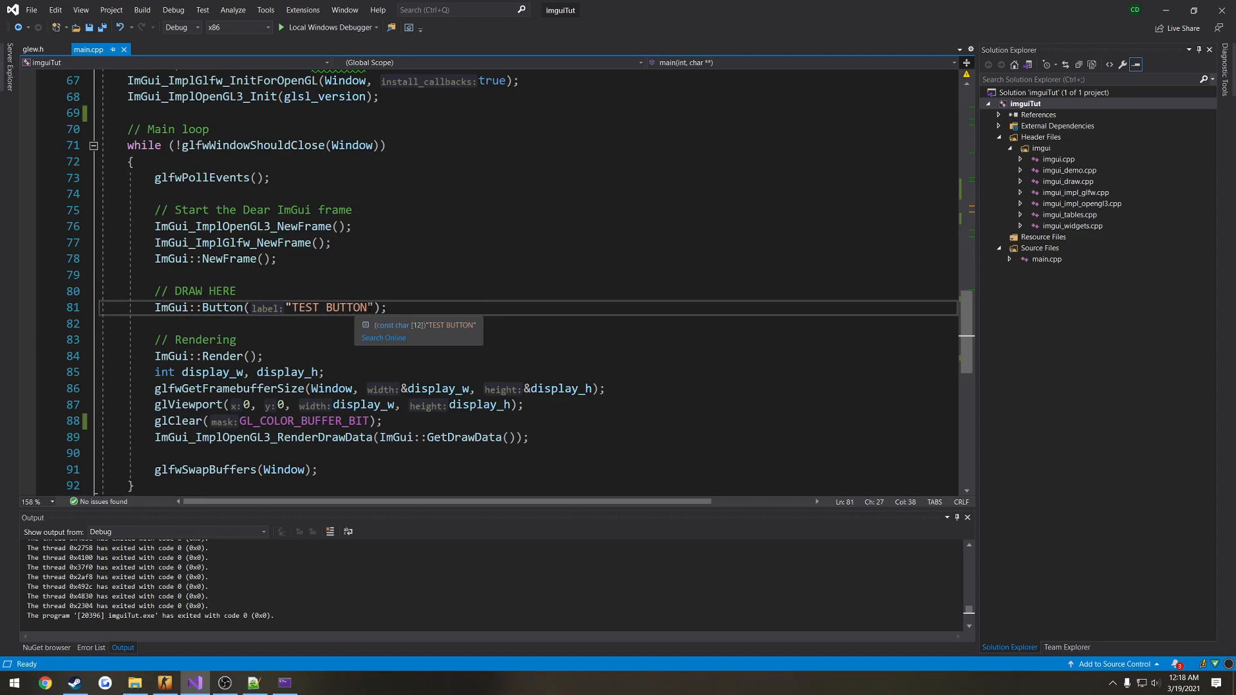
double_click(329, 308)
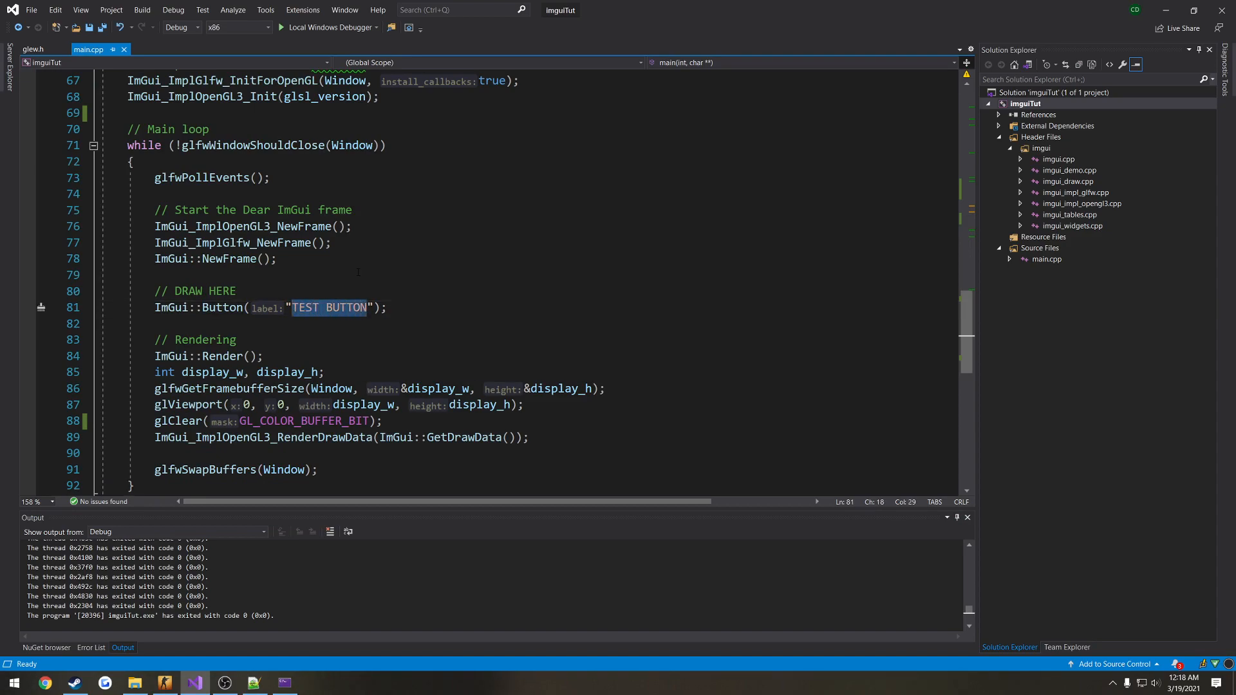
type("Exit")
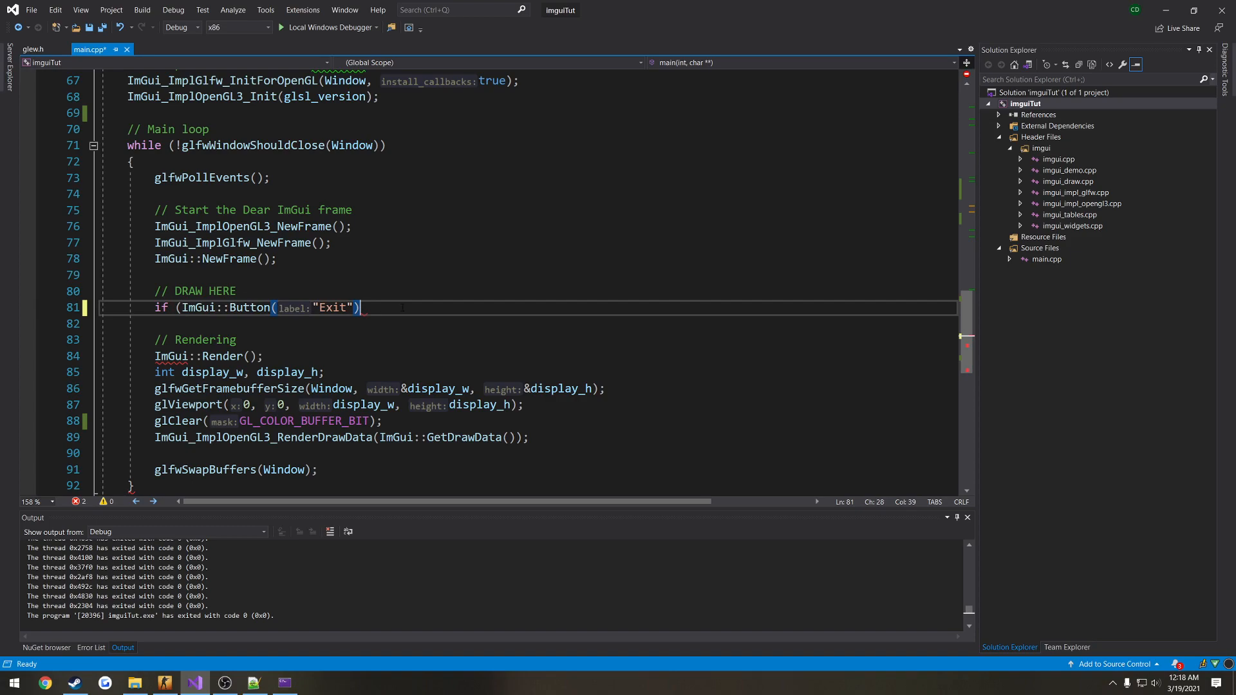
type("){")
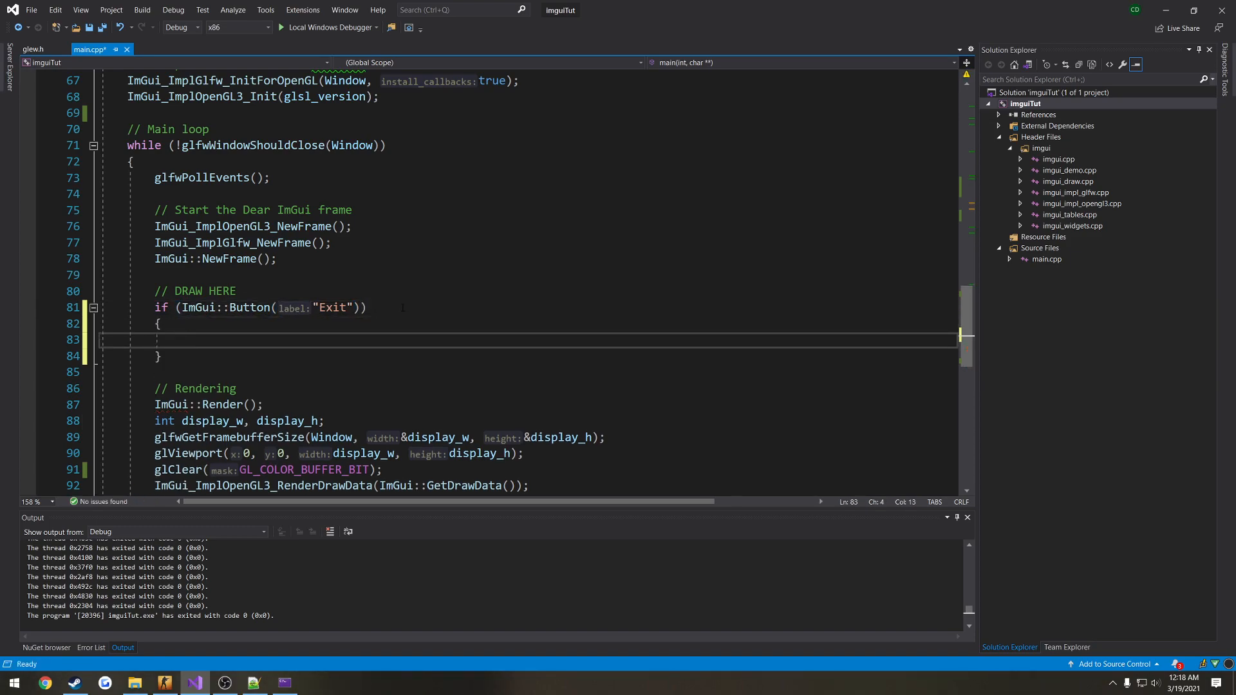
type("return")
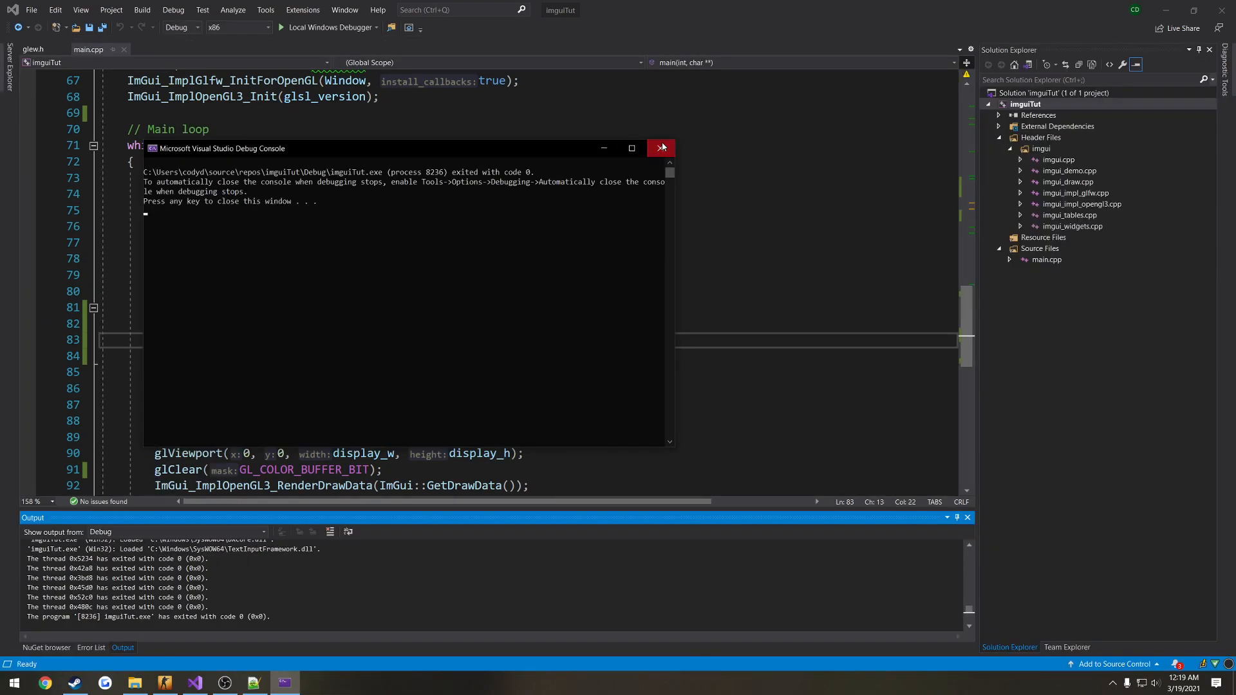
left_click(661, 148)
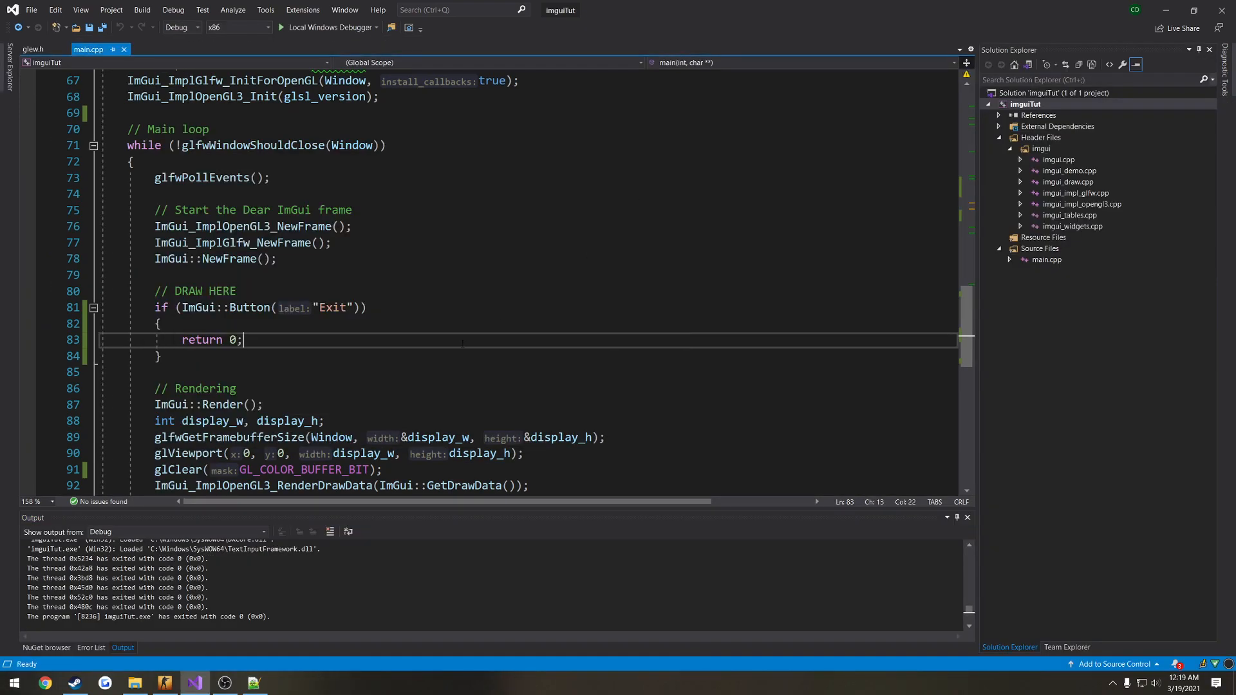
scroll("up", 3)
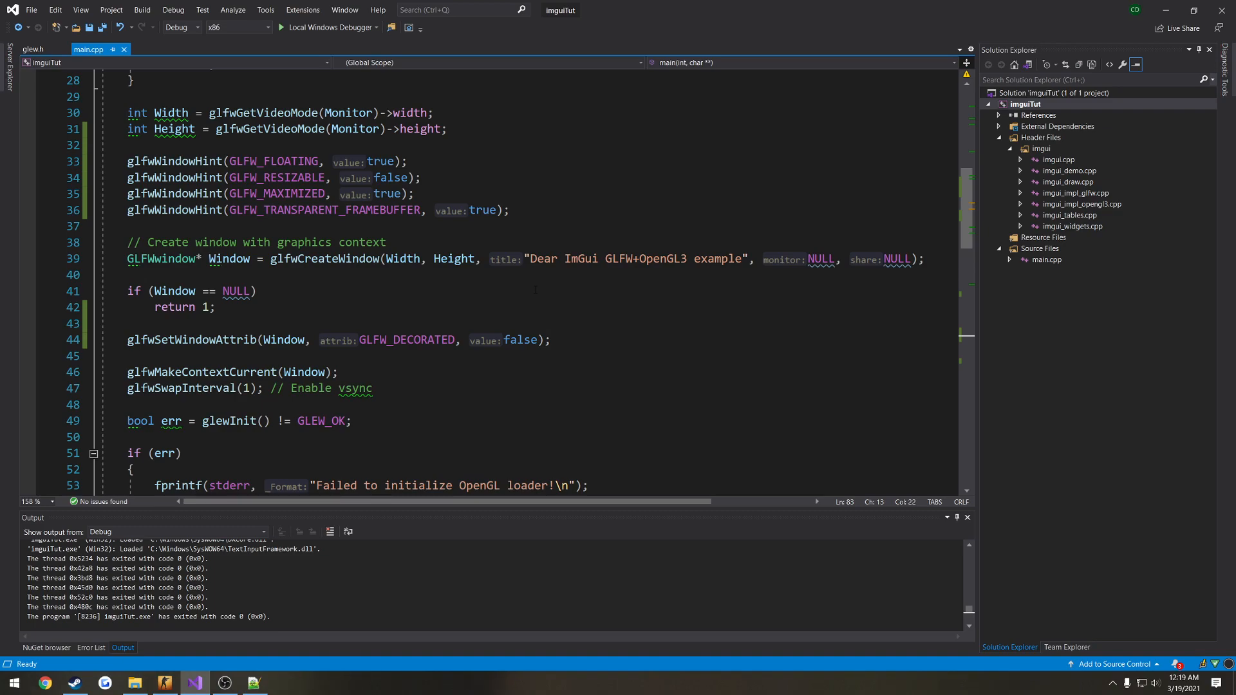
Step: Save main.cpp and bring up the Header Files folder's context menu in Solution Explorer
scroll("up", 3)
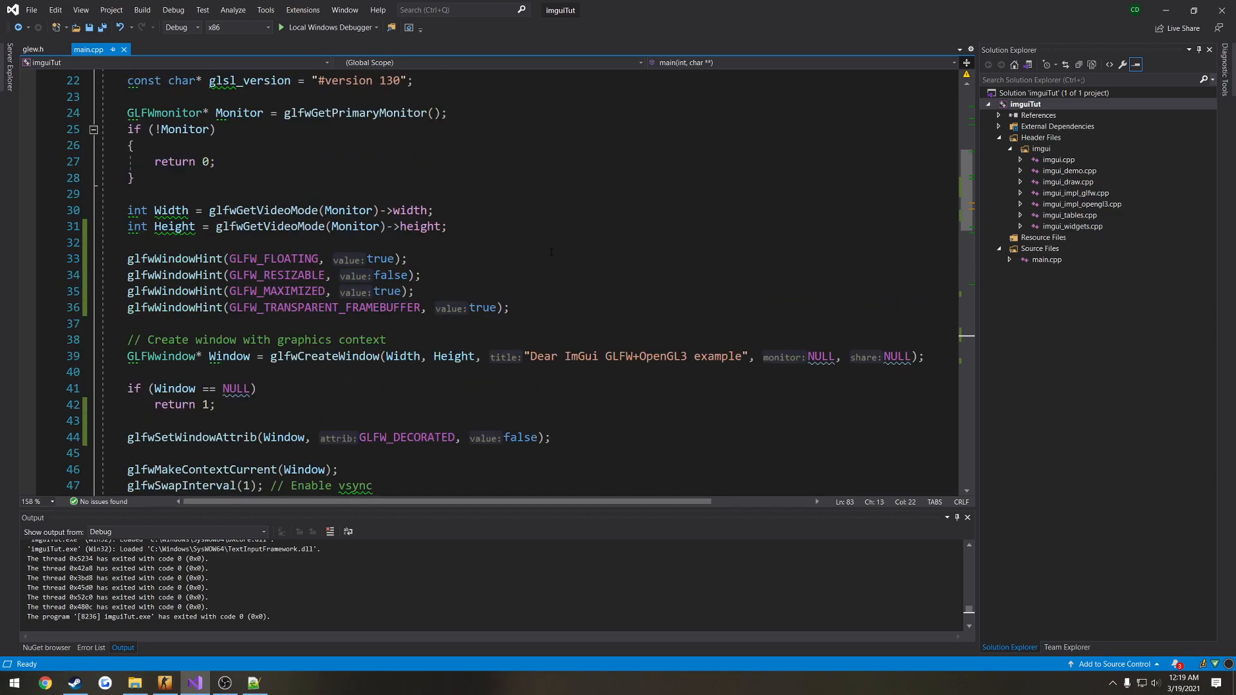
scroll("up", 3)
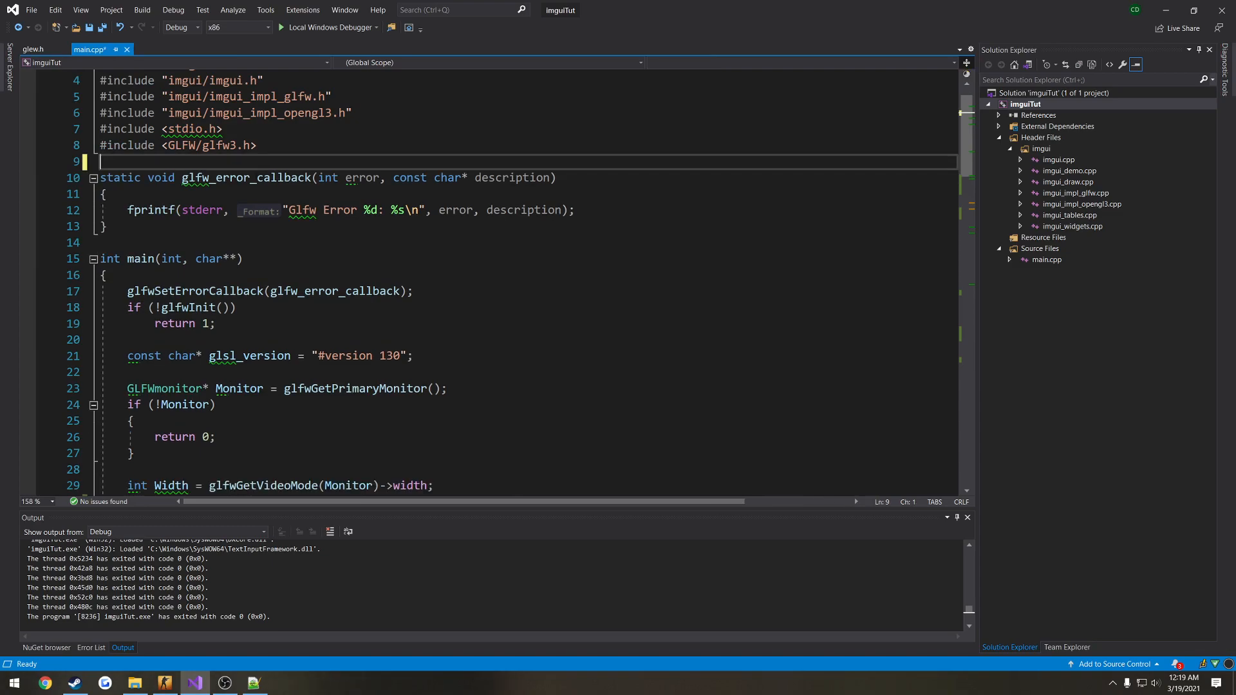
key("ctrl+s")
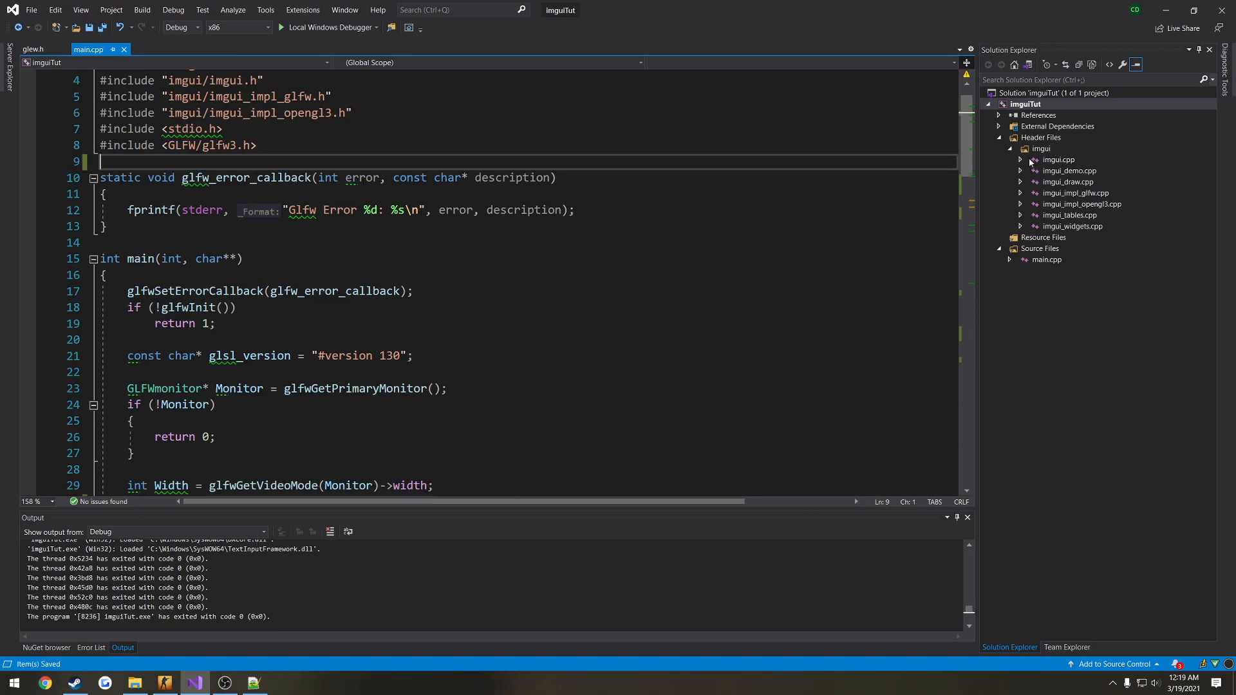
right_click(1039, 137)
type("Helpers.h")
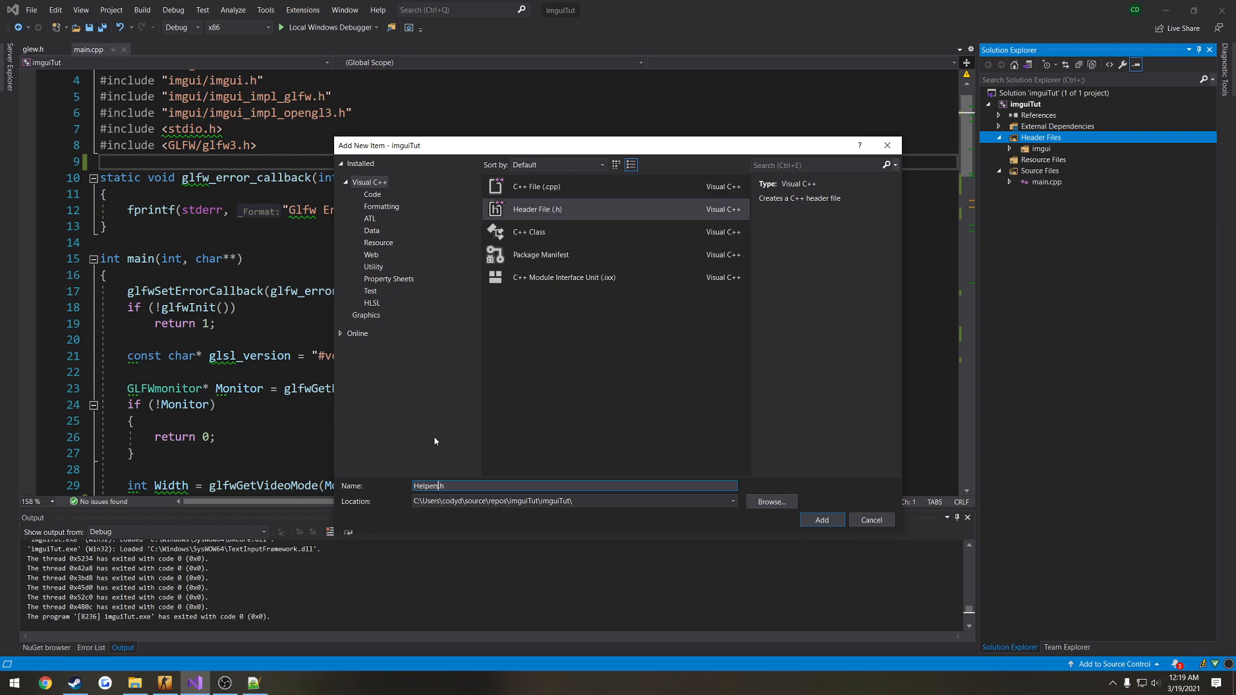
Step: Add Helpers.h to the project, include "Helpers.h" in main.cpp, and go back to the header
left_click(822, 520)
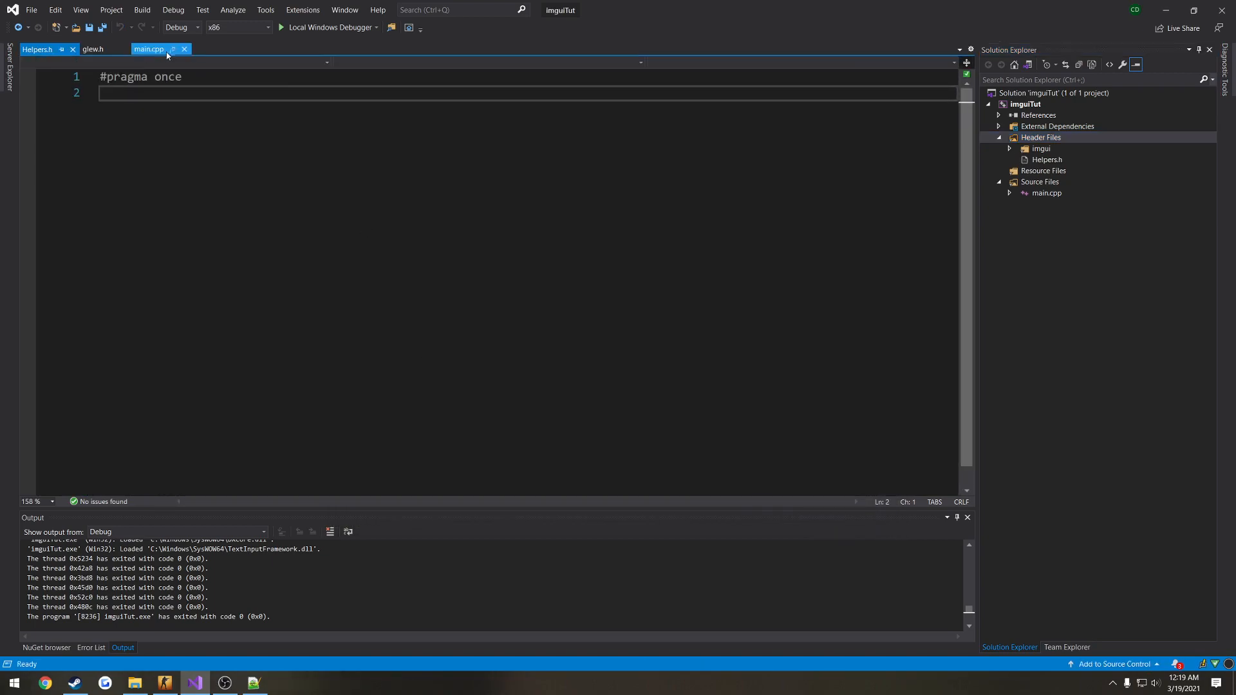
left_click(148, 49)
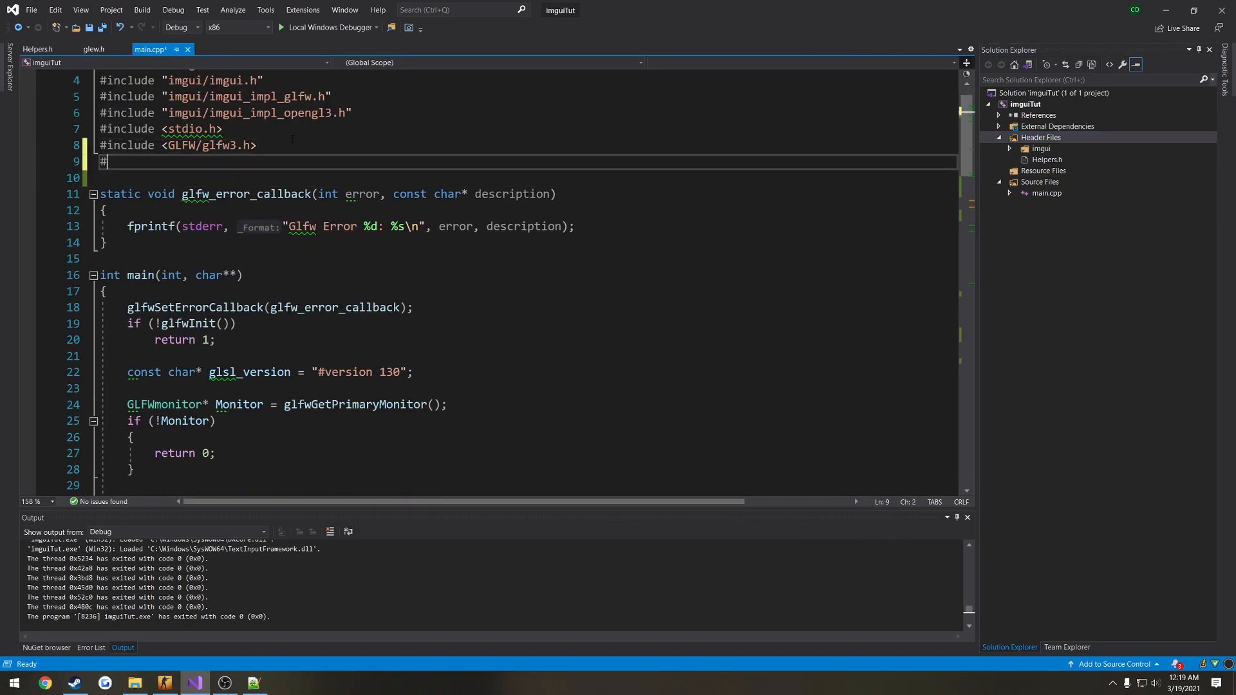
type("include \"Helpers.h")
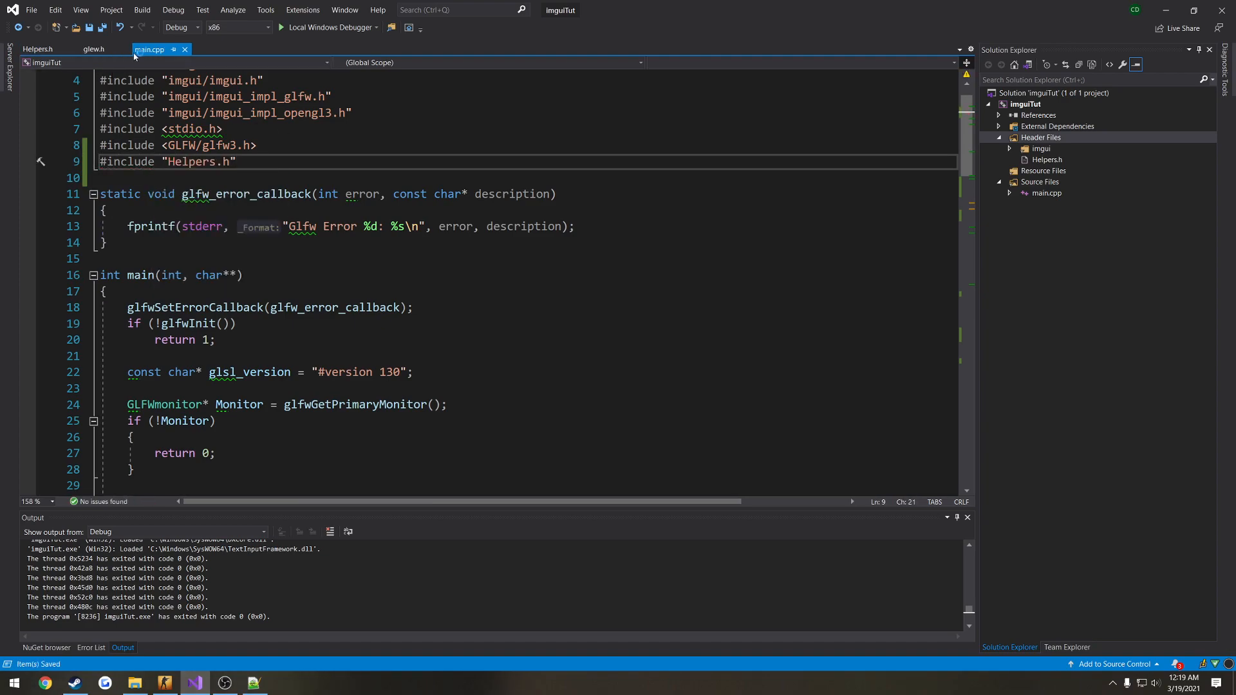
left_click(38, 49)
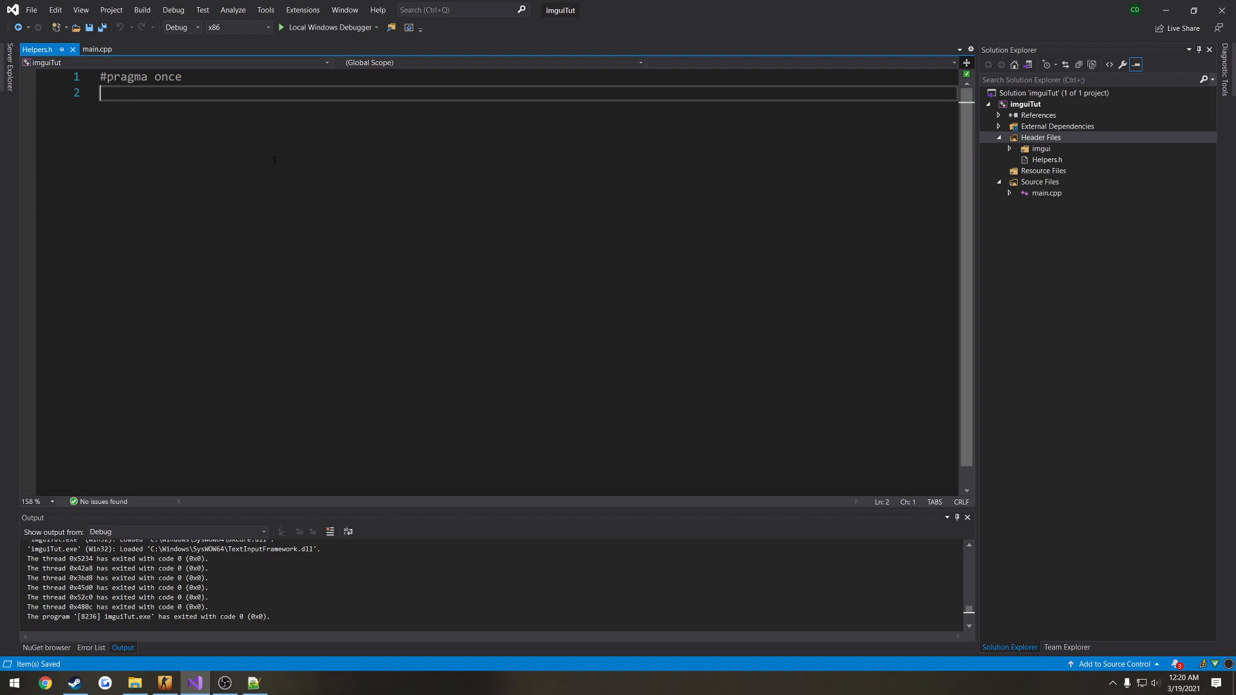
Step: Declare ShowMenu and HideMenu functions taking a GLFWwindow* Window in Helpers.h
type(";laksdjf")
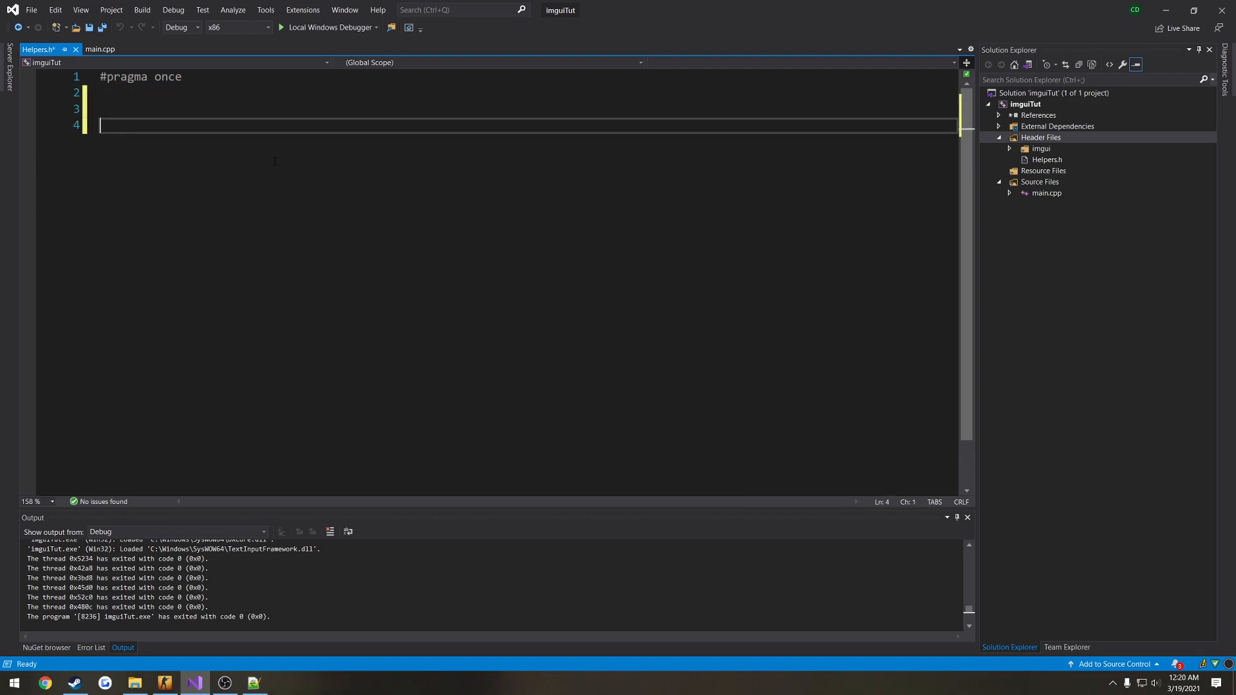
type("void ShowMenu(")
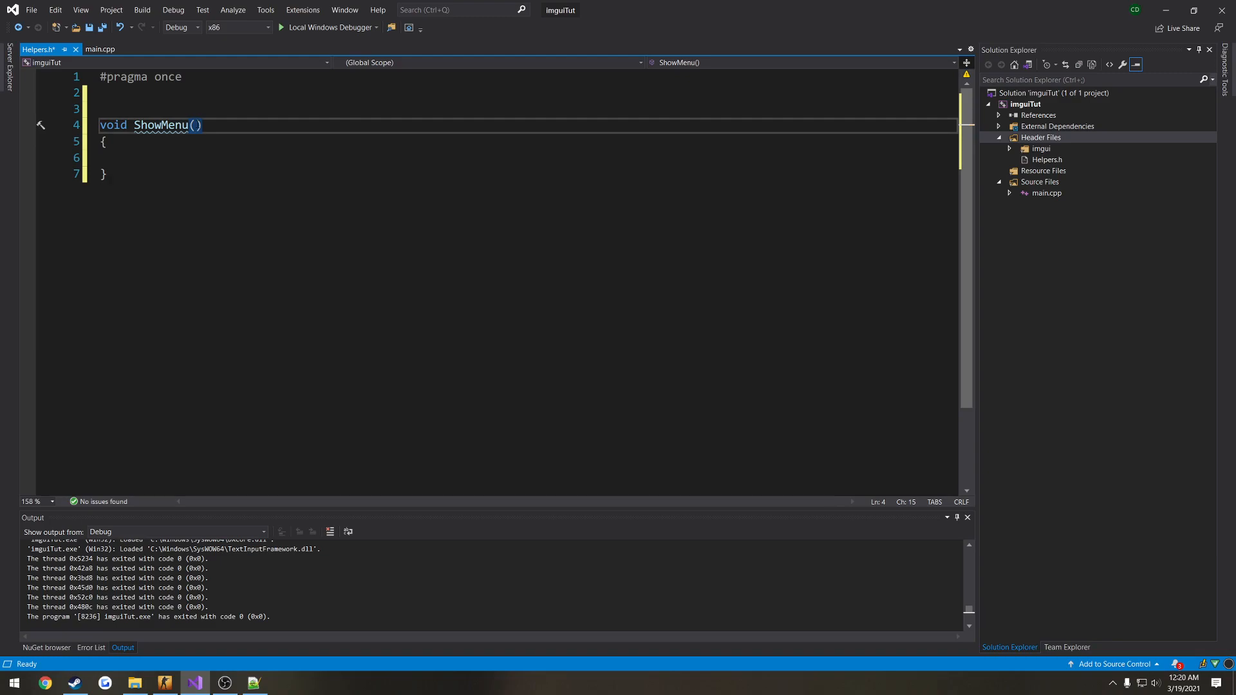
type("GLFWw")
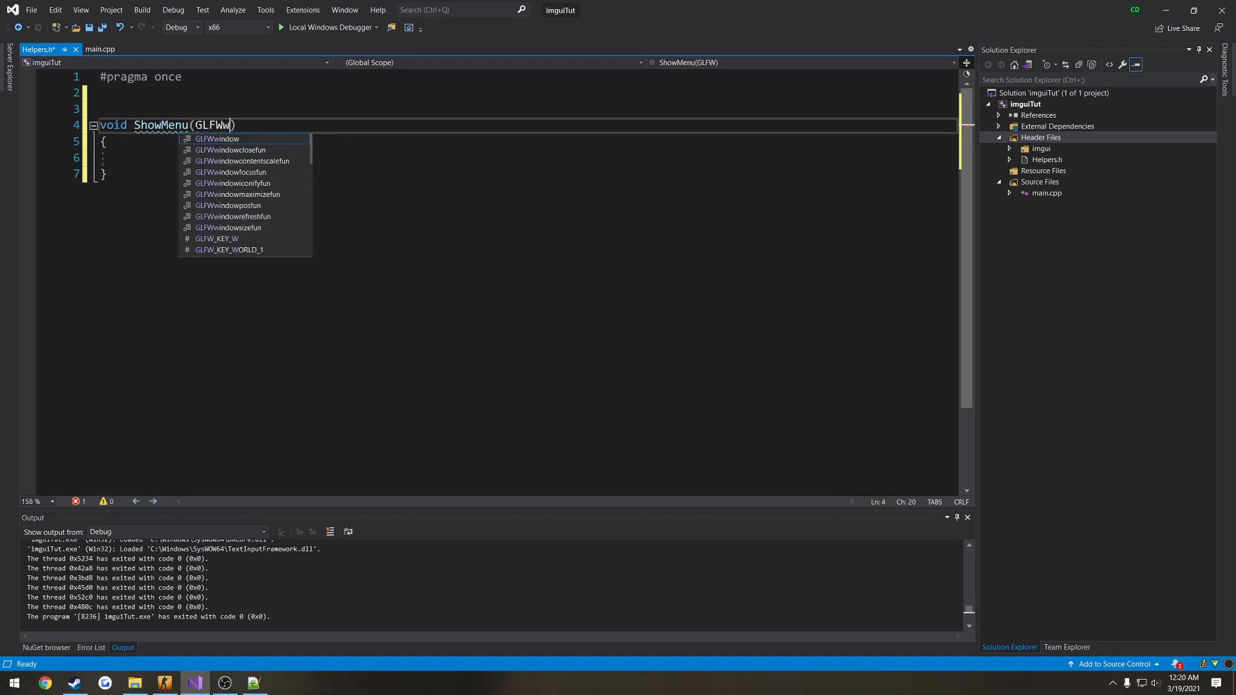
type("indow* Window")
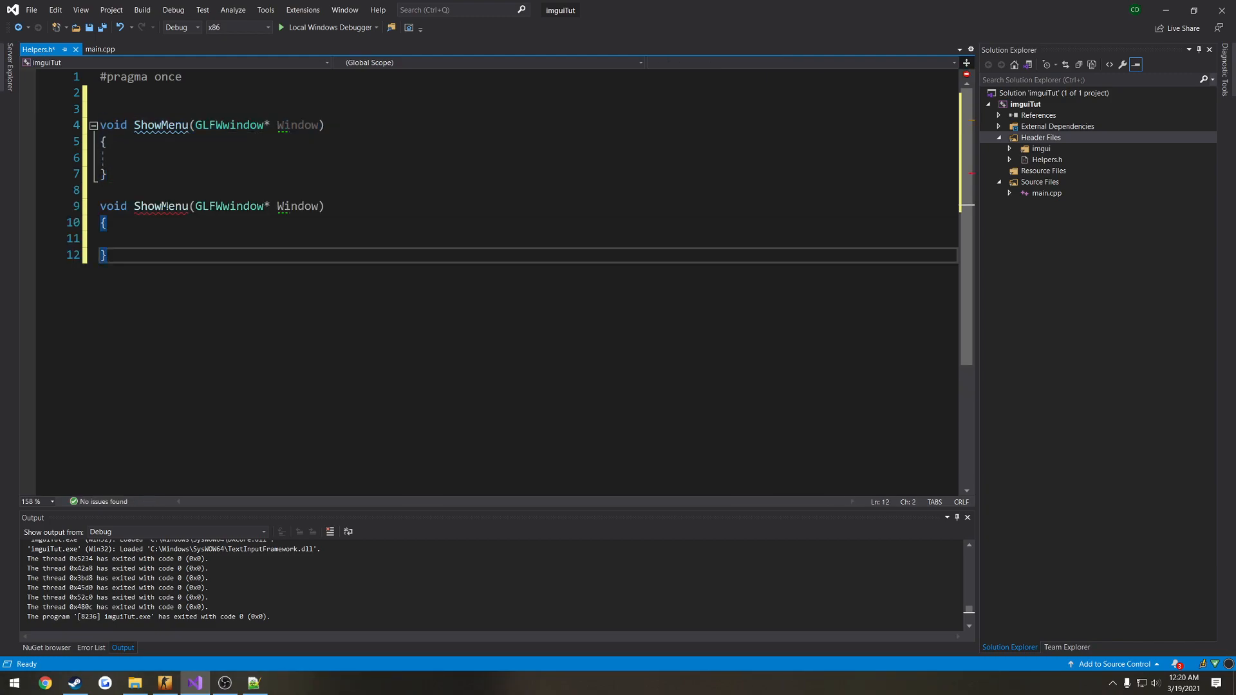
type("Hide")
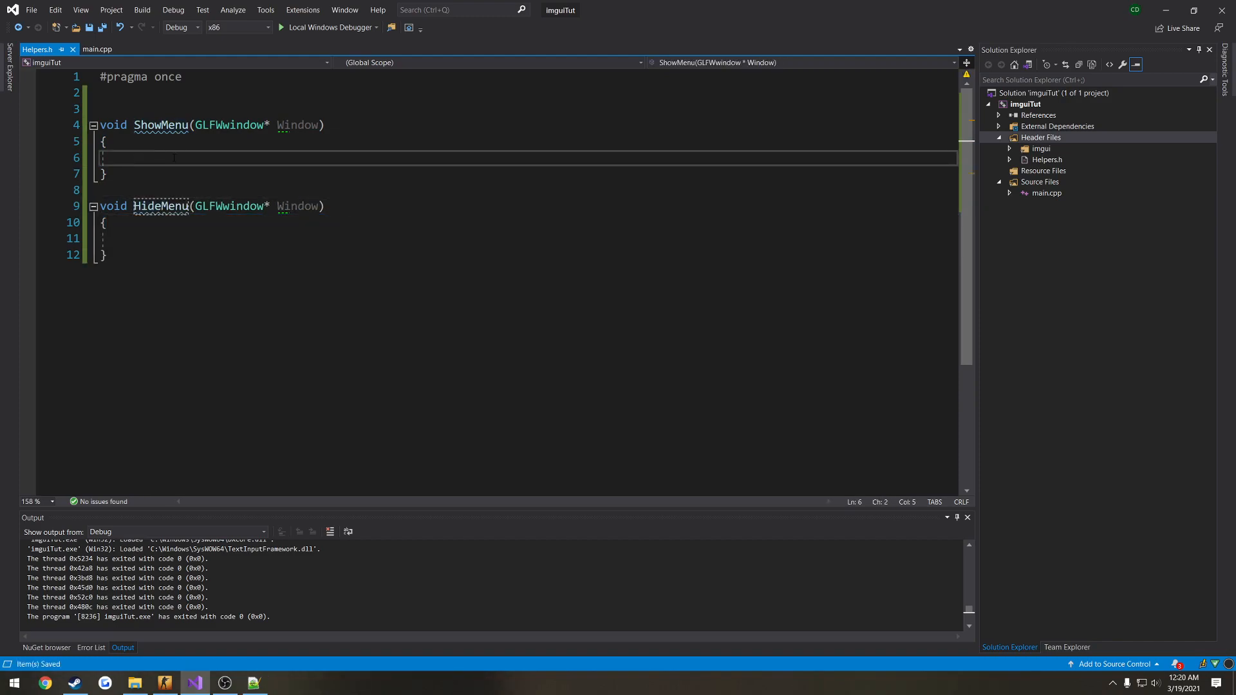
Step: Make the functions print "Showing Menu" and "Hiding Menu" with std::cout
type("std::cout << \"")
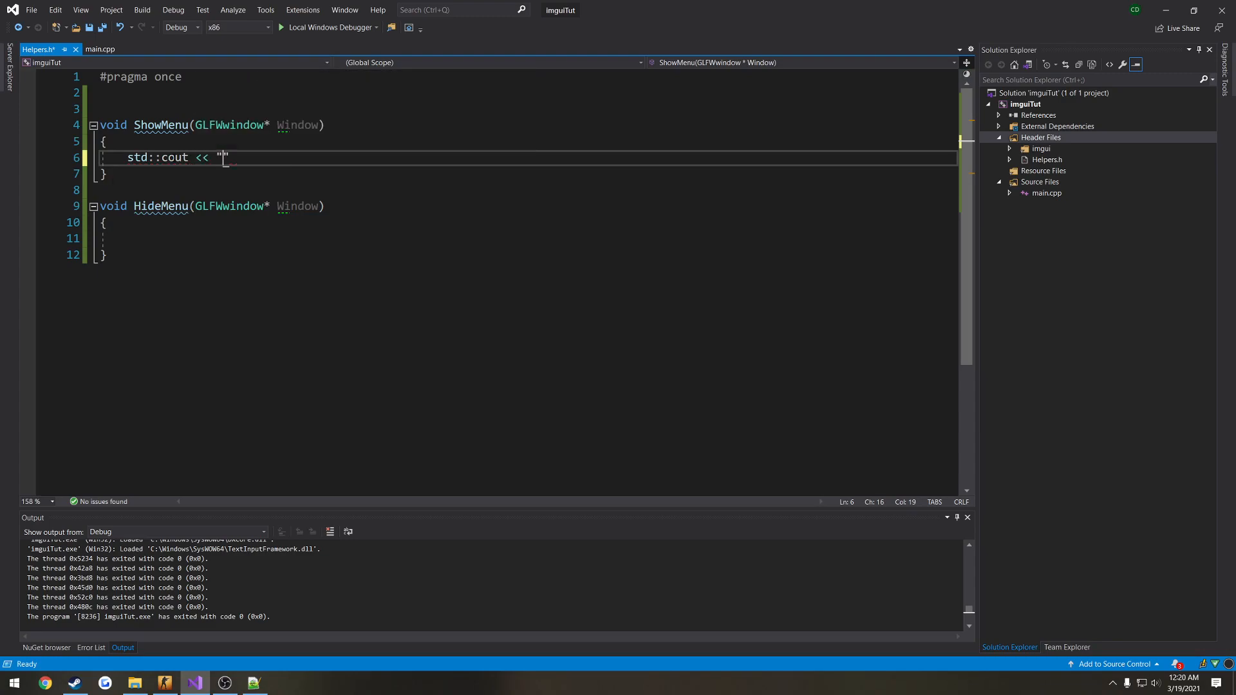
type("\" \"")
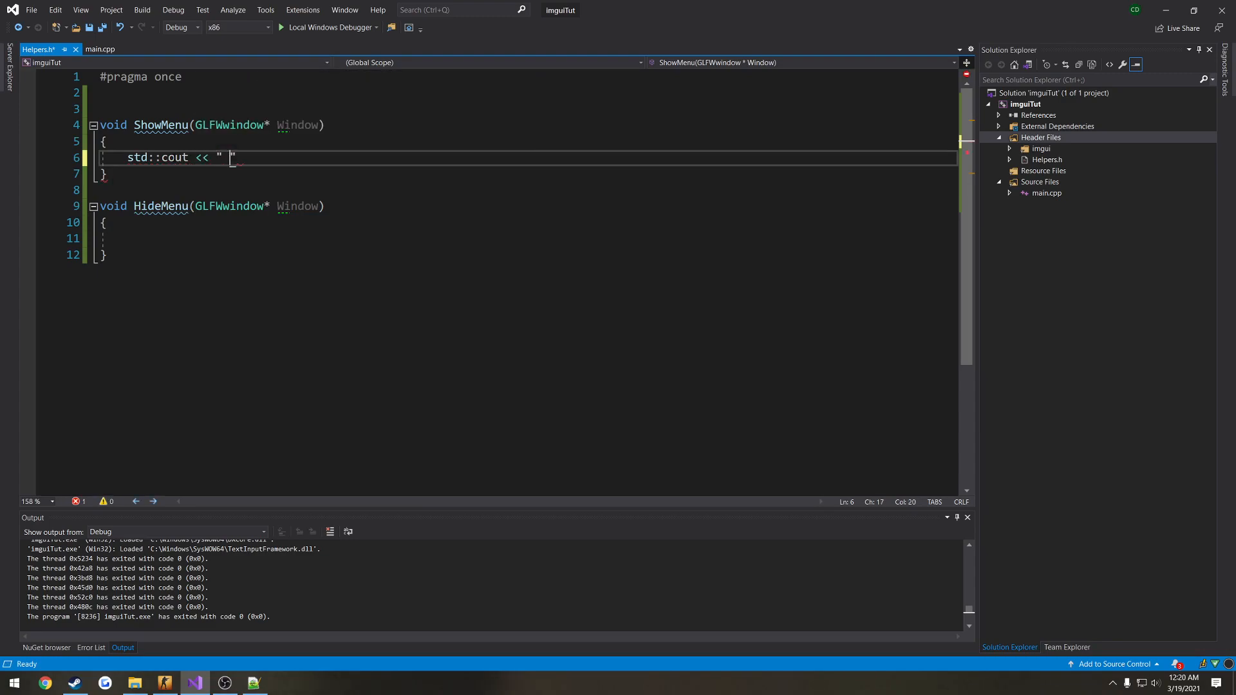
type("Showing Me")
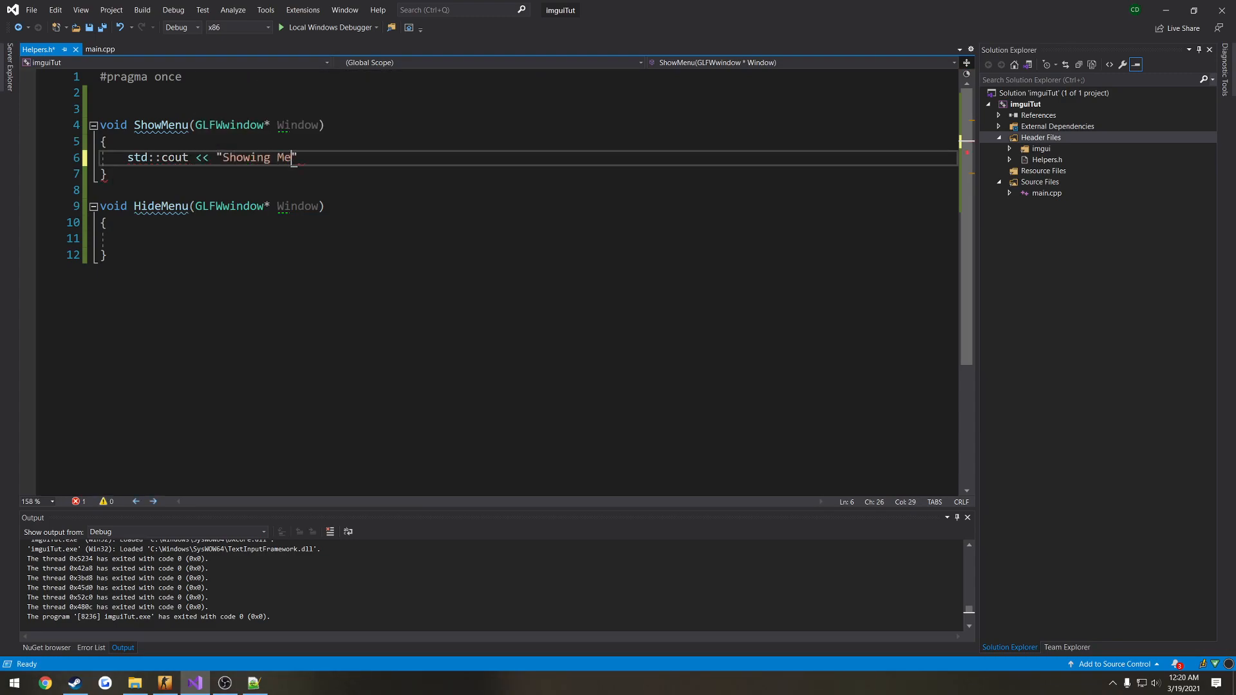
type("nu\\n\";")
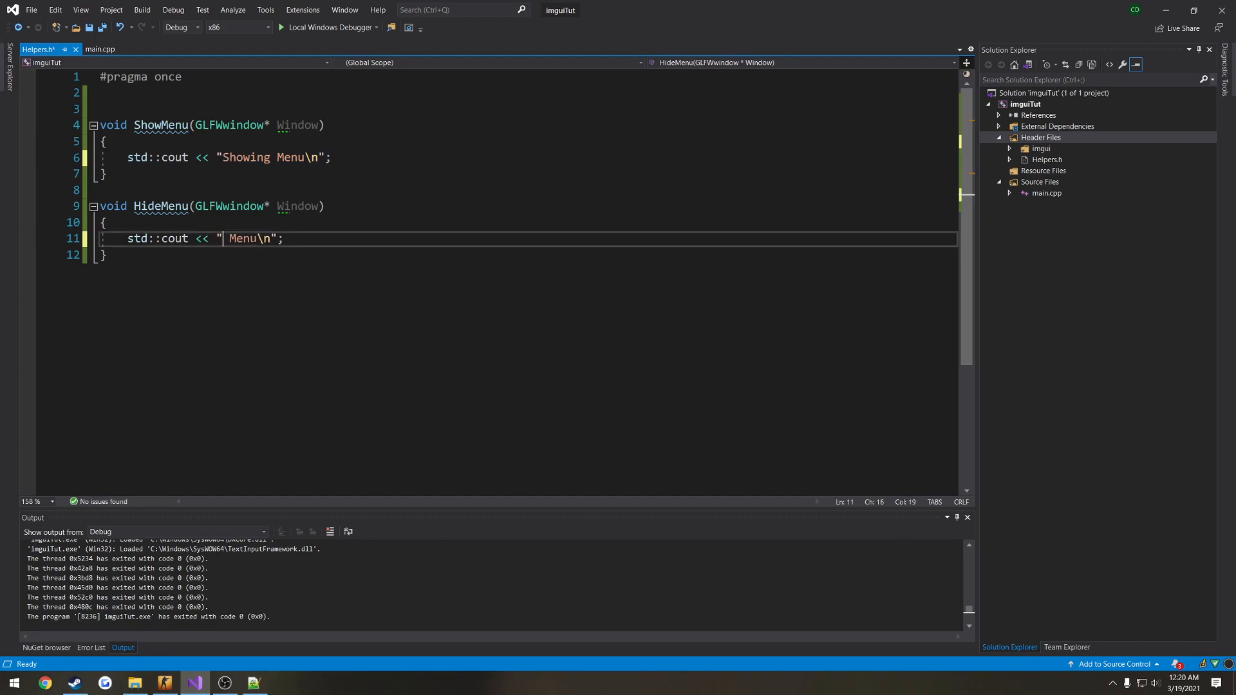
type("Hiding")
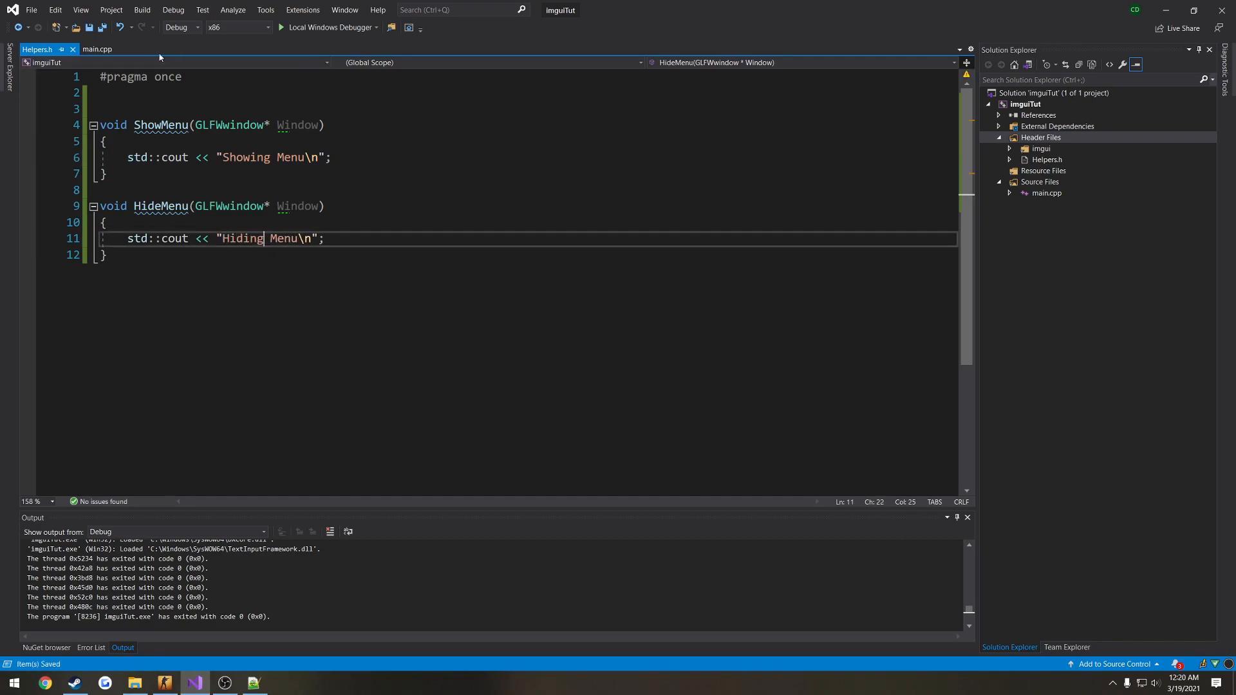
left_click(98, 49)
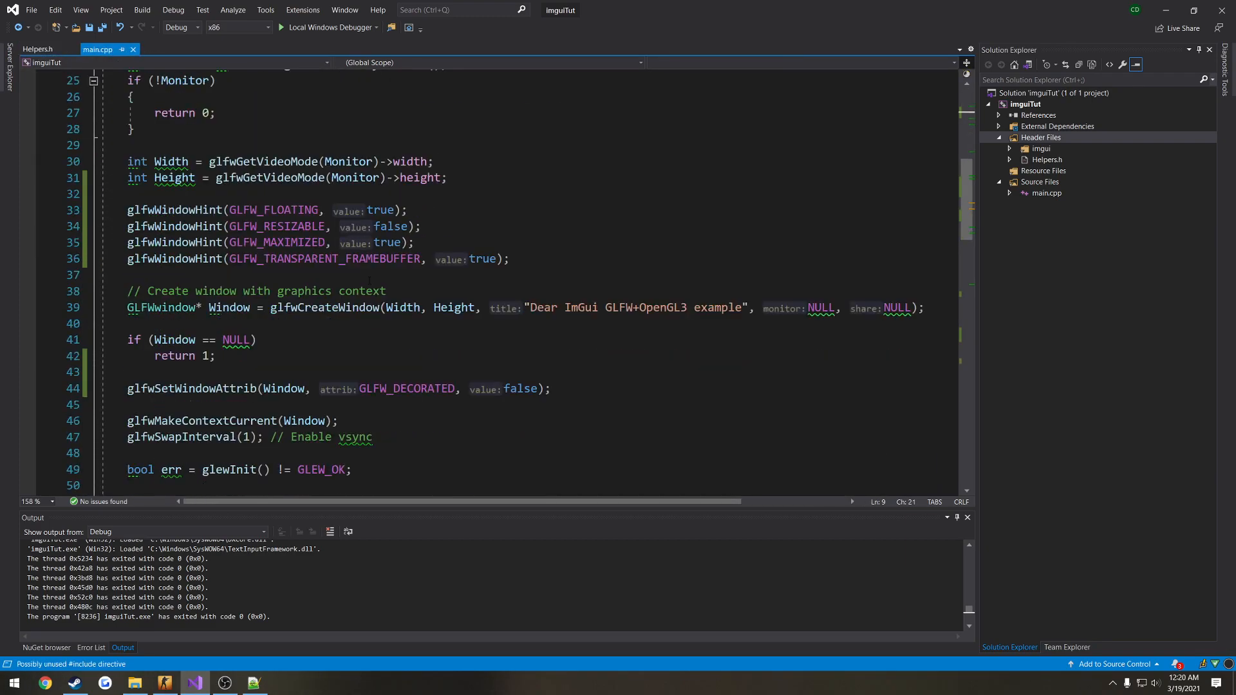
Step: Add an if (GetAsyncKeyState(VK_INSERT) & 1) check before // DRAW HERE and include <windows.h>
scroll("down", 3)
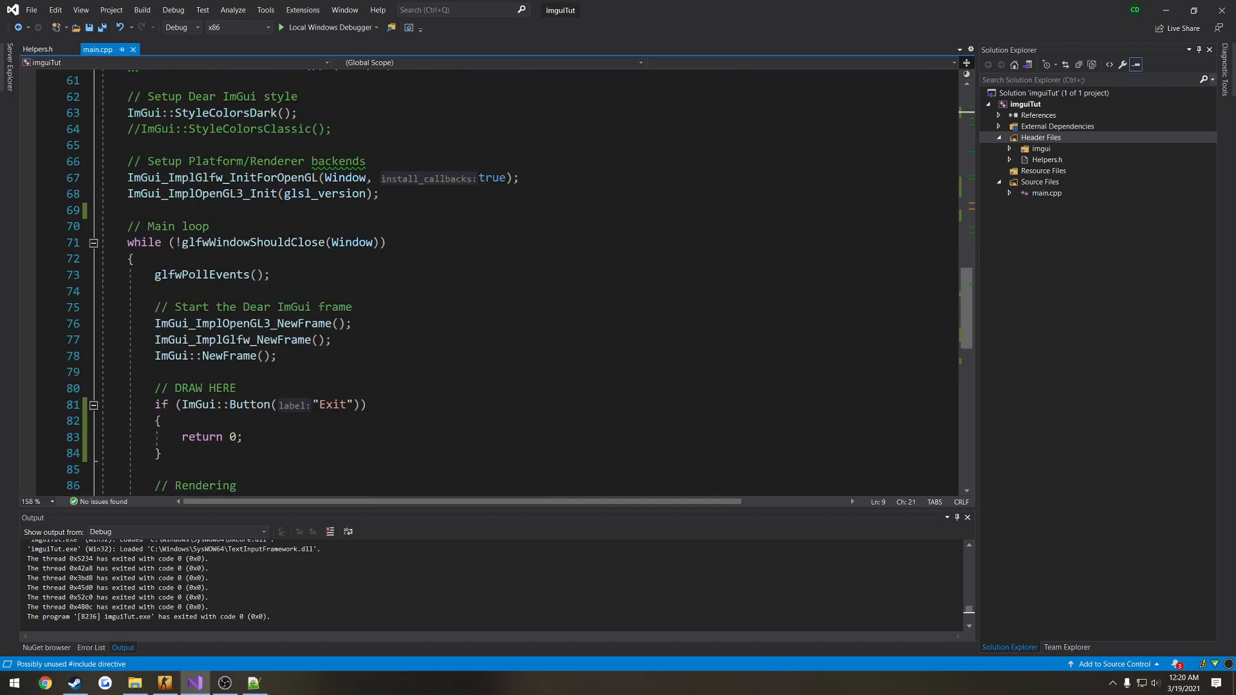
scroll("down", 3)
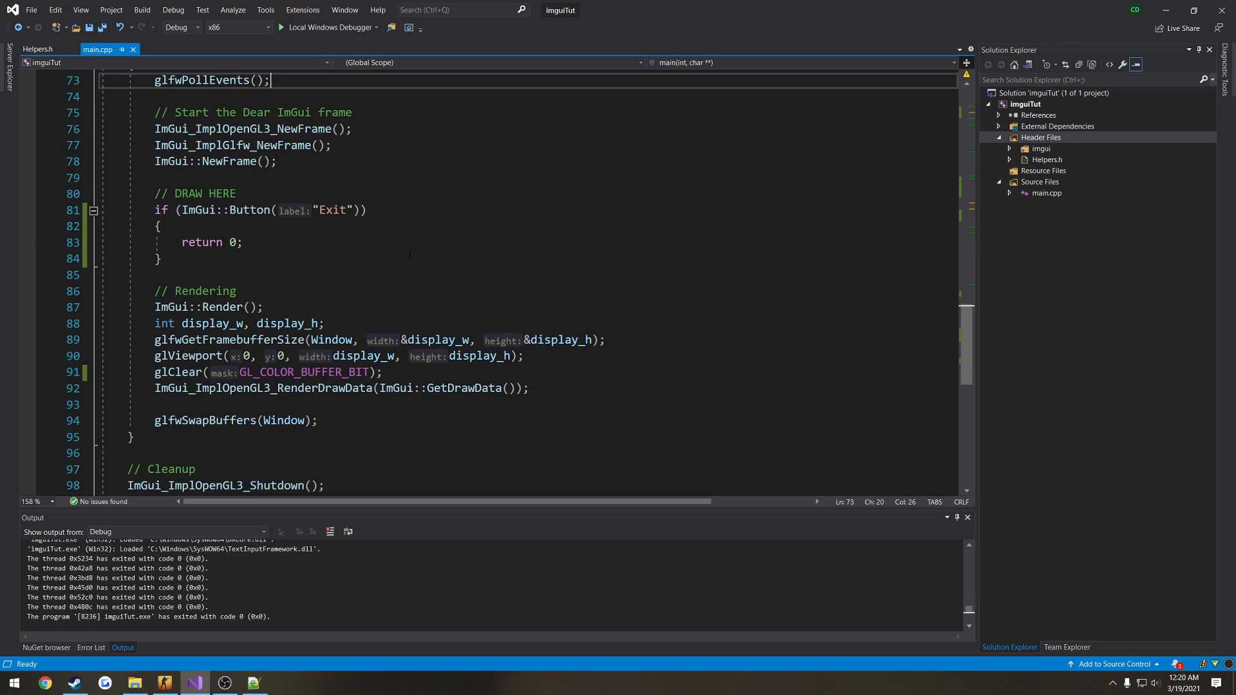
key("enter")
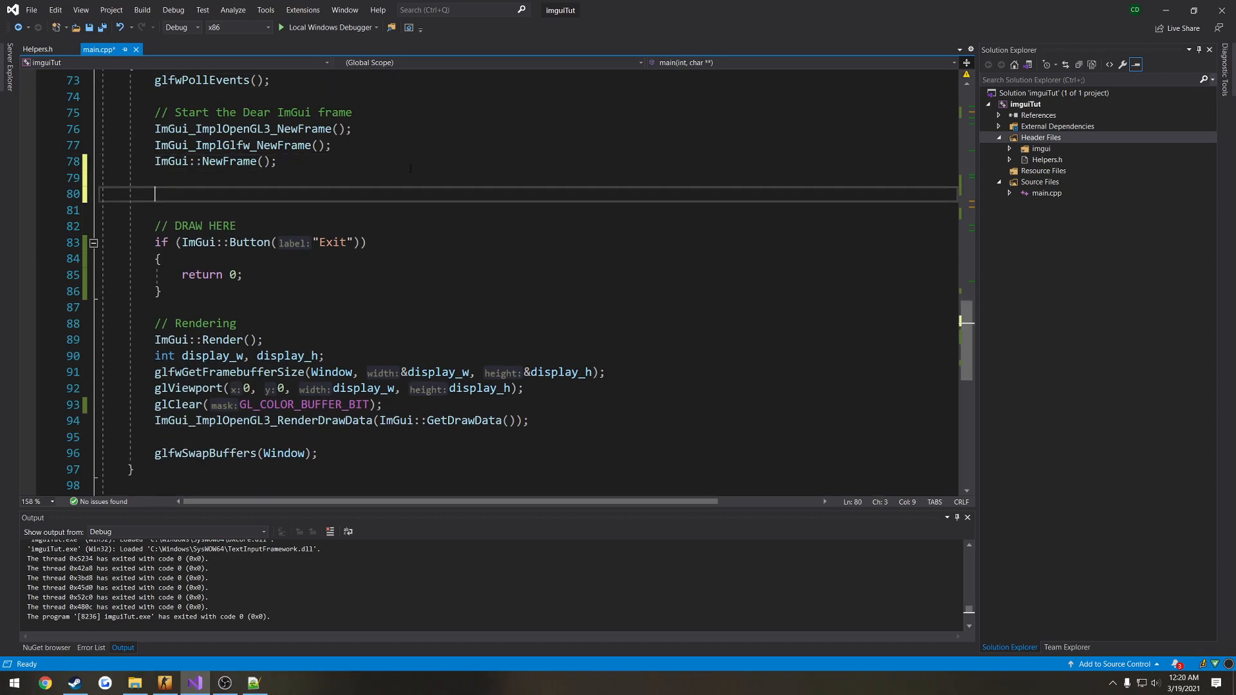
type("if (GetA")
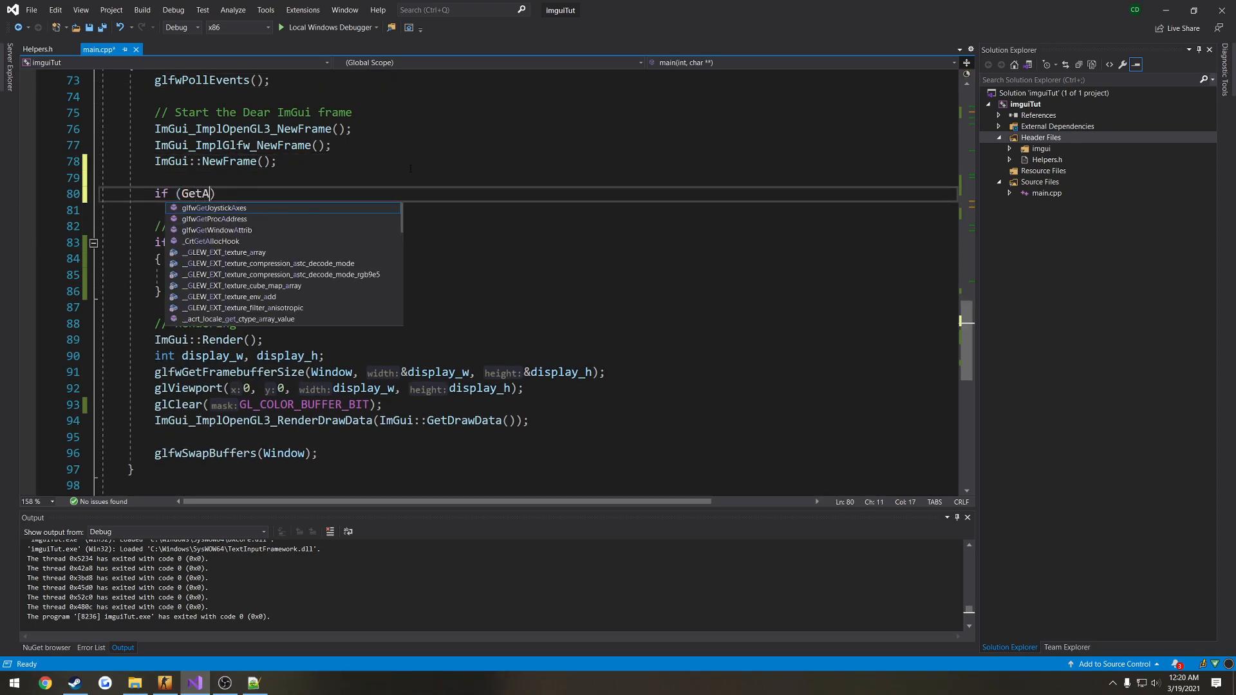
type("syncKeyS")
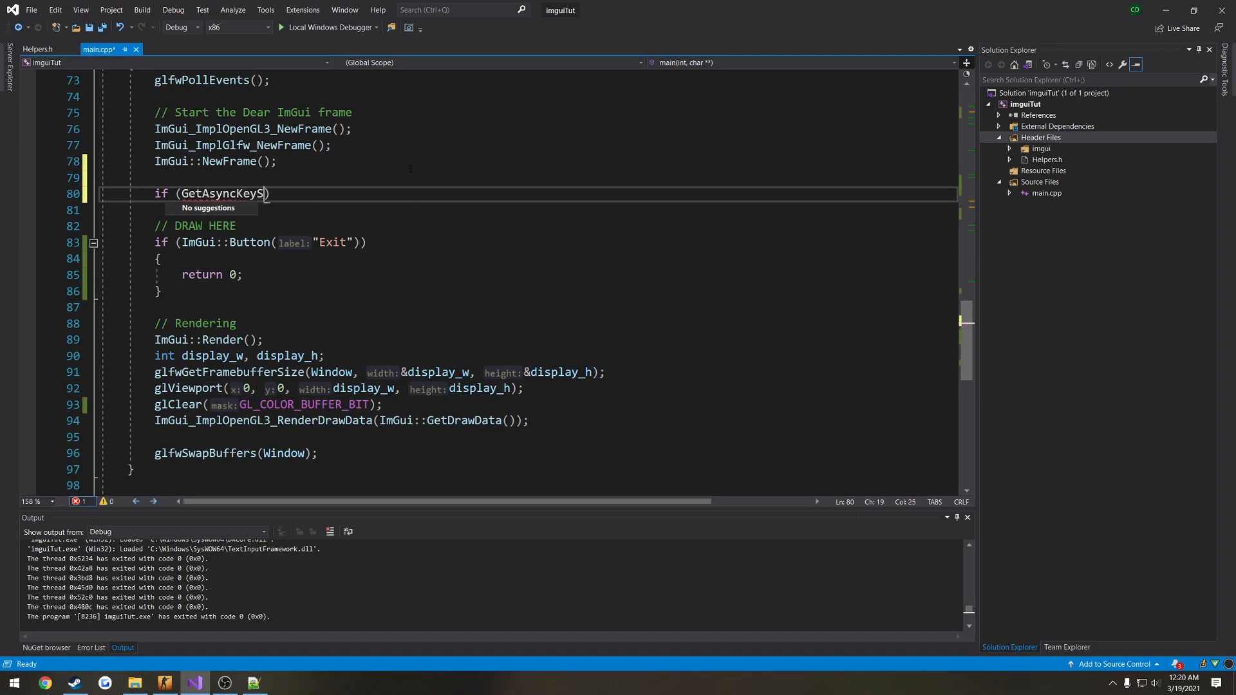
type("tate(")
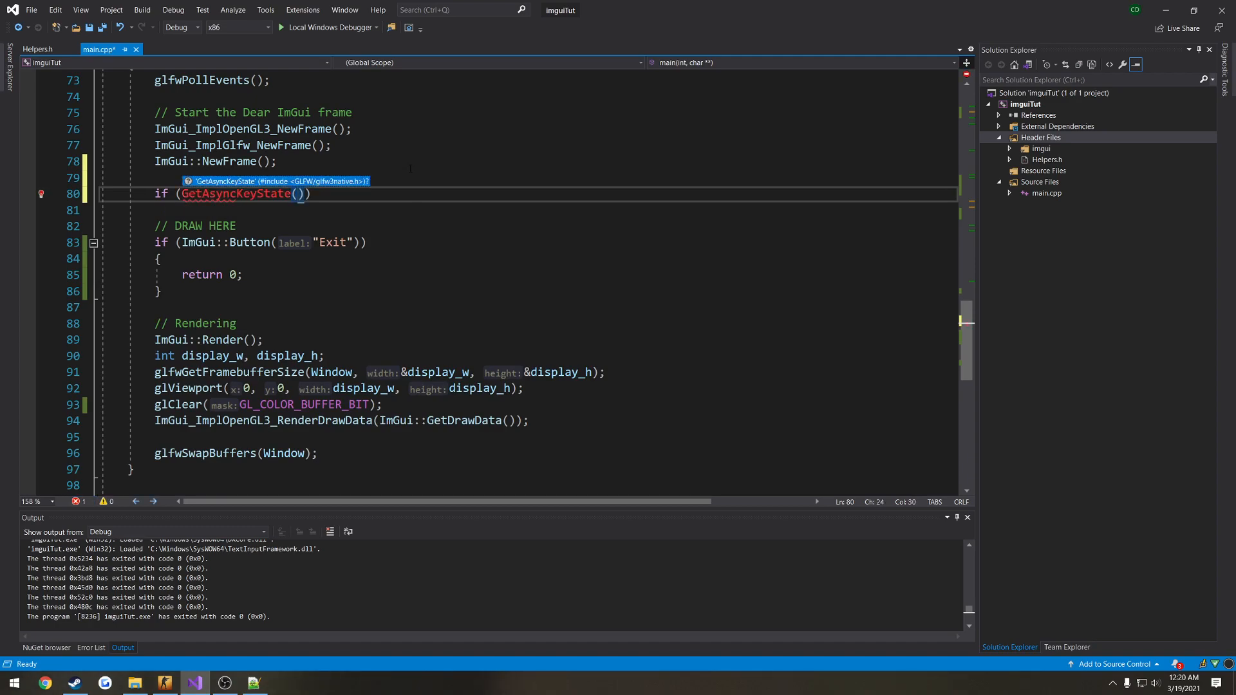
type("VK_INSE")
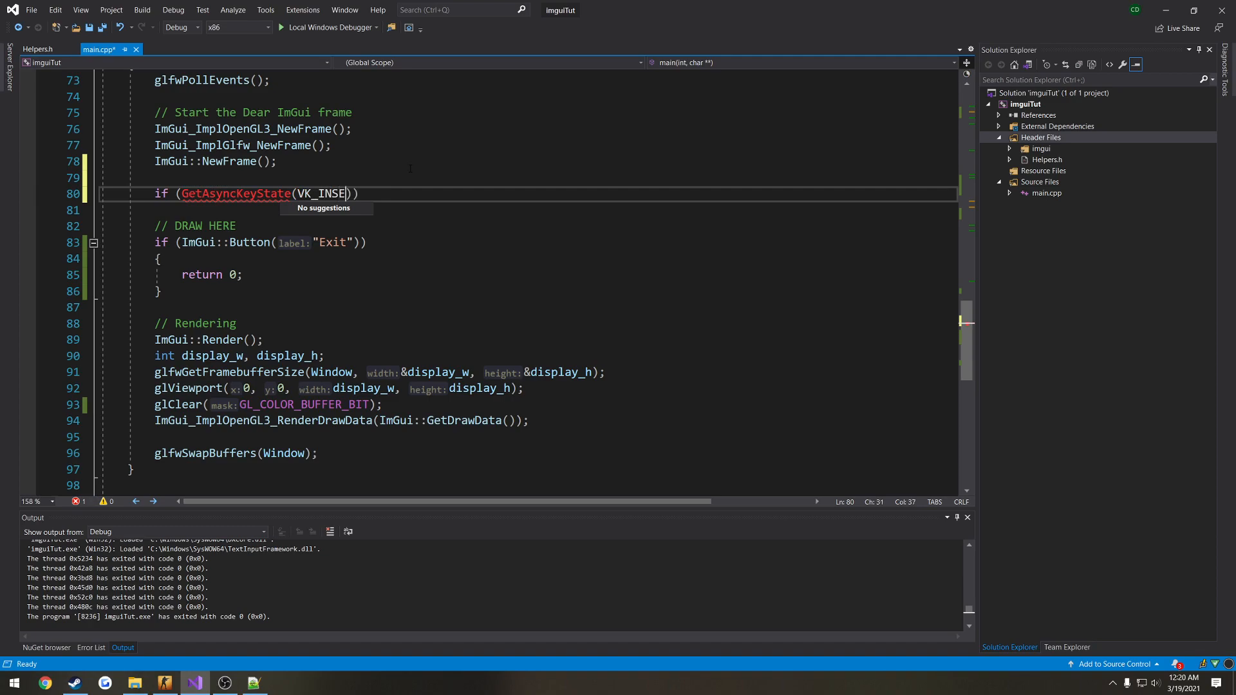
type("RT) &")
type("#incl")
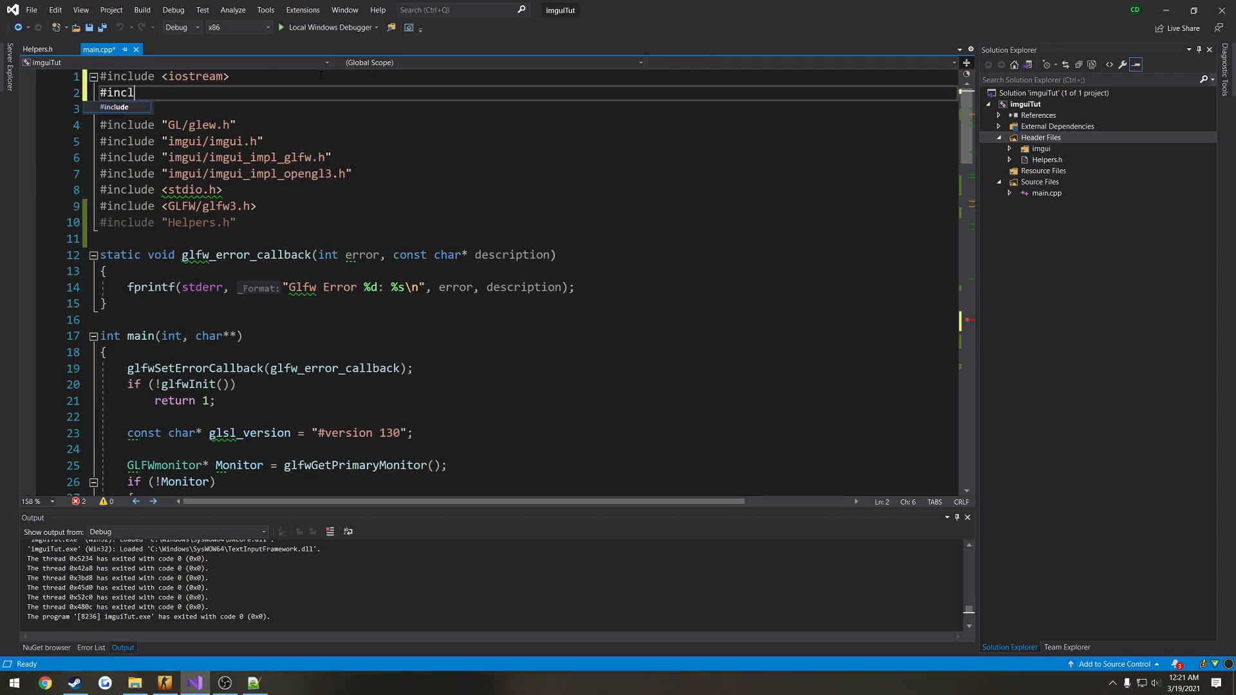
type("ude <wind>")
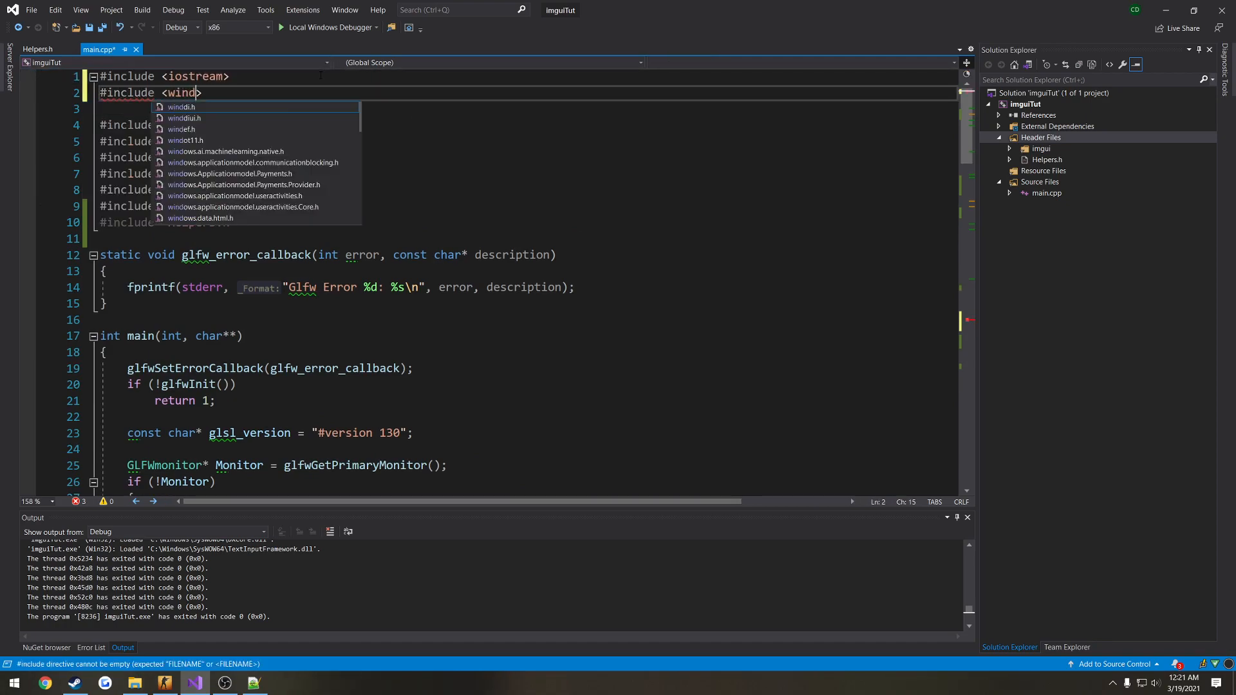
type("ows.h>")
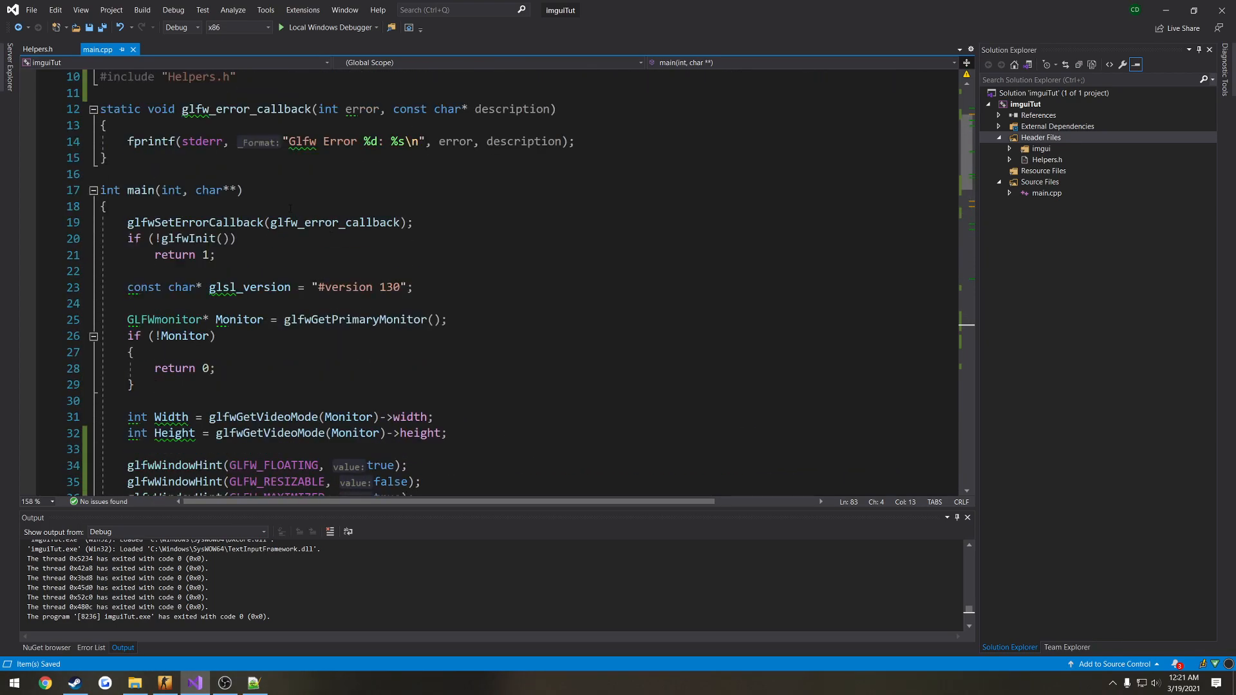
Step: Replace the bool err line so the if tests glewInit() != GLEW_OK directly
scroll("down", 3)
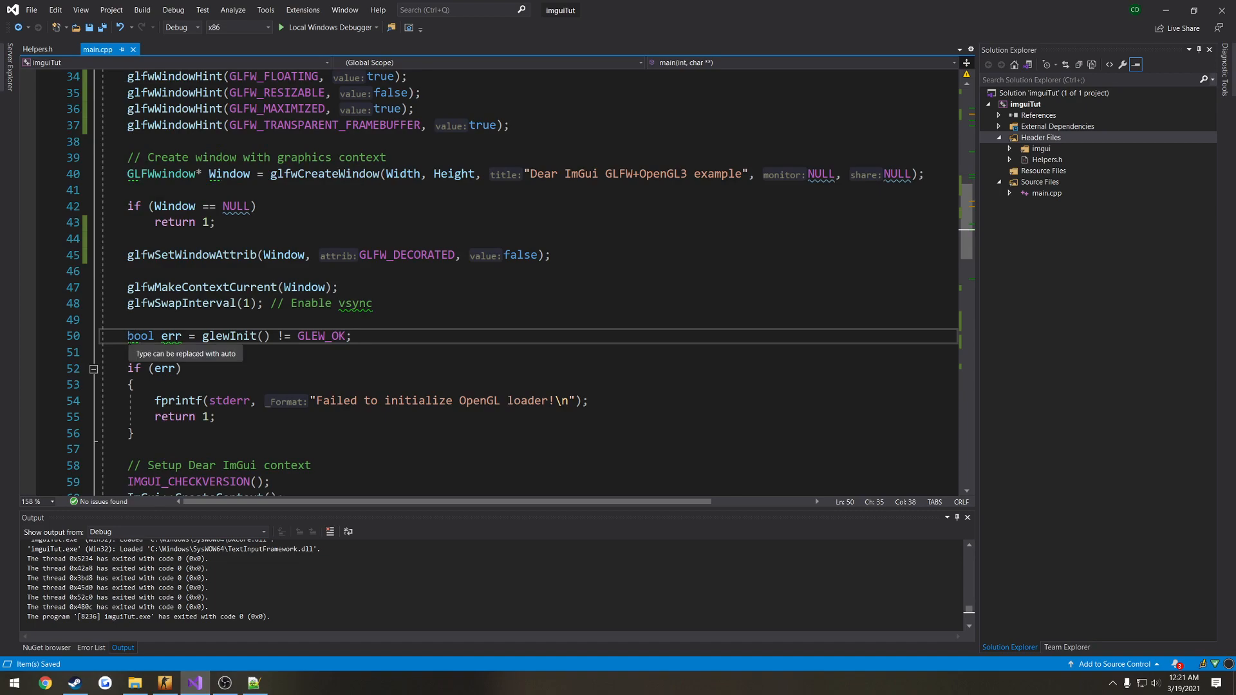
double_click(229, 336)
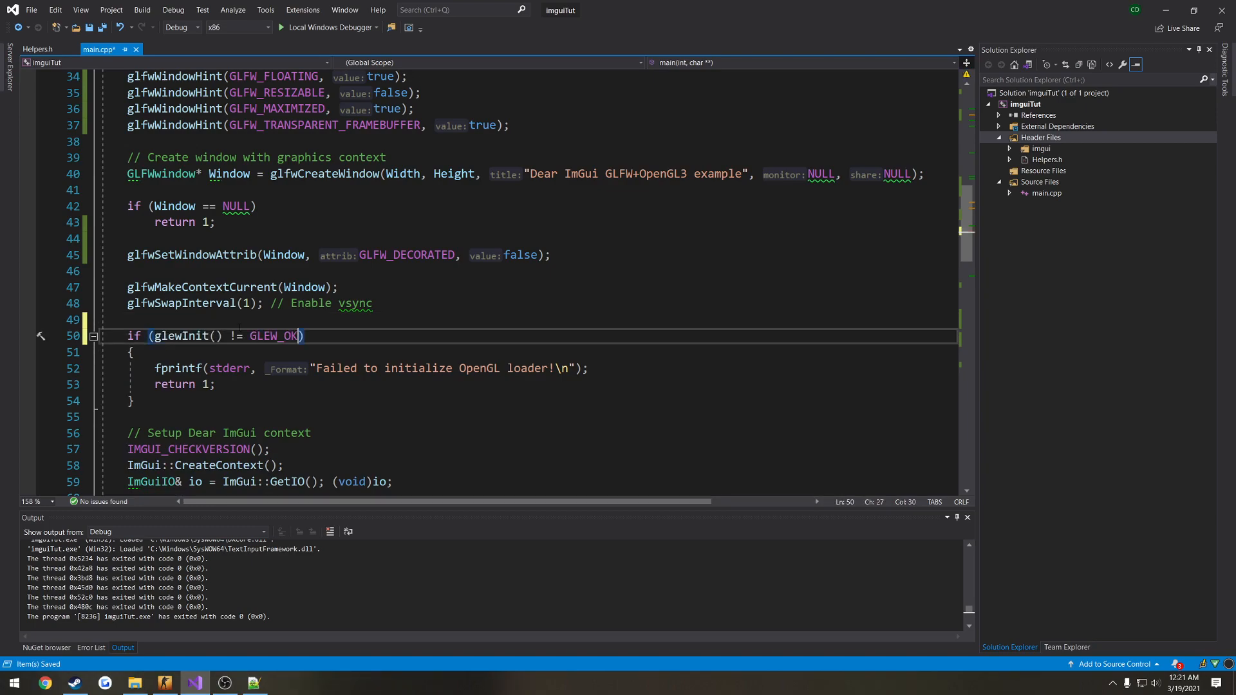
scroll("down", 3)
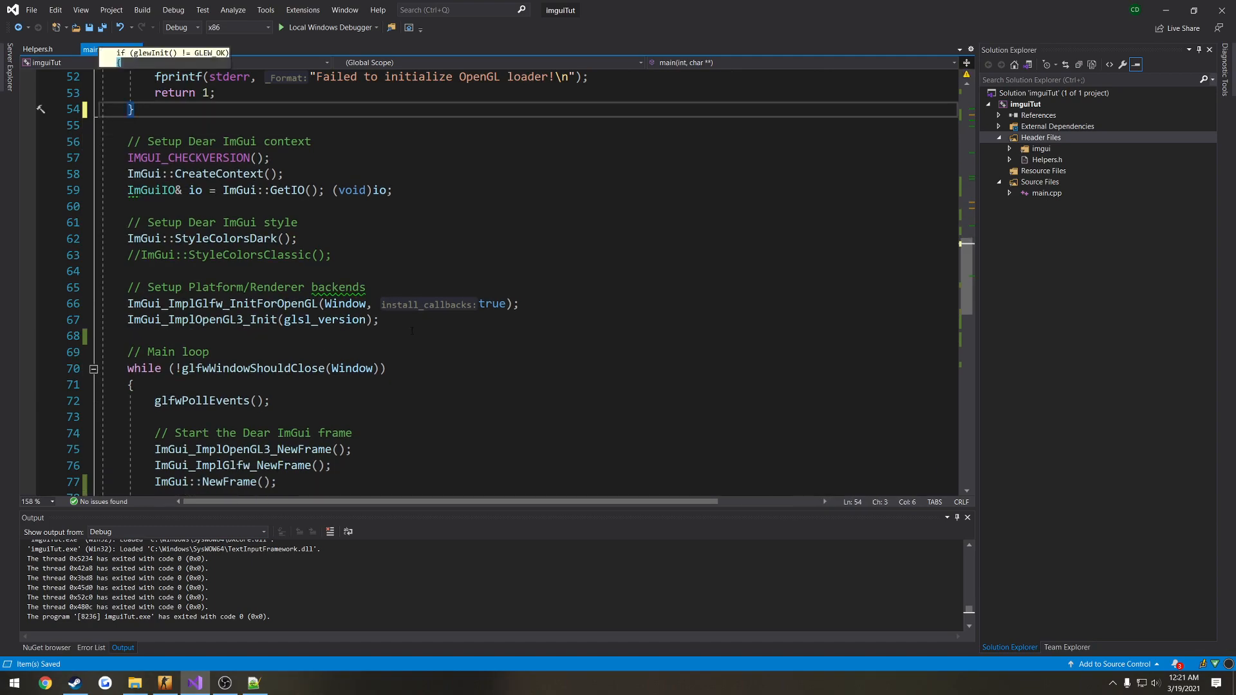
Step: Declare bool bMenuVisible = true; above the // Main loop comment
type("bool bMenu")
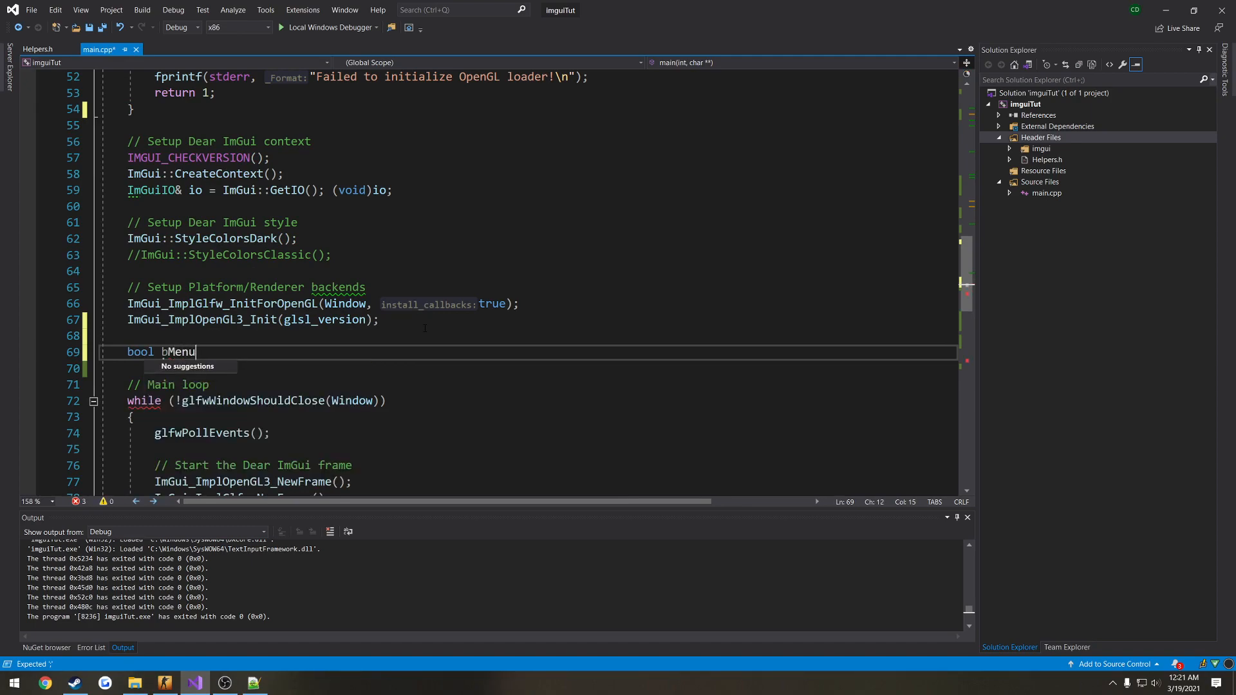
type("Sho")
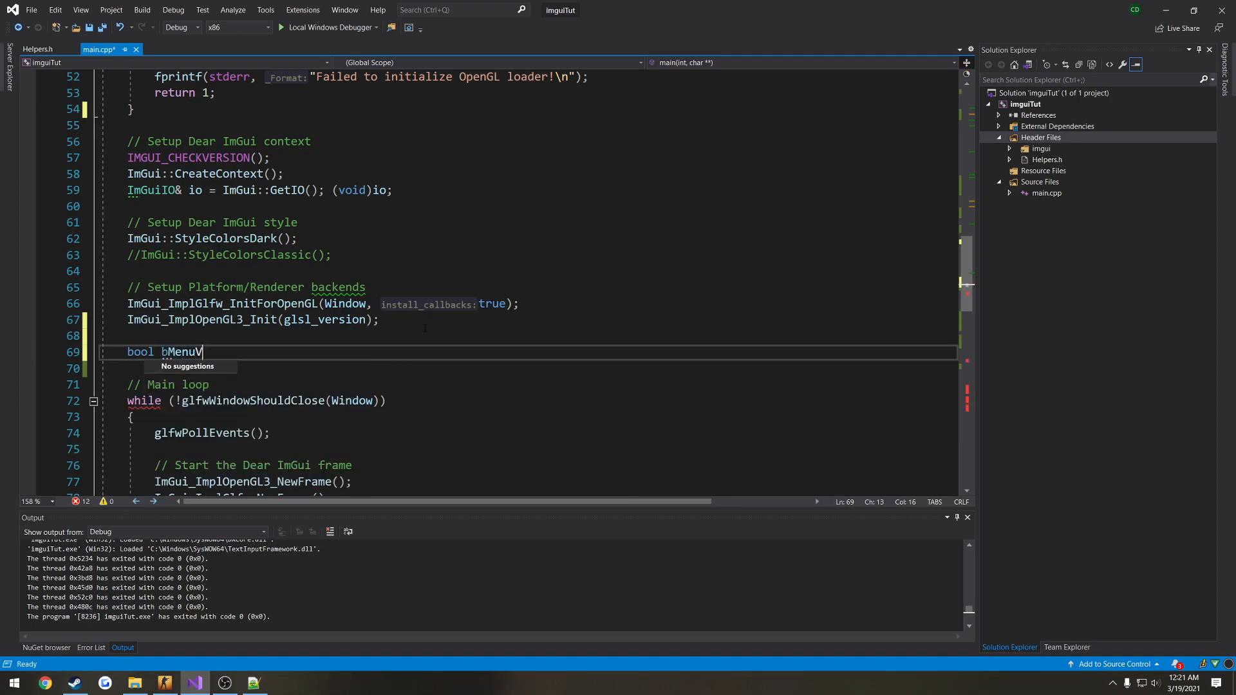
type("isible = true;")
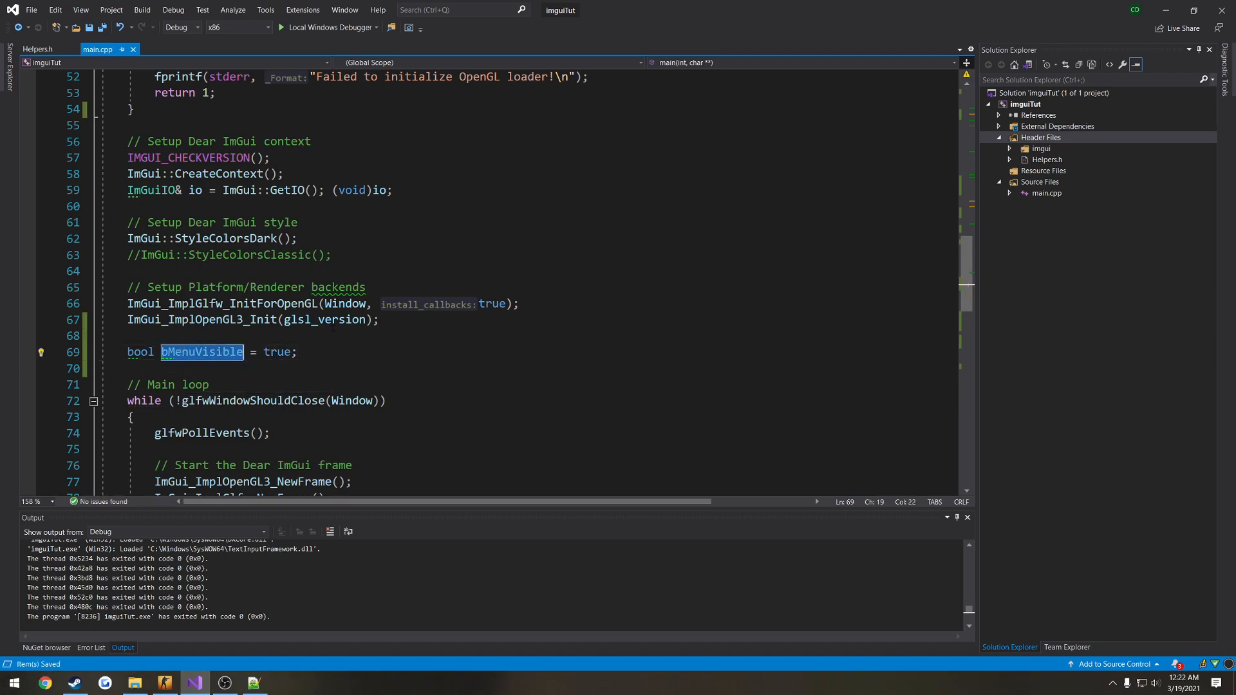
Step: Inside the VK_INSERT block, set bMenuVisible = !bMenuVisible; then call ShowMenu(Window) or HideMenu(Window)
scroll("down", 3)
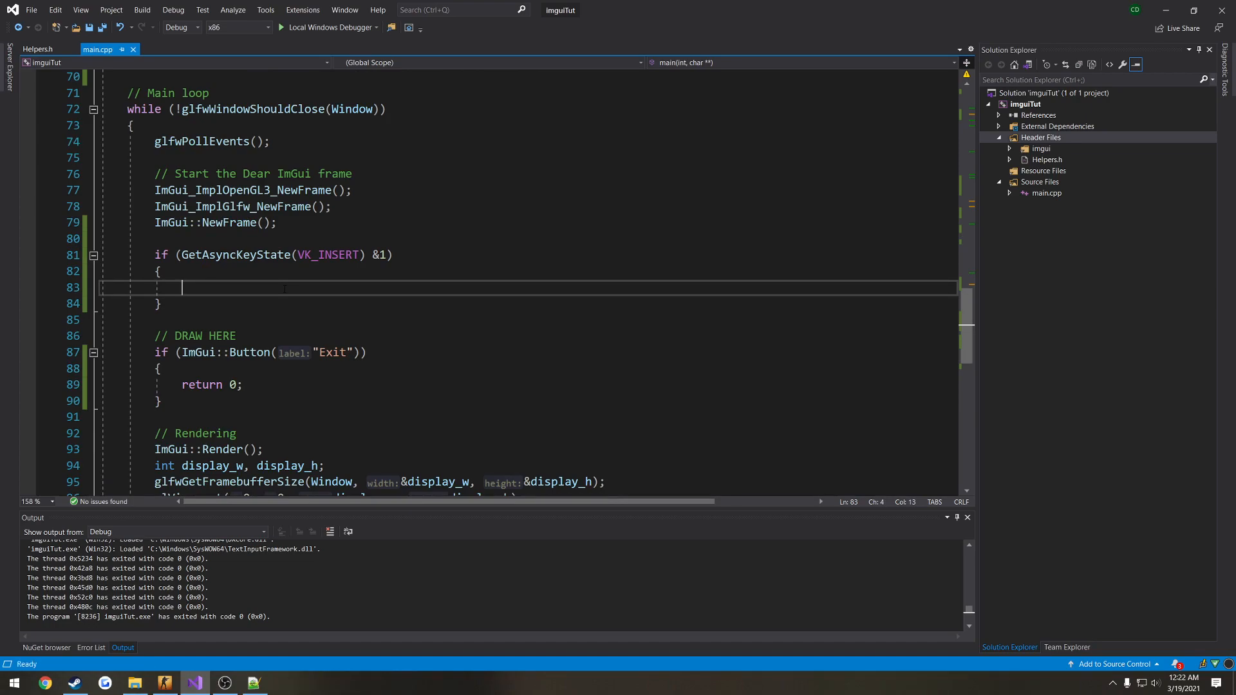
type("bMenuVisible =")
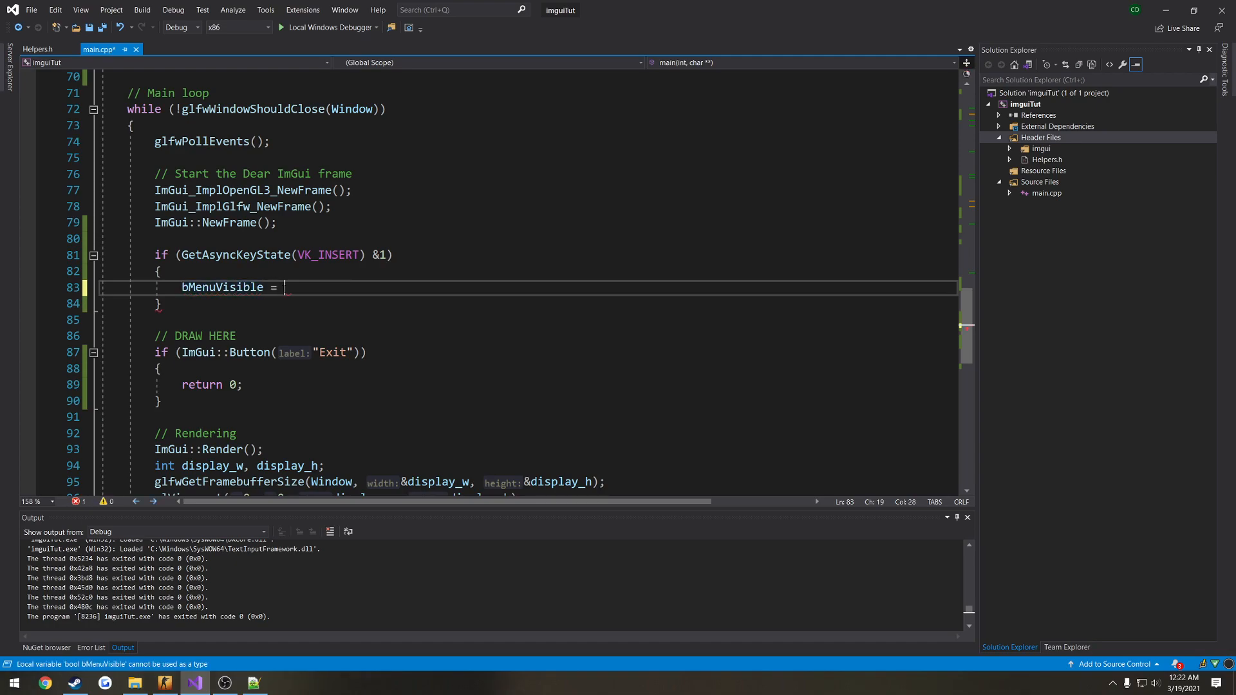
type("!bMenuVisible;")
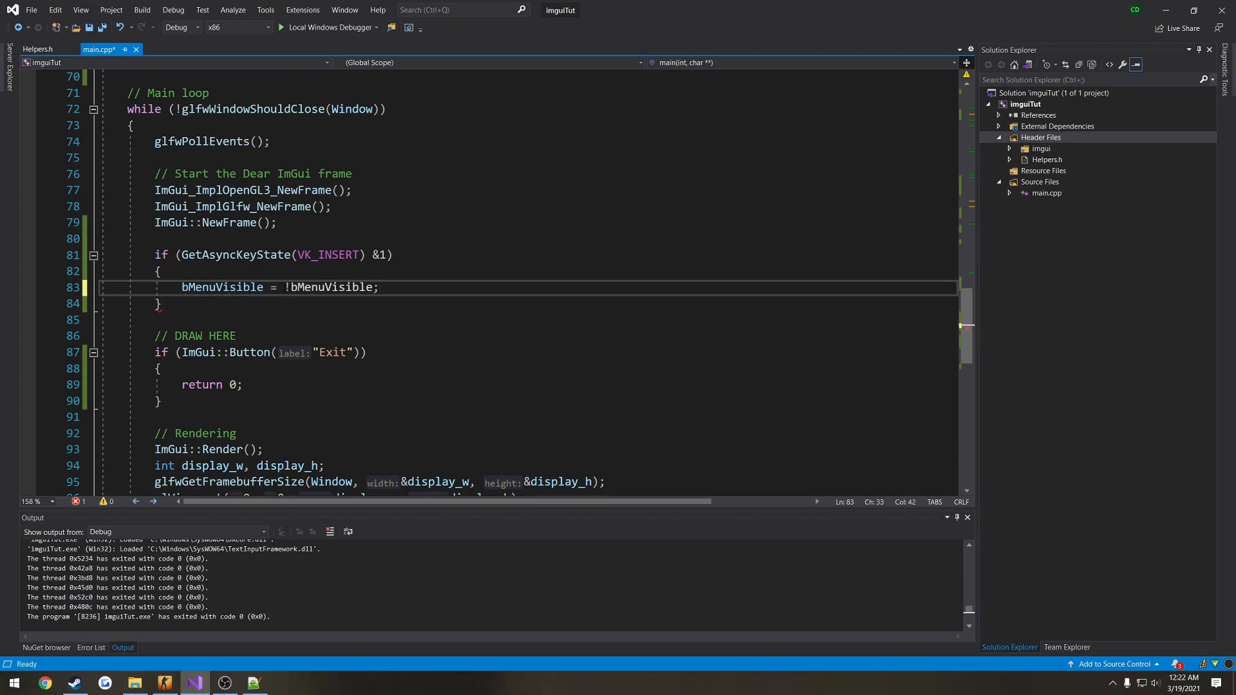
type("if (bMenuVisible)")
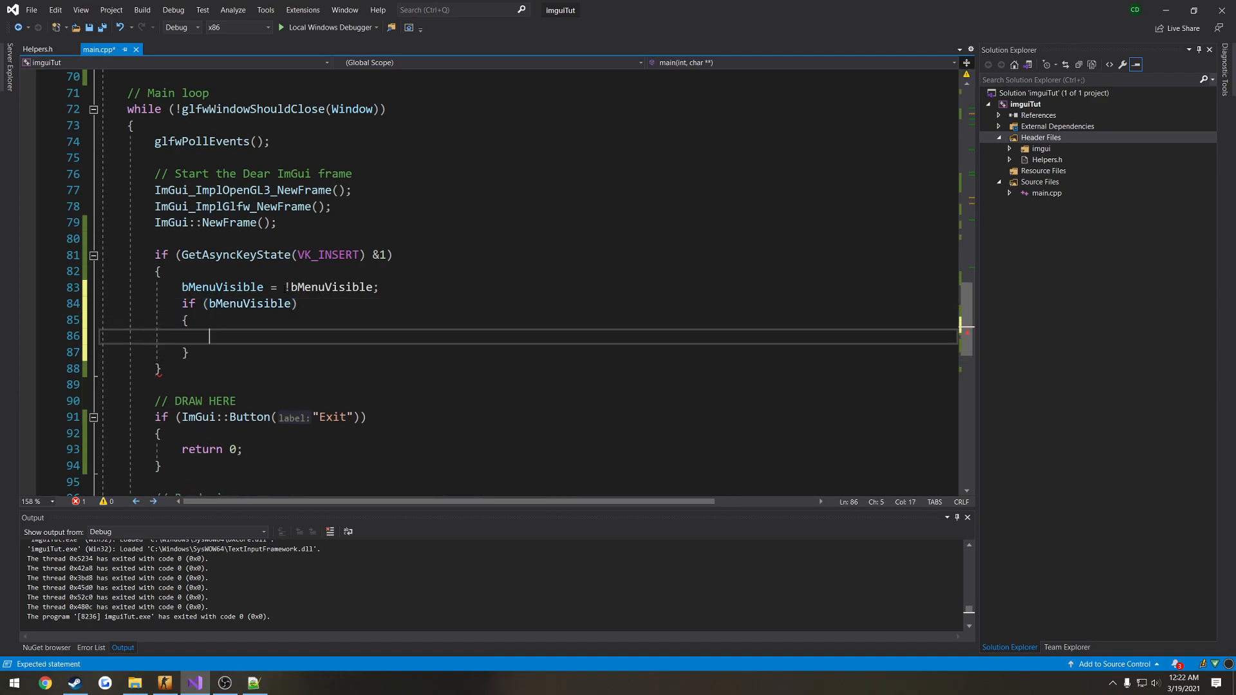
type("ShowMenu(Window);")
type("else")
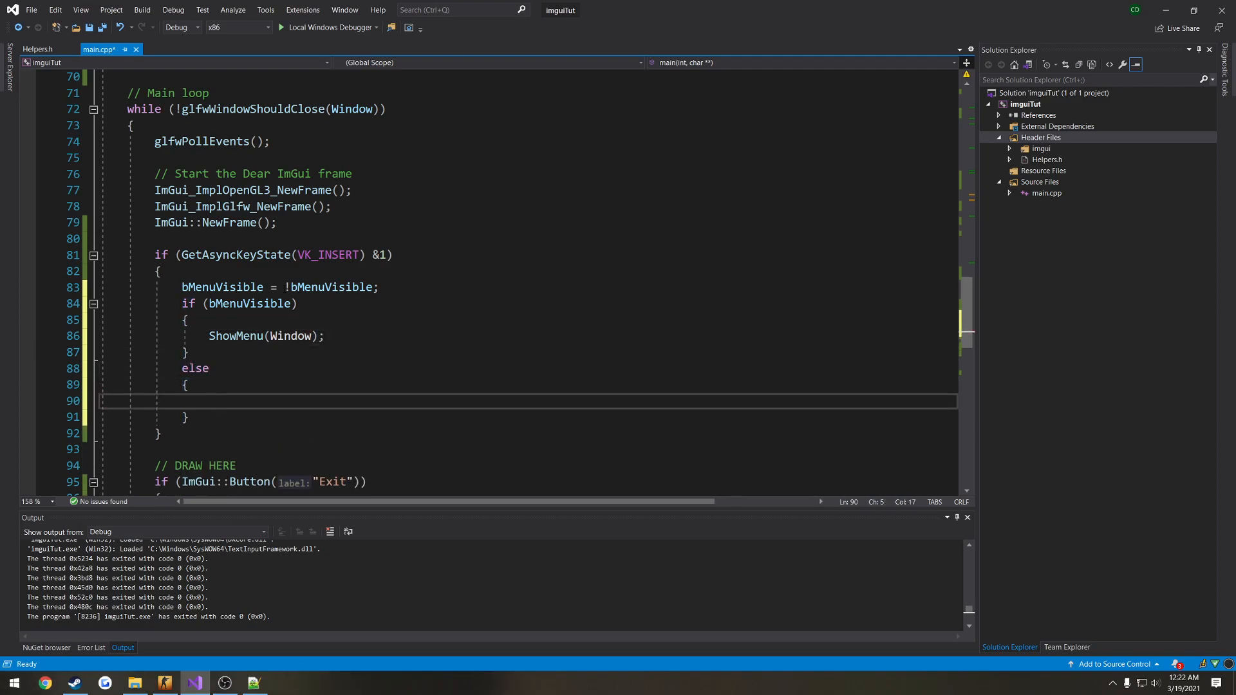
type("HideMenu()")
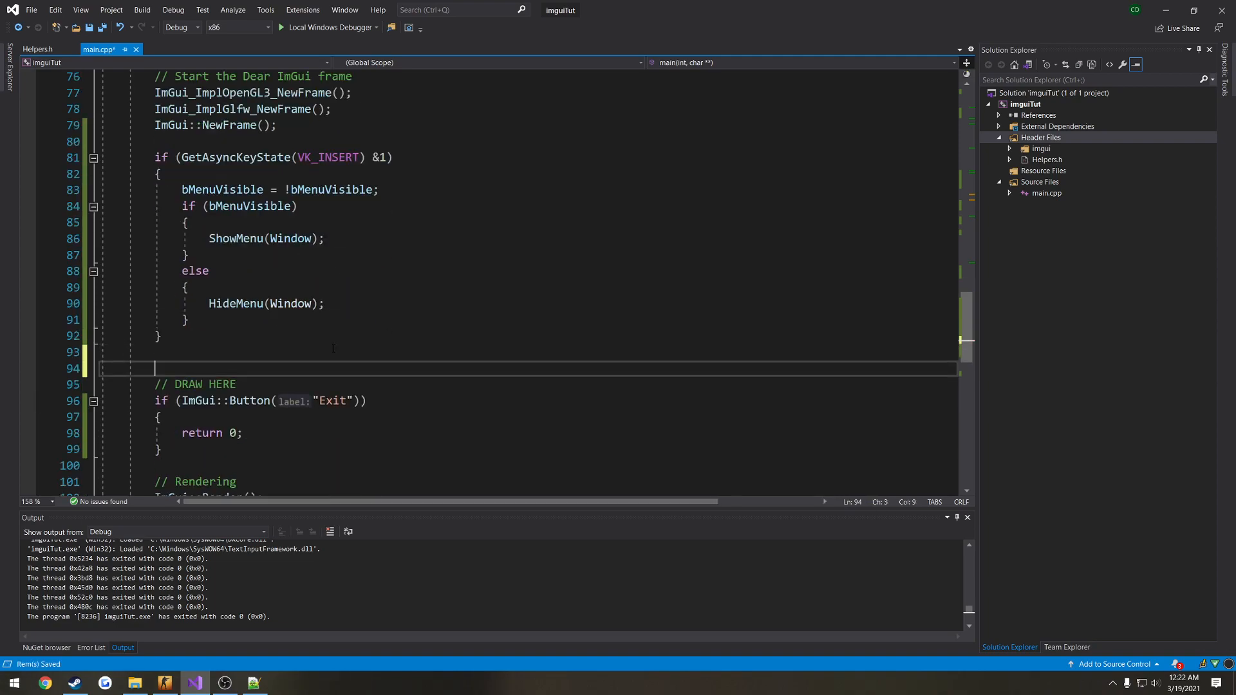
type("if (bMenuVisible)")
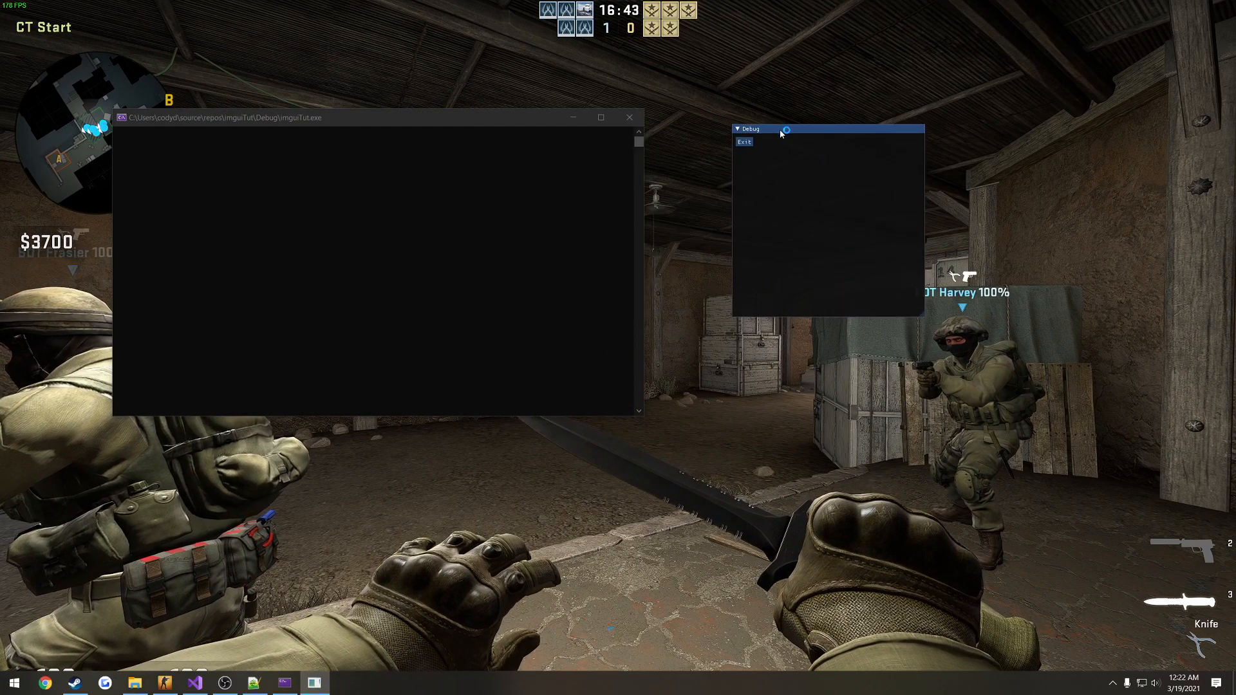
Step: Toggle the overlay with Insert, producing alternating Showing Menu and Hiding Menu console messages
left_click(736, 129)
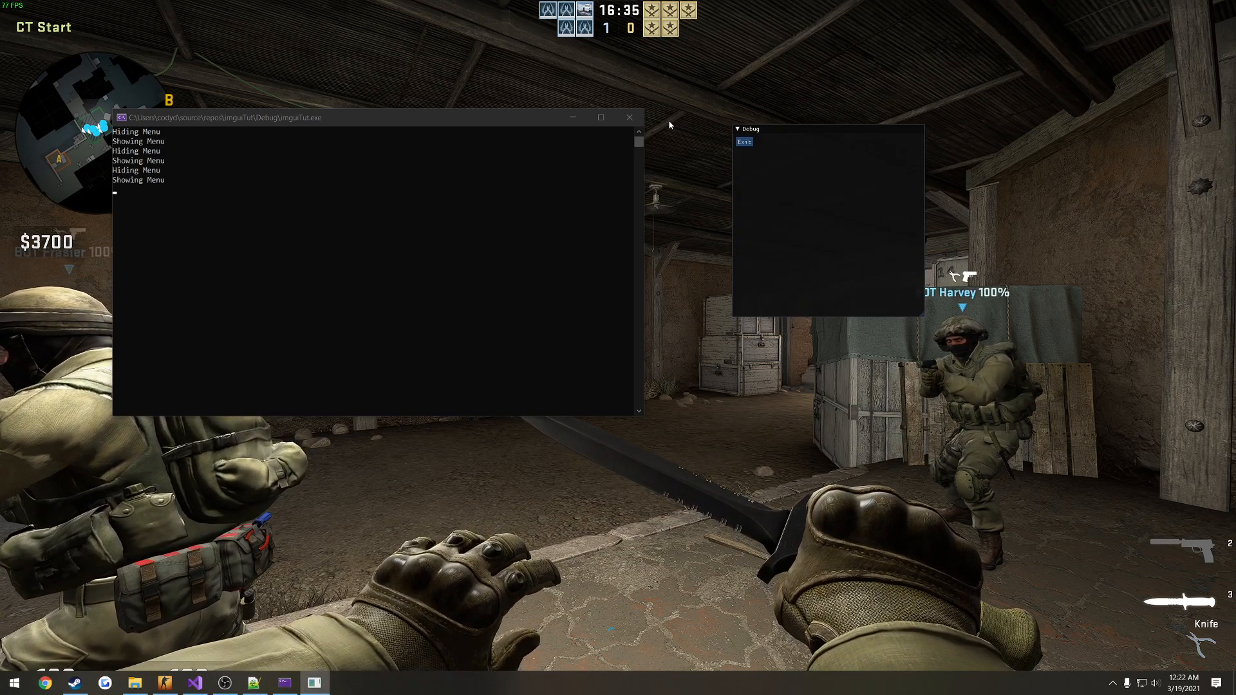
left_click(744, 141)
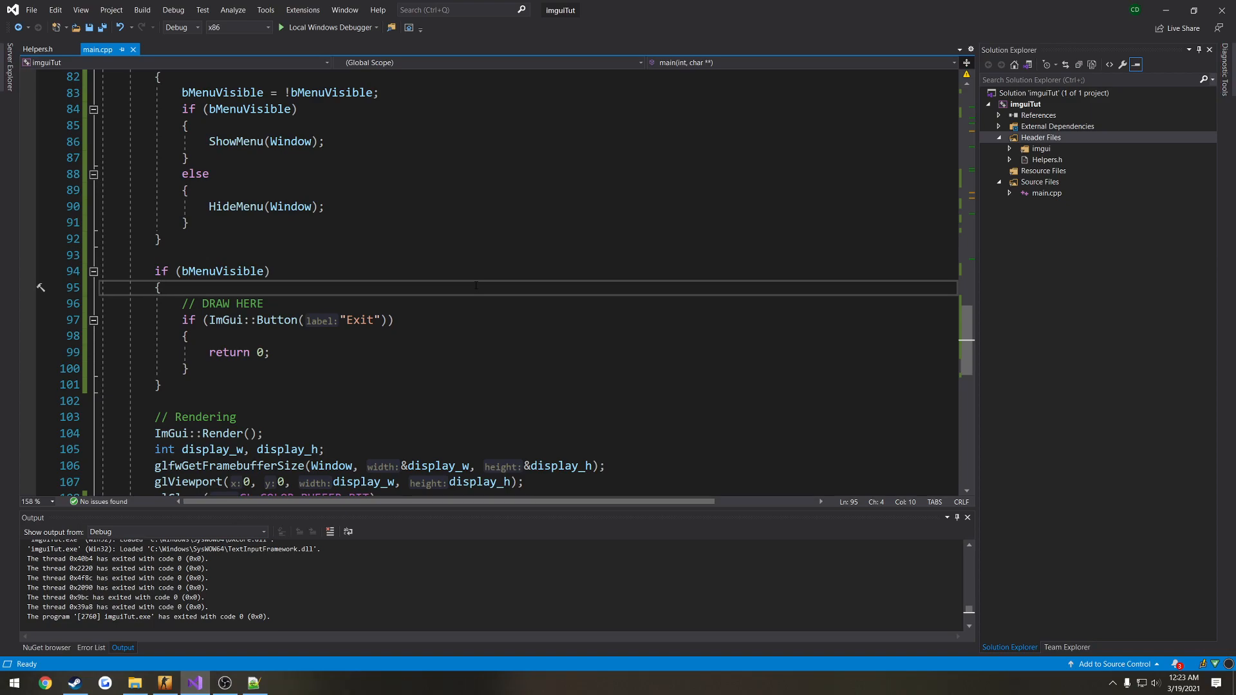
mouse_move(610, 357)
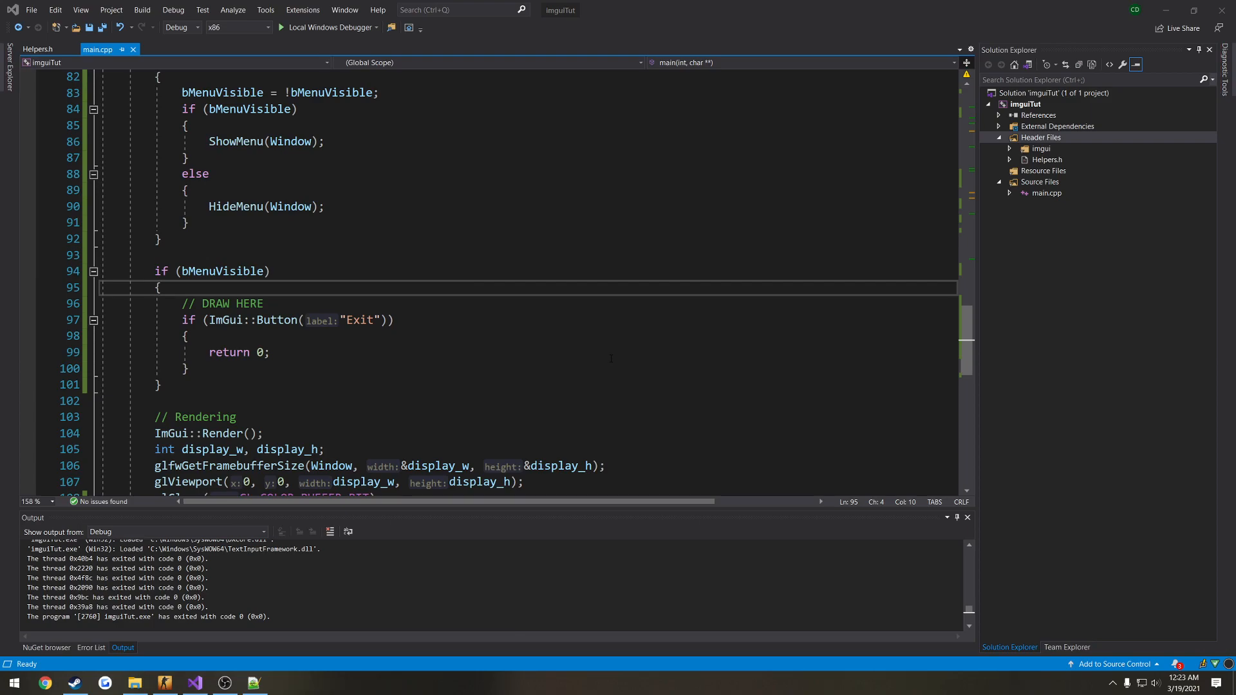